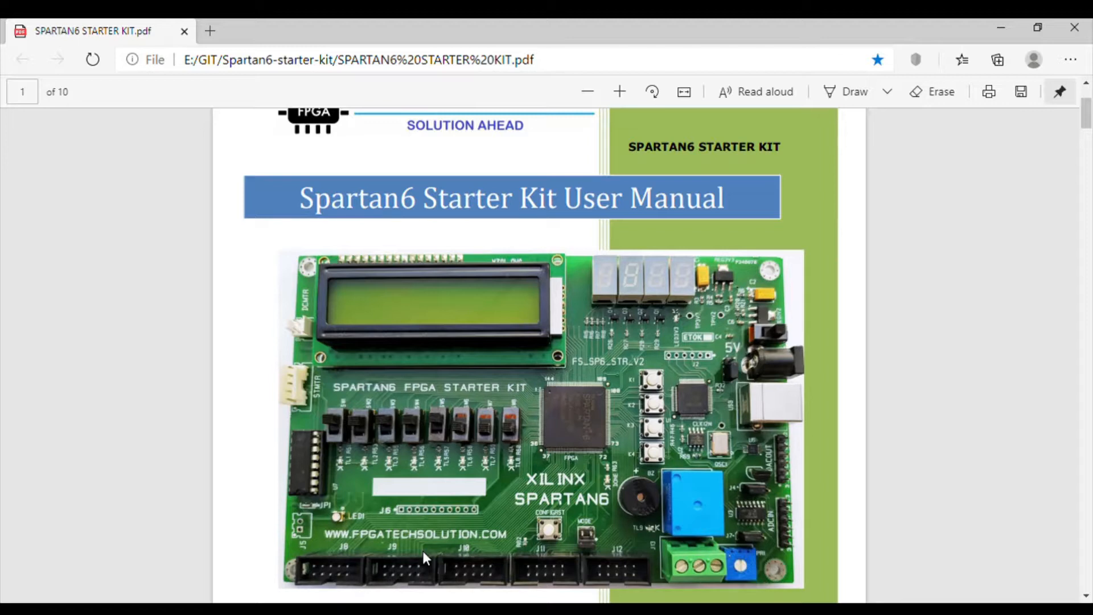
mouse_move(596, 406)
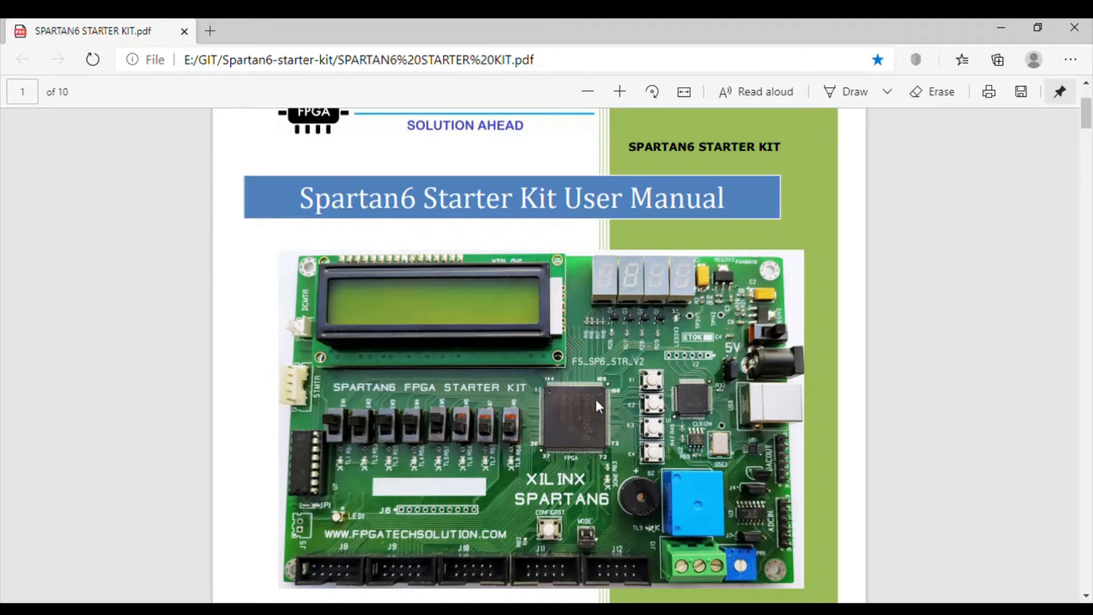
mouse_move(621, 403)
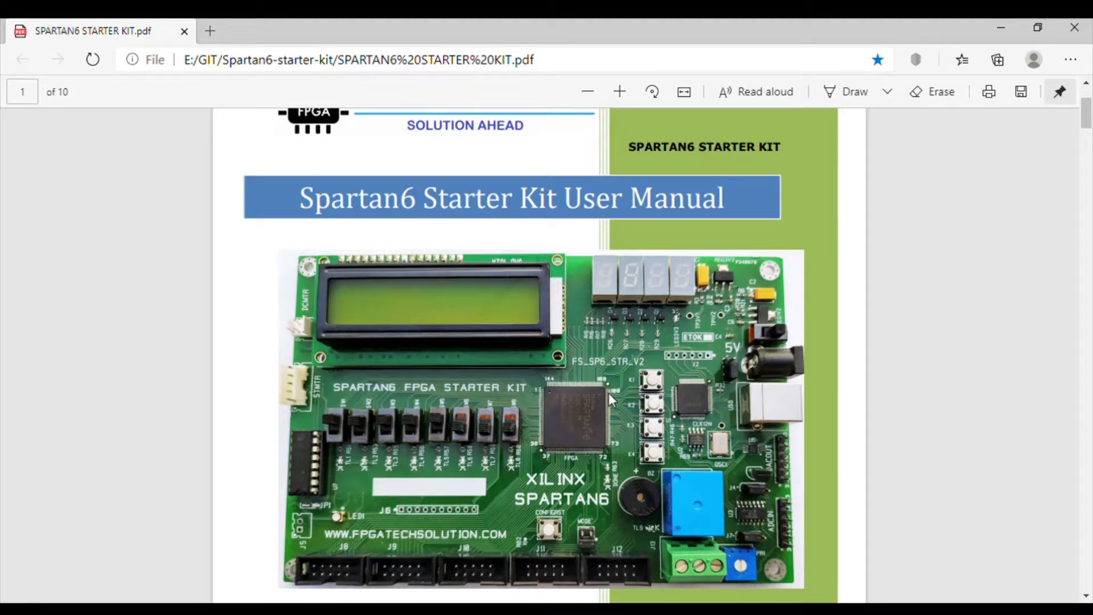
mouse_move(597, 392)
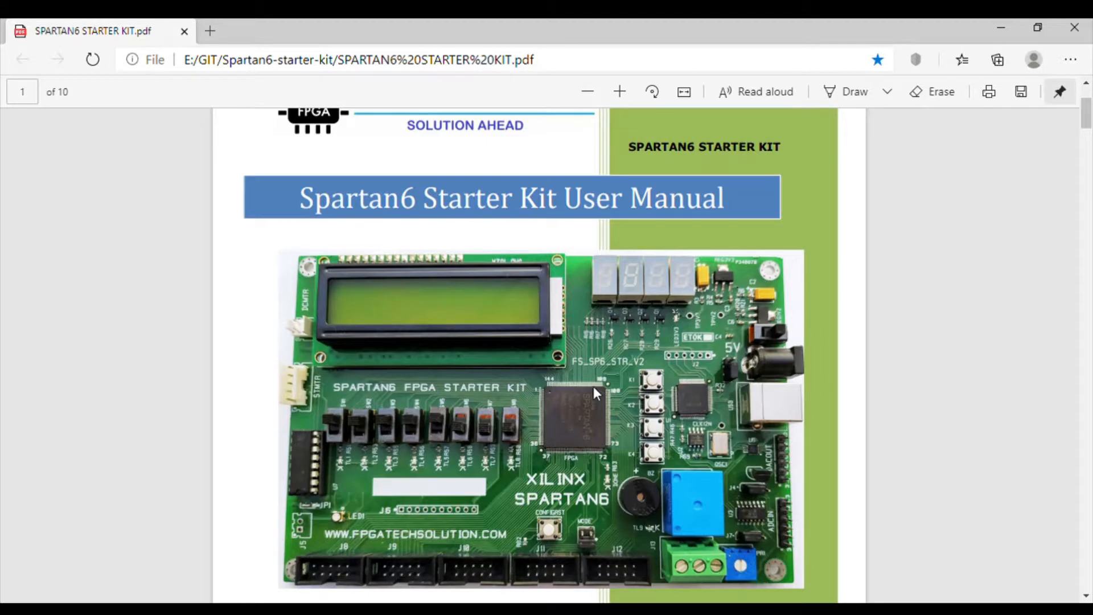
Scroll the Spartan6 Starter Kit manual down to the 'Download all Source code' GitHub link below the board photo
scroll("down", 3)
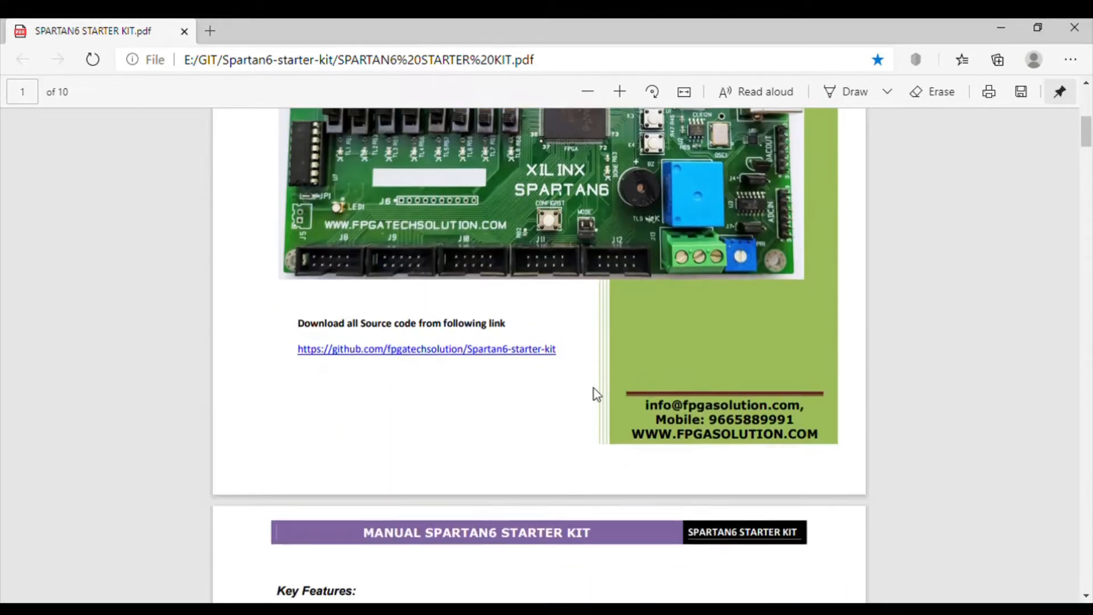
scroll("down", 3)
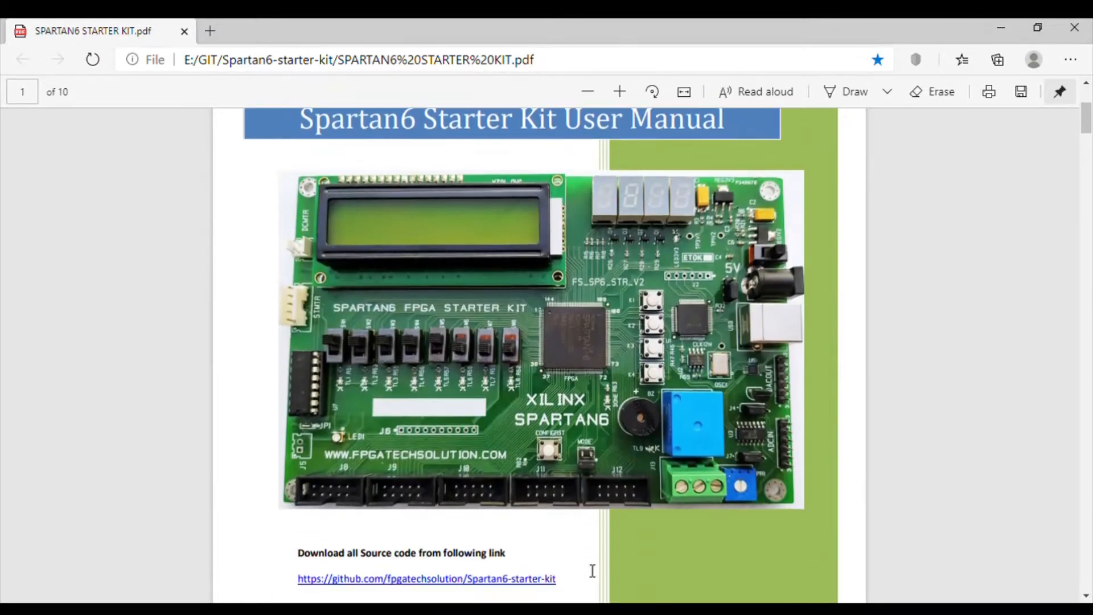
mouse_move(756, 328)
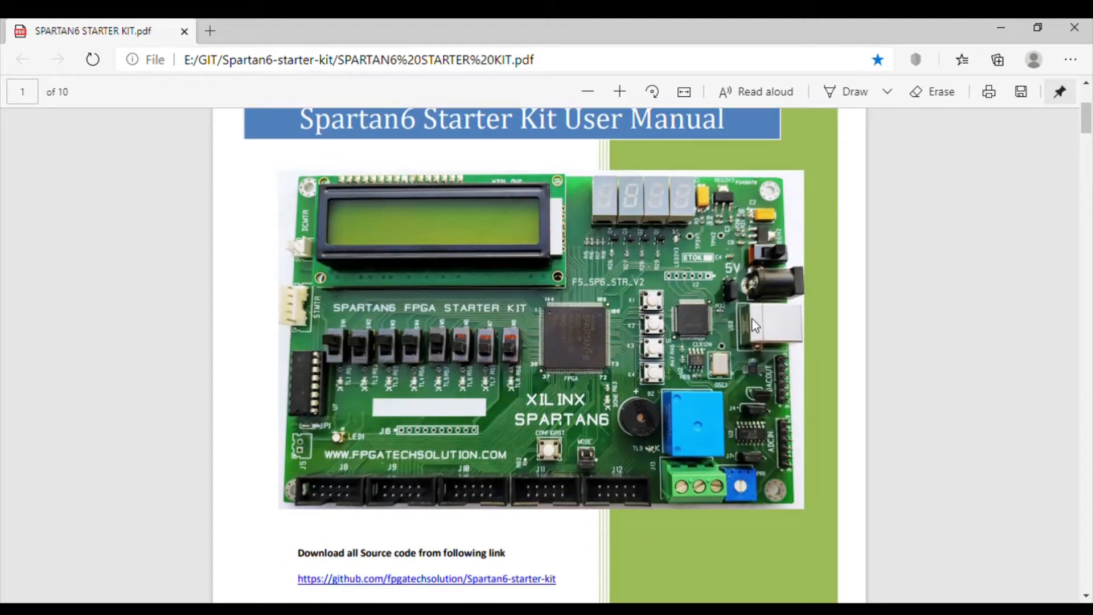
mouse_move(608, 319)
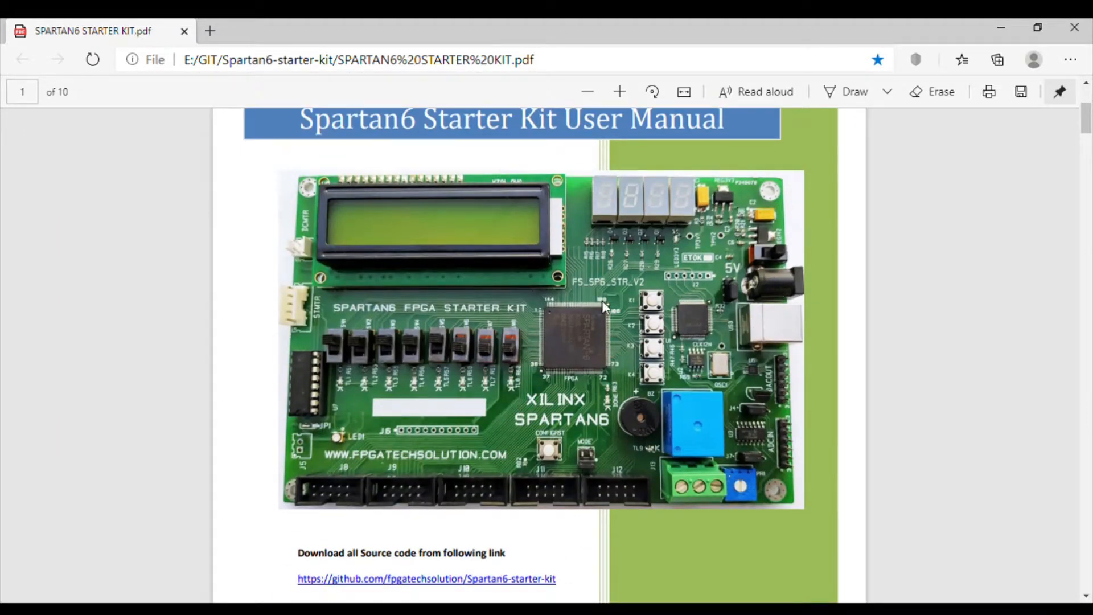
mouse_move(573, 359)
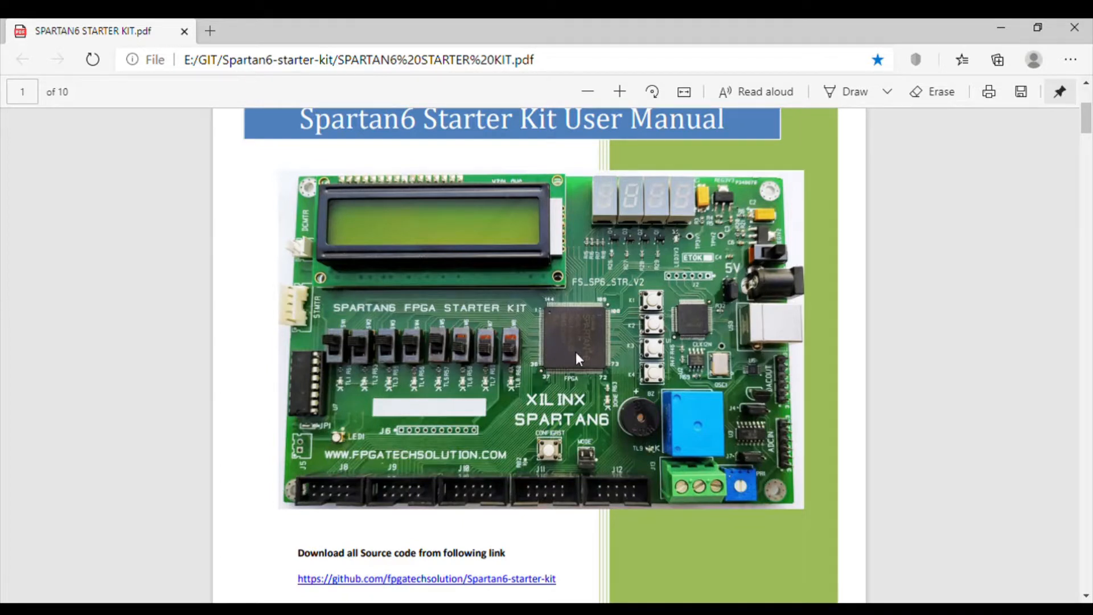
mouse_move(575, 347)
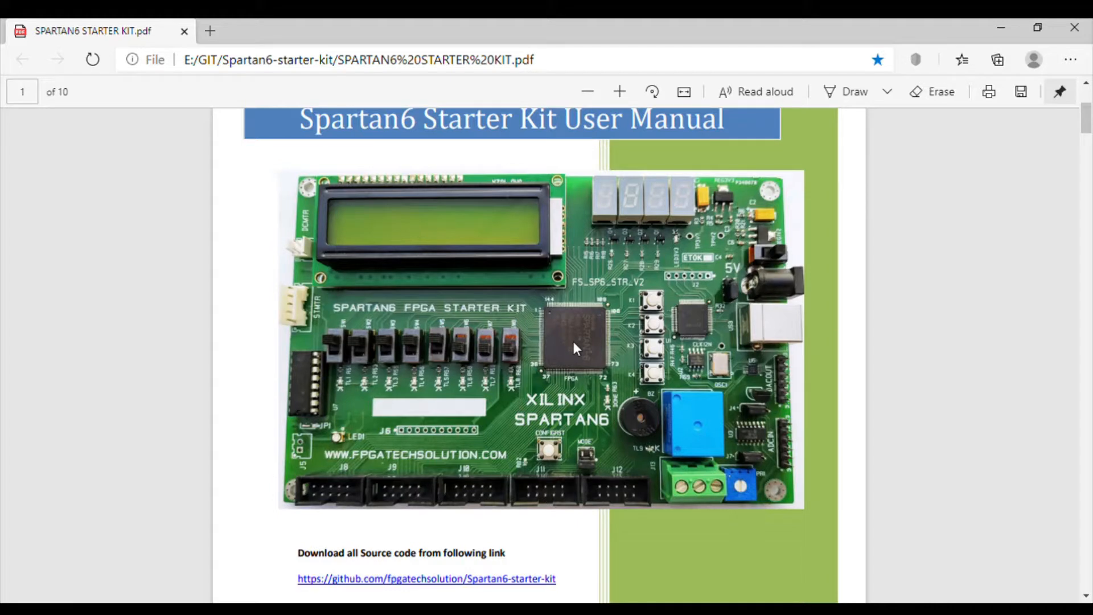
mouse_move(627, 359)
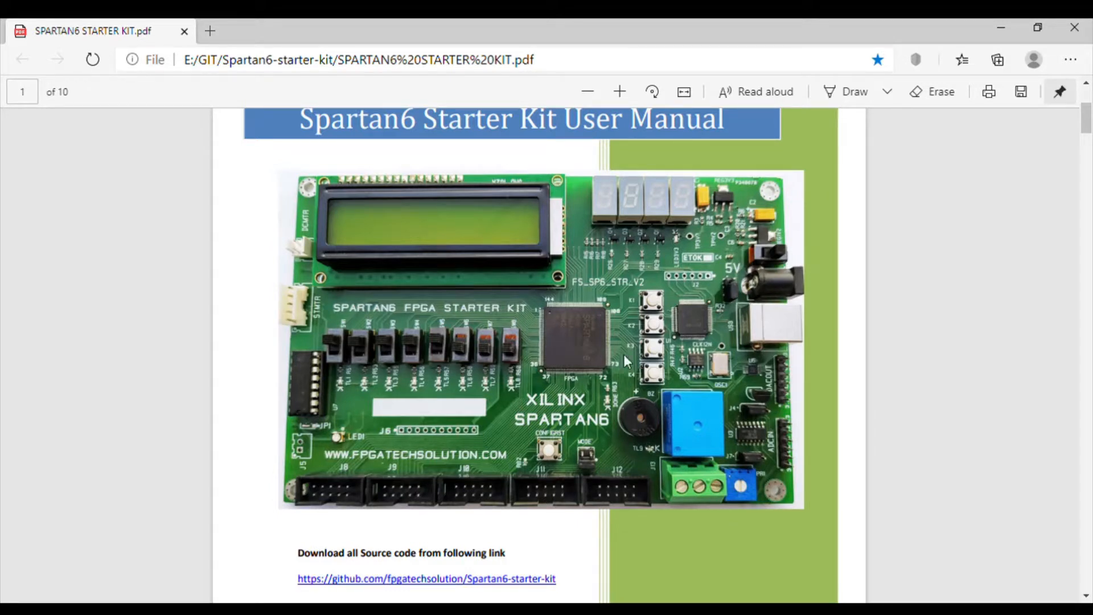
mouse_move(787, 292)
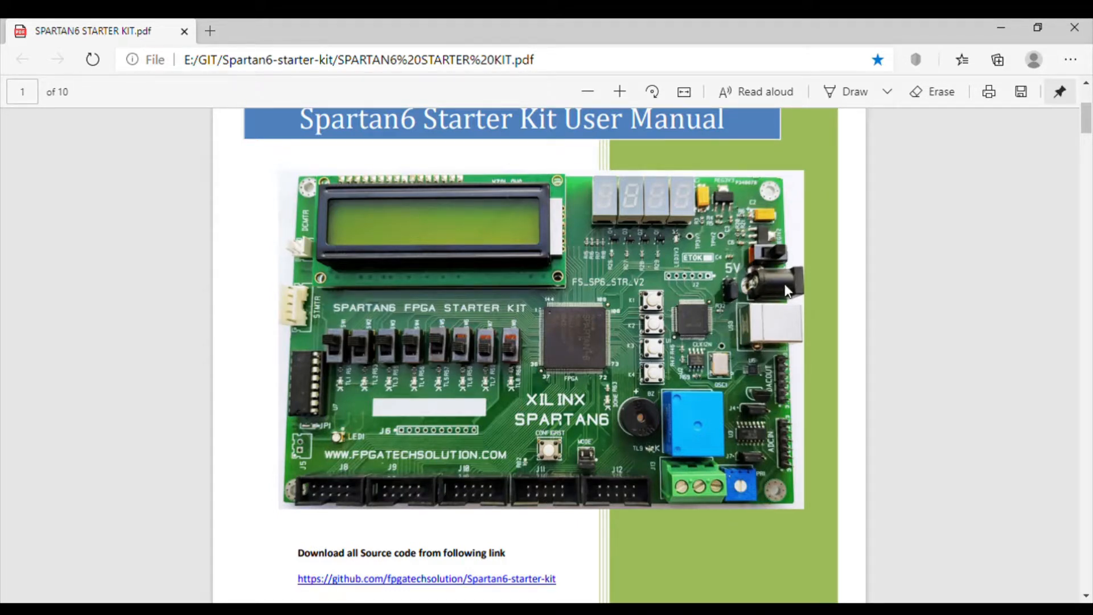
mouse_move(780, 286)
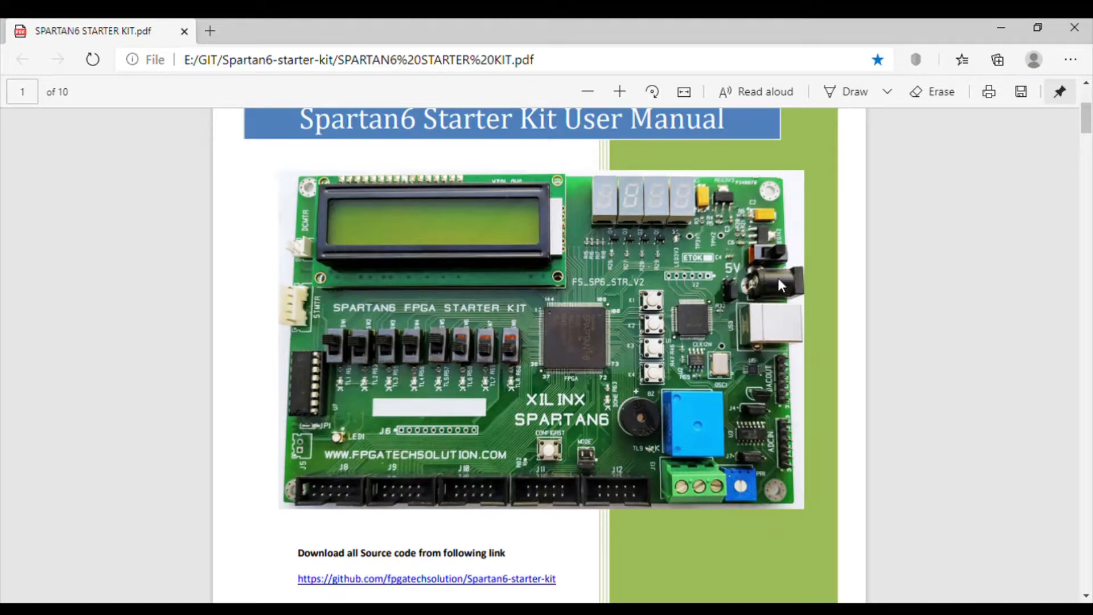
mouse_move(561, 305)
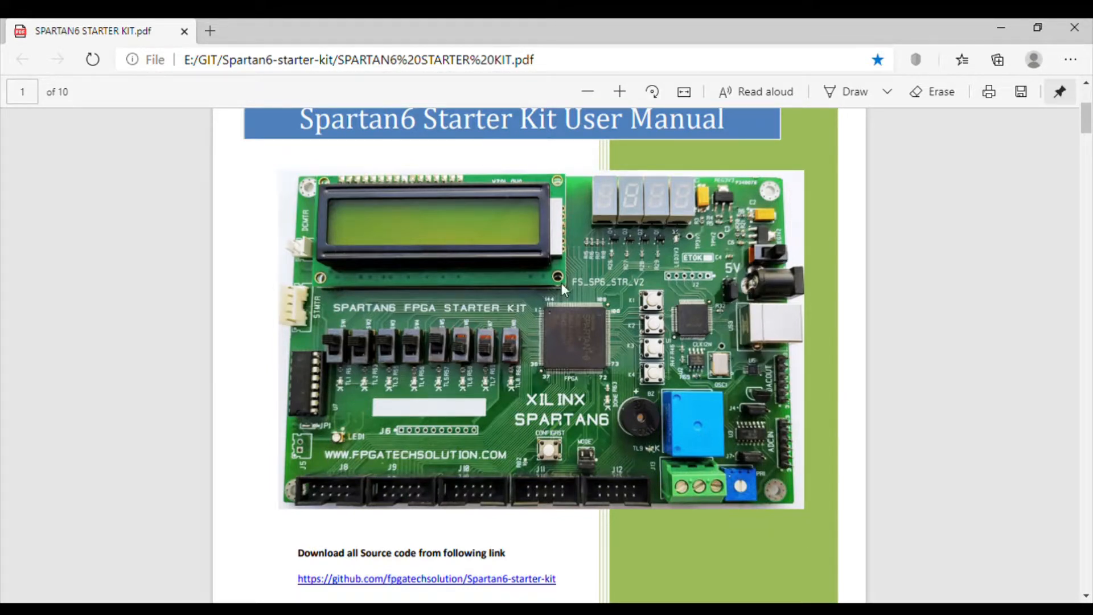
mouse_move(648, 312)
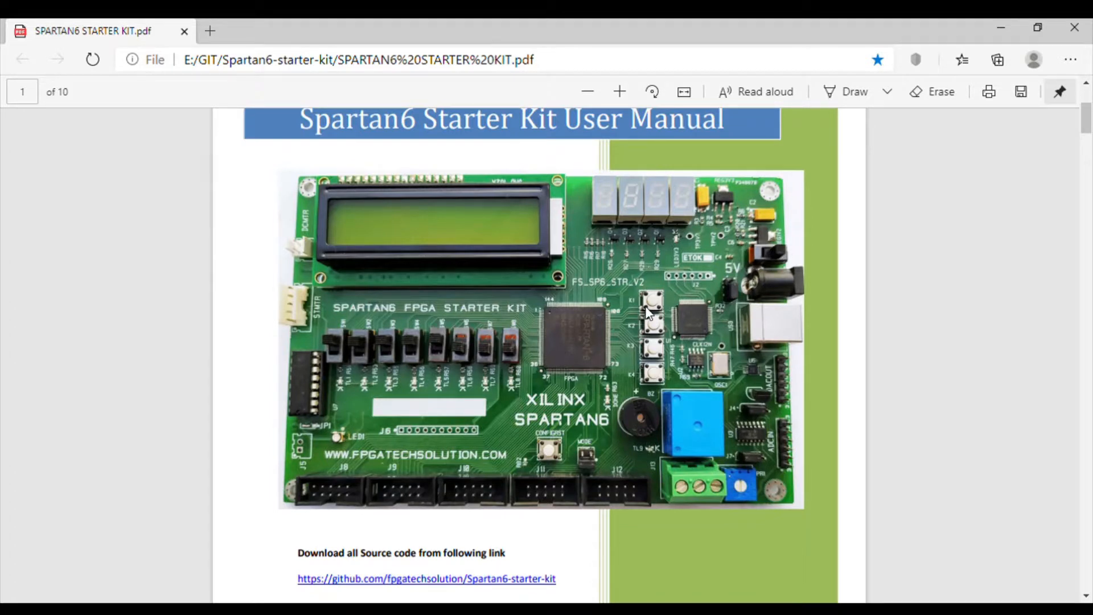
mouse_move(788, 331)
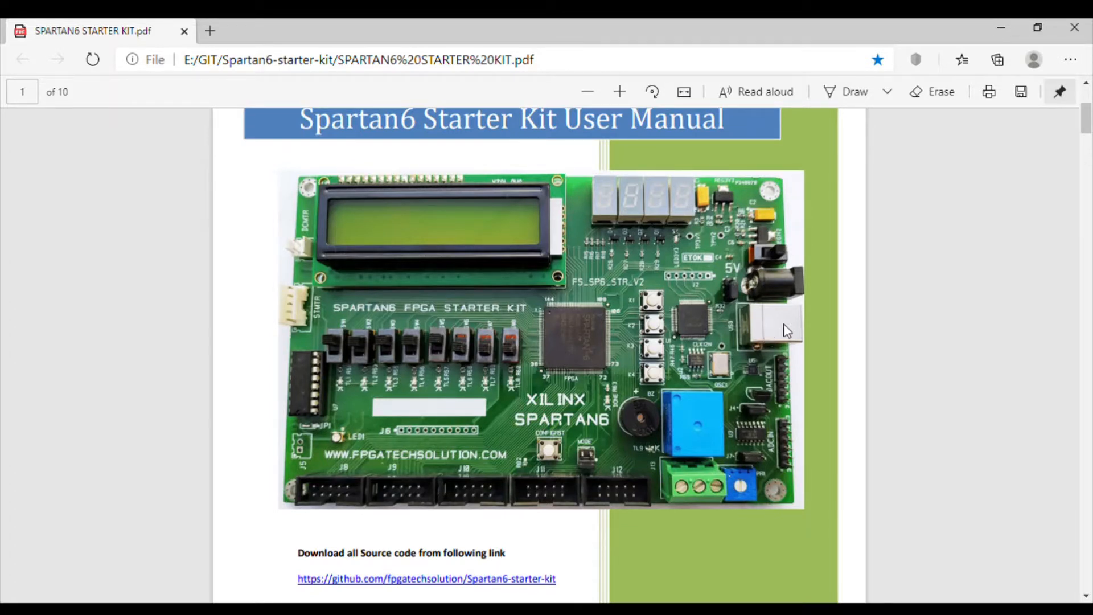
mouse_move(729, 299)
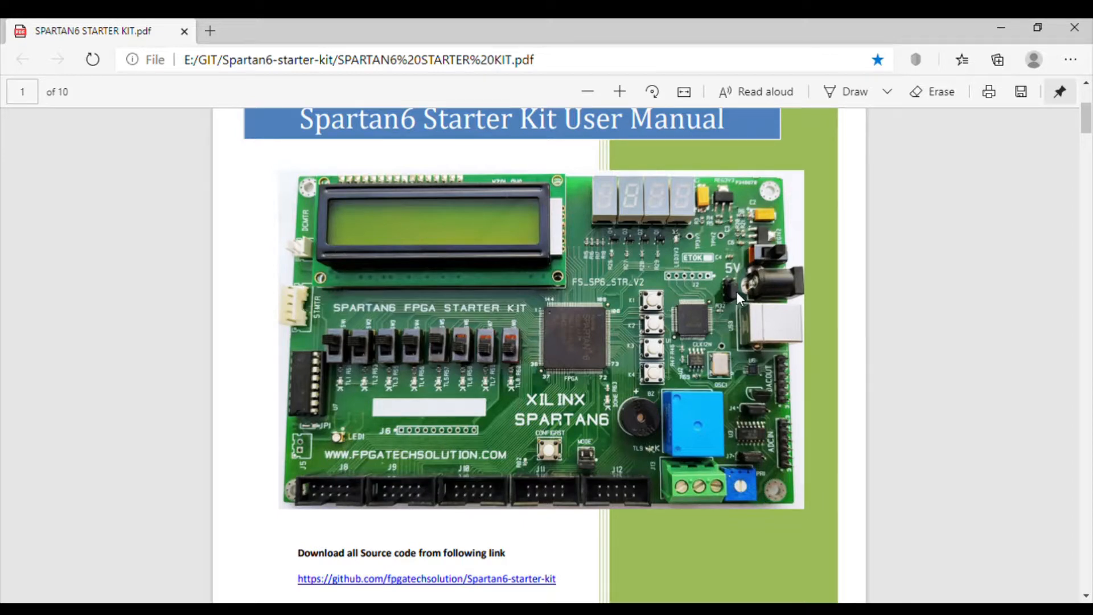
mouse_move(706, 450)
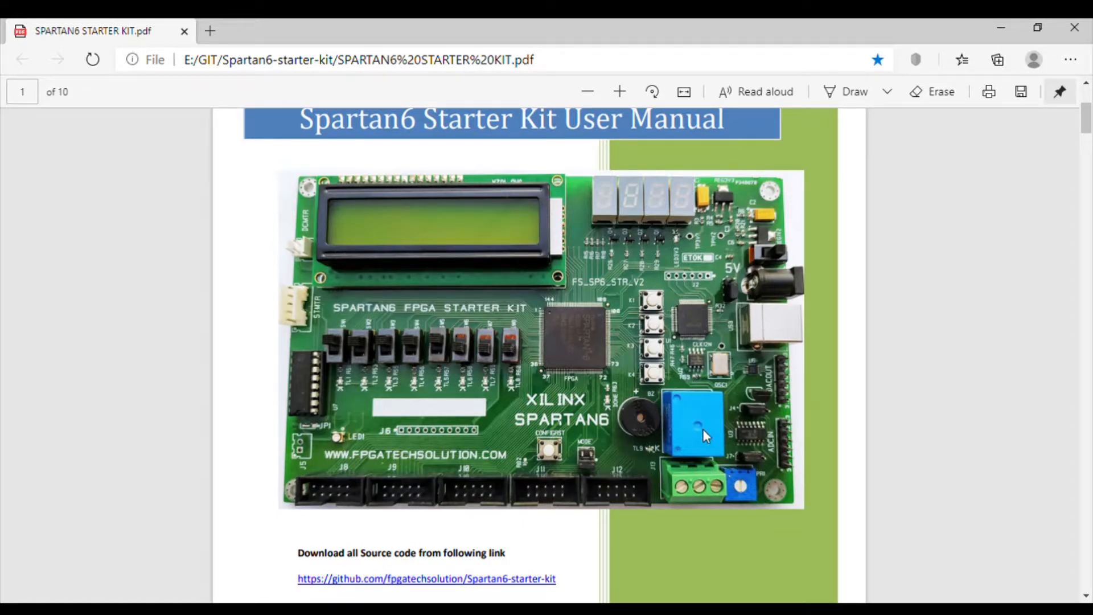
mouse_move(777, 382)
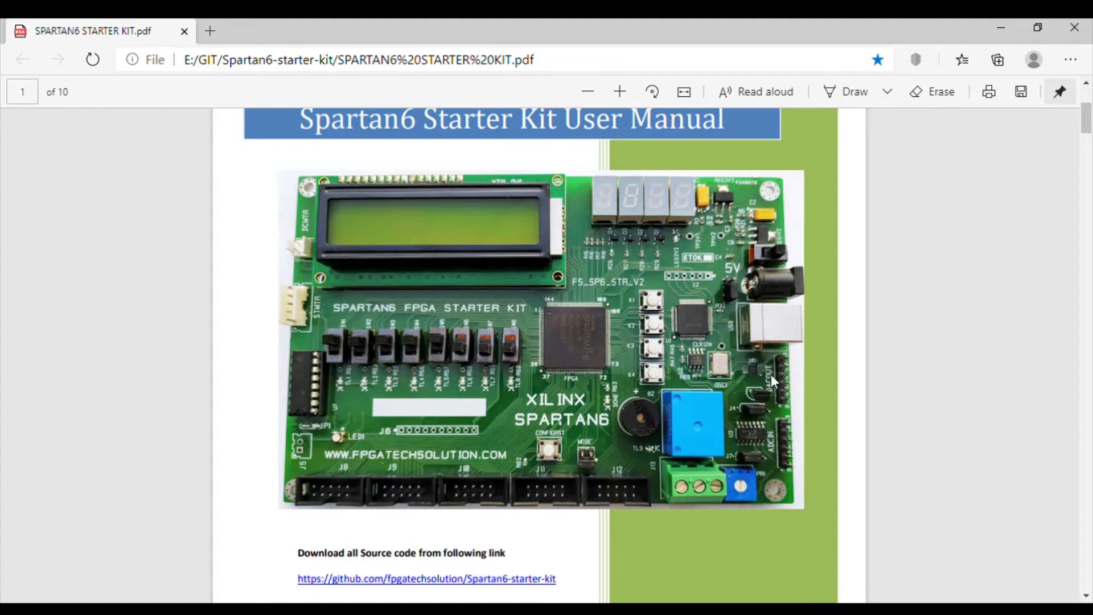
mouse_move(768, 394)
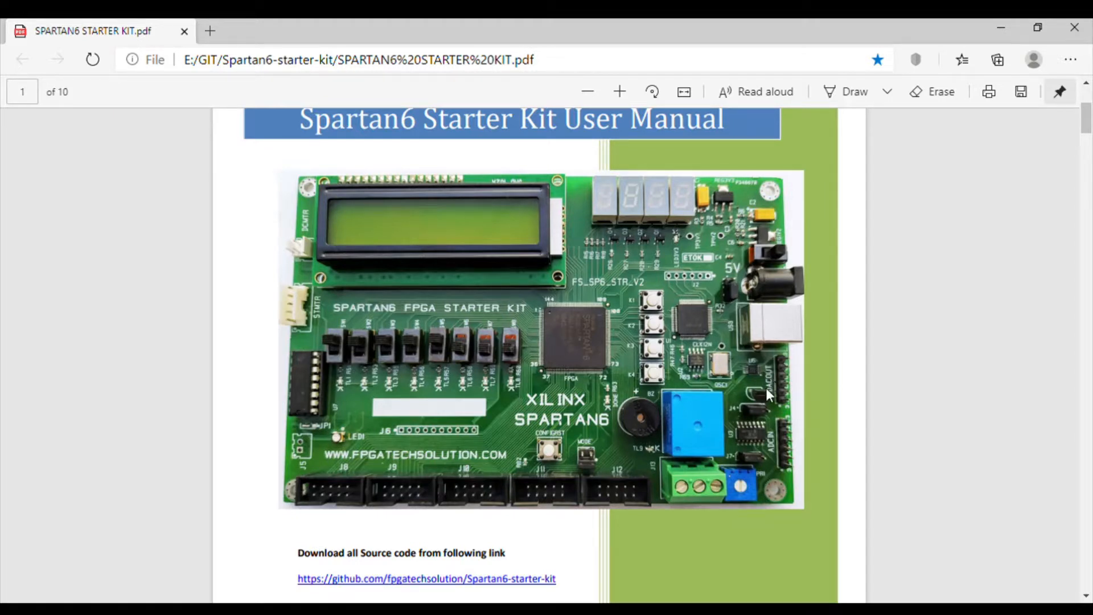
mouse_move(786, 455)
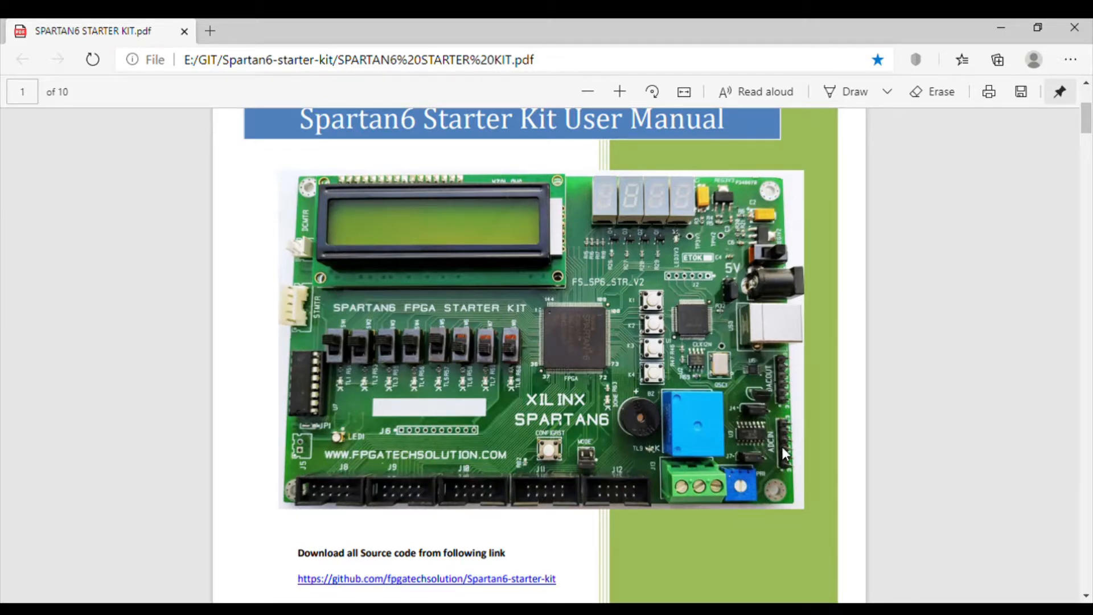
mouse_move(759, 414)
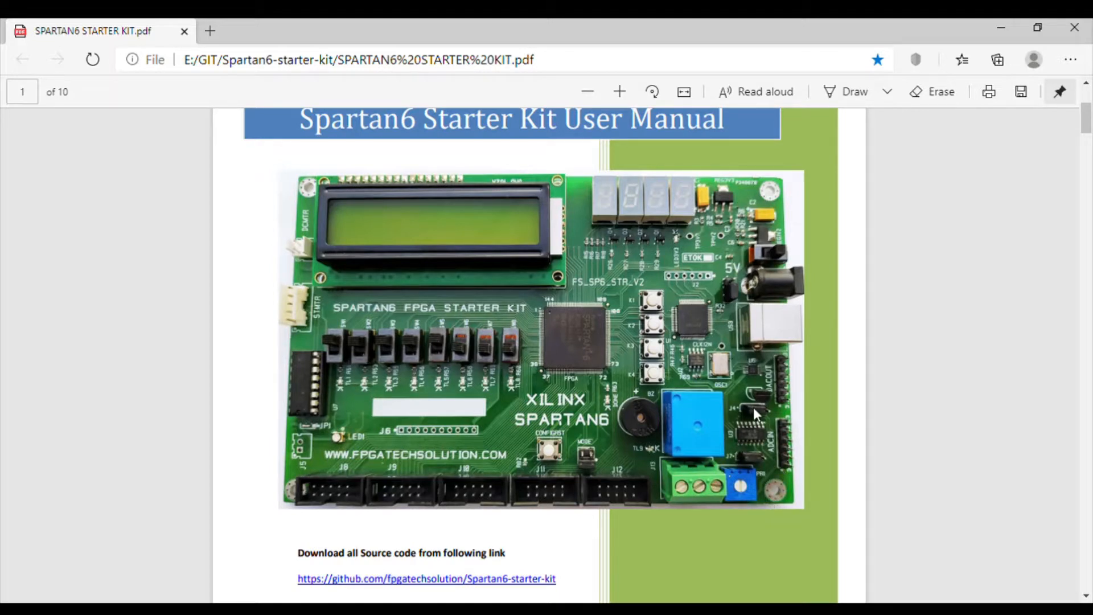
mouse_move(763, 405)
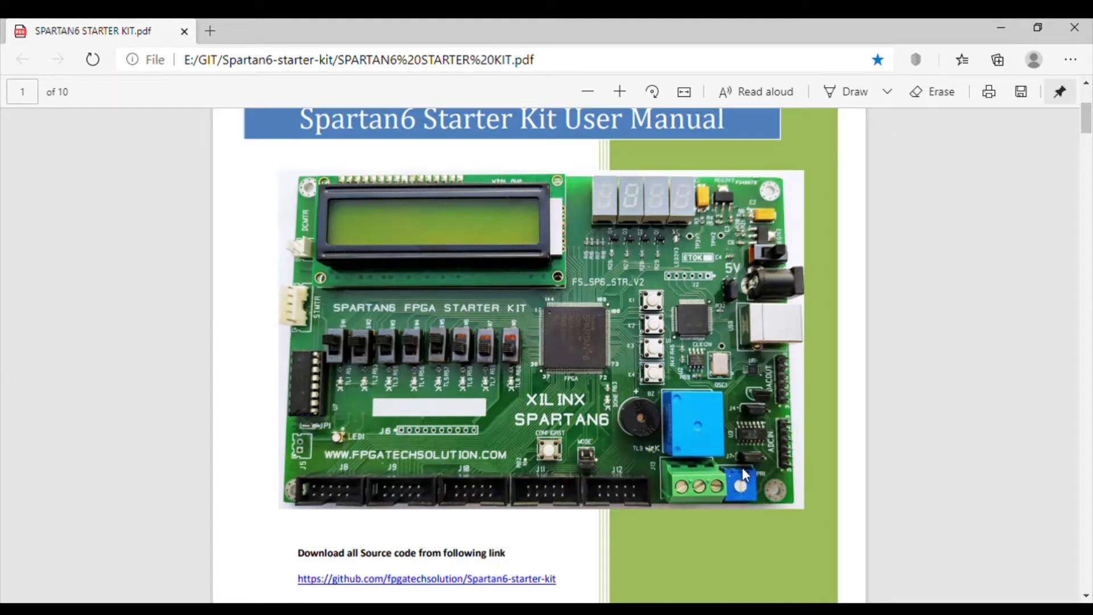
mouse_move(754, 471)
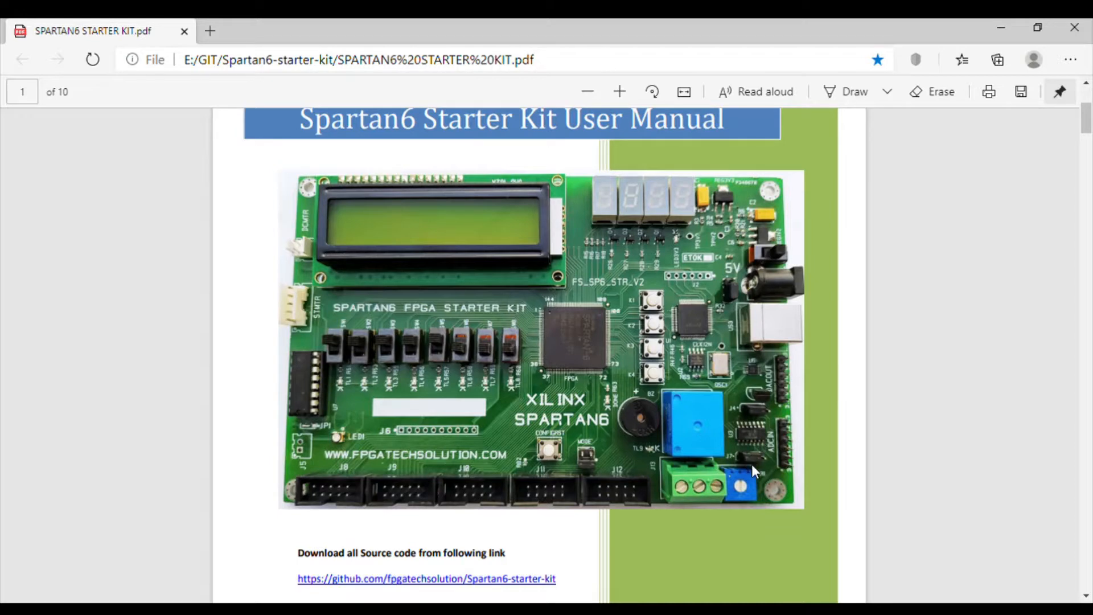
mouse_move(698, 494)
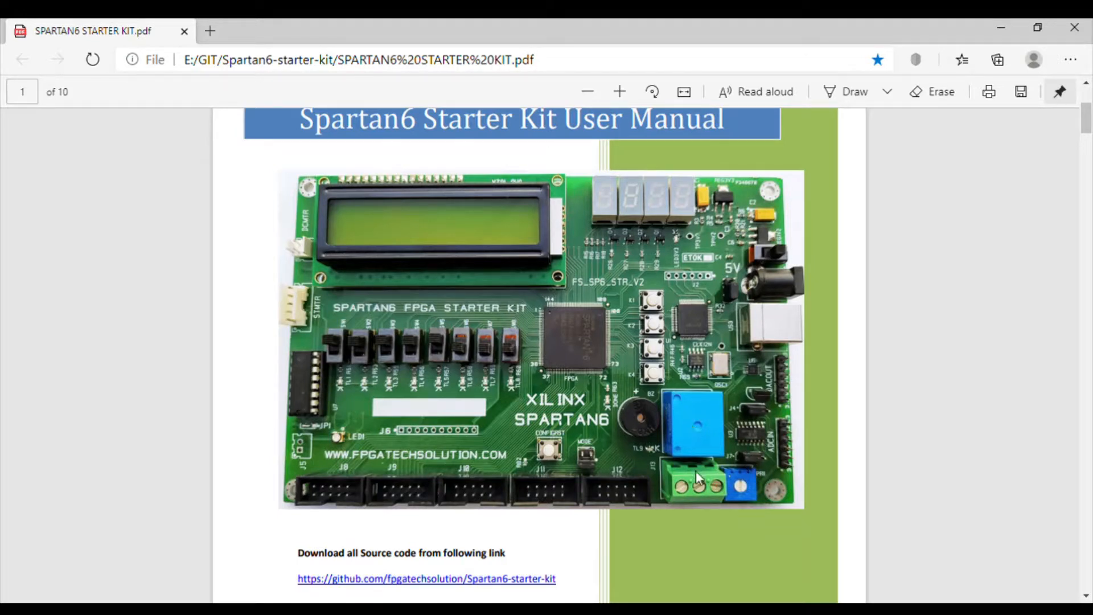
mouse_move(633, 283)
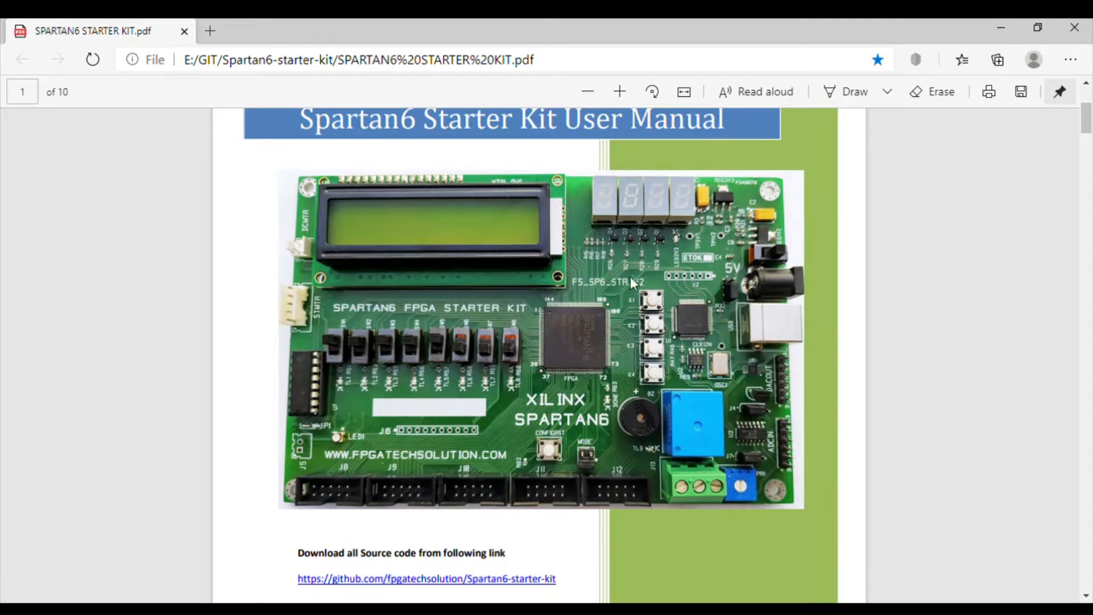
mouse_move(260, 330)
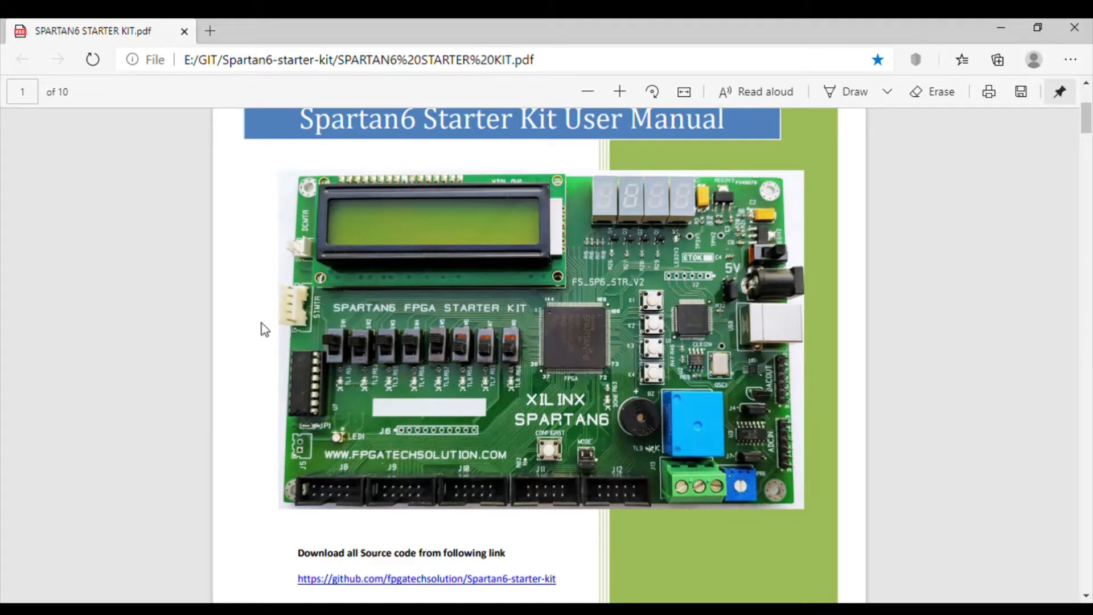
mouse_move(422, 387)
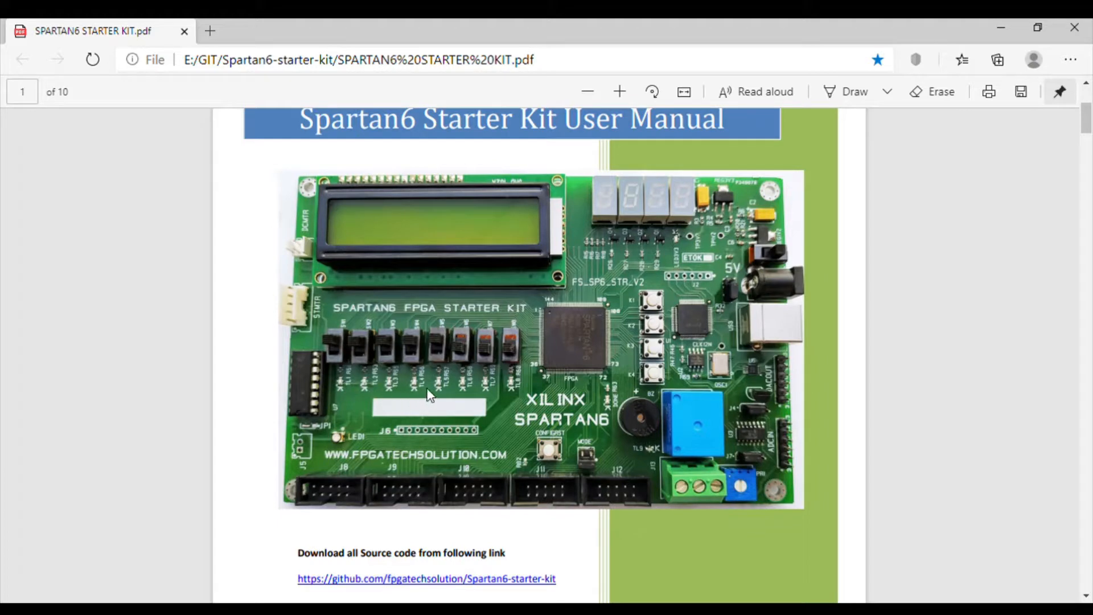
mouse_move(419, 401)
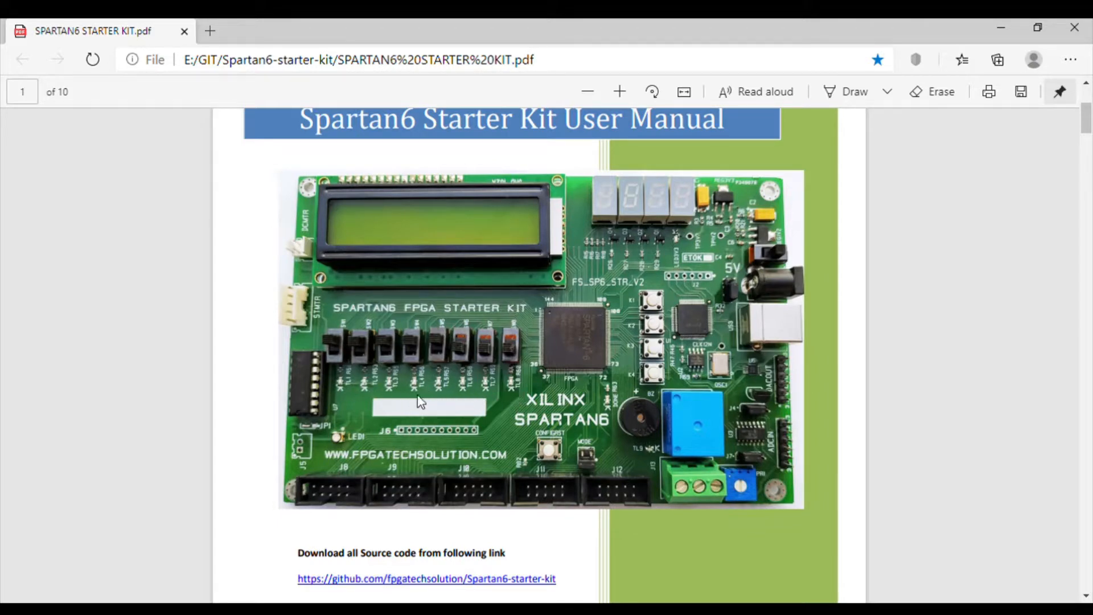
mouse_move(350, 462)
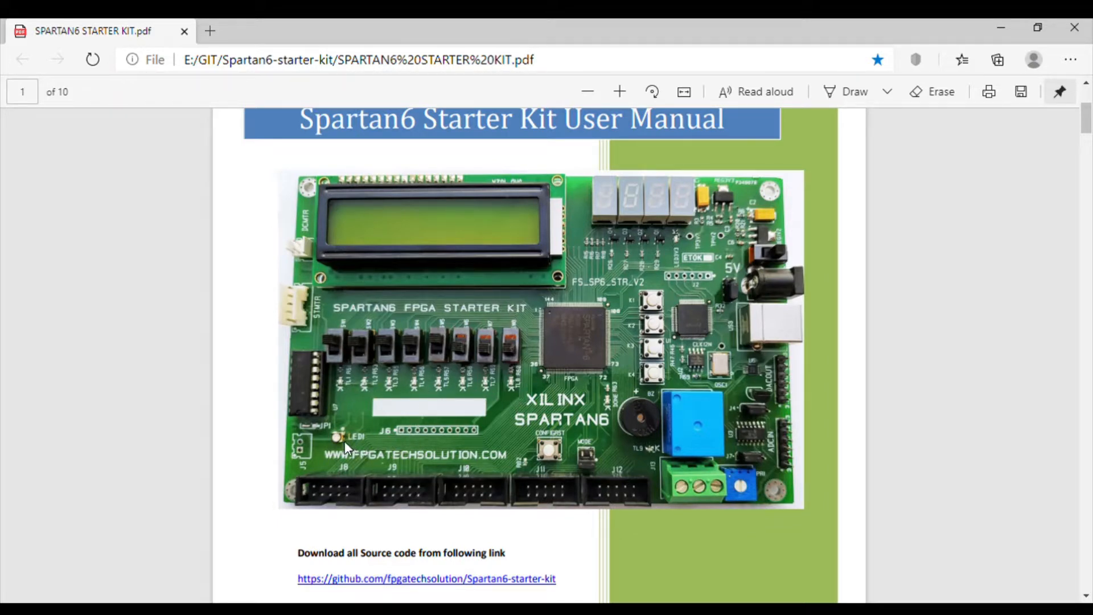
mouse_move(595, 475)
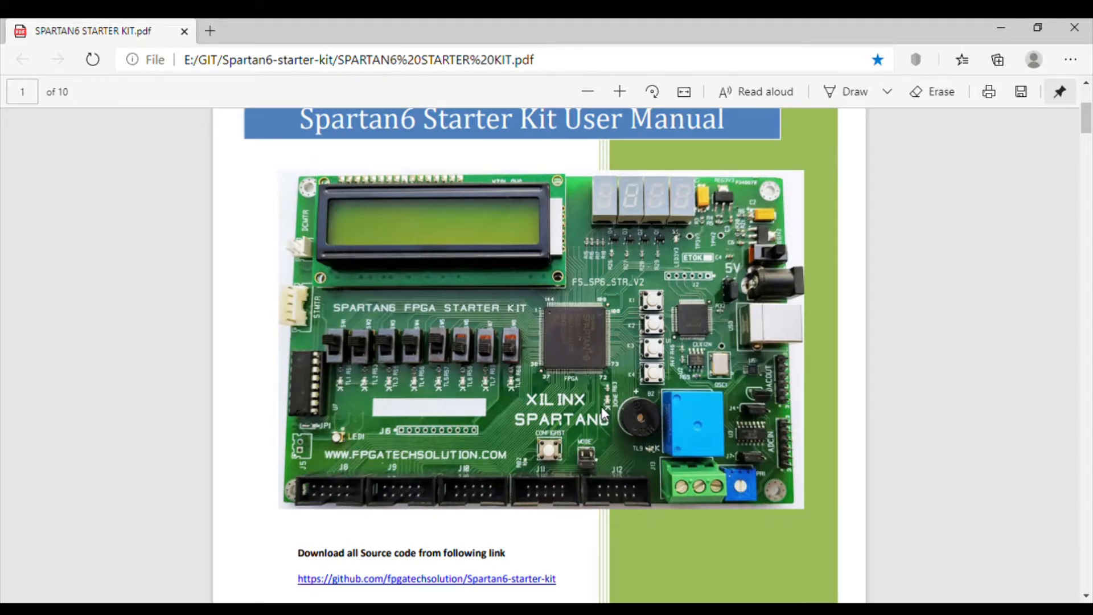
mouse_move(260, 326)
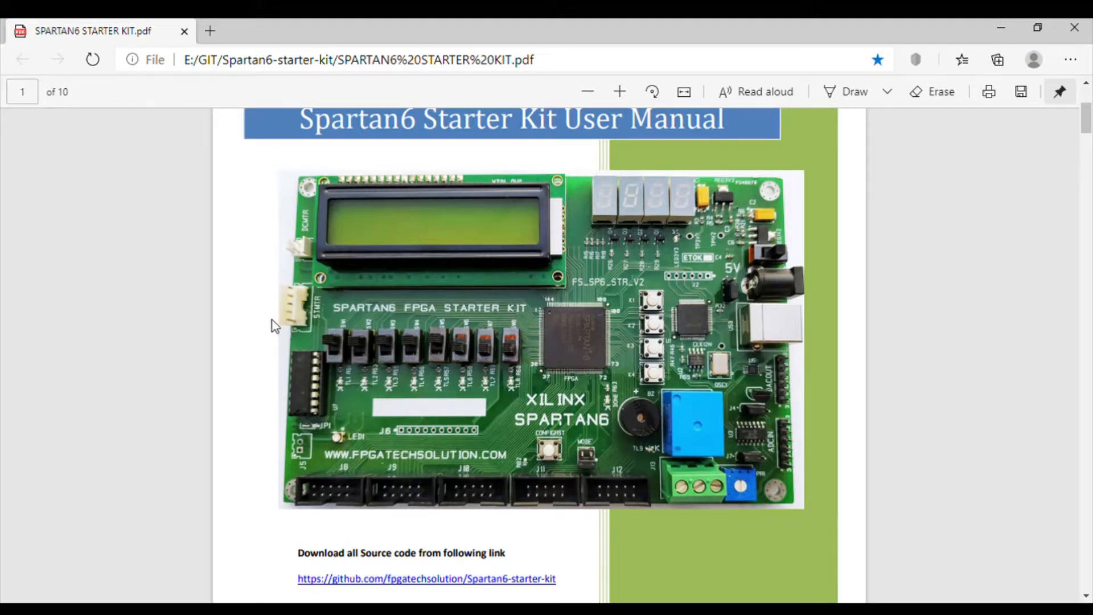
mouse_move(302, 318)
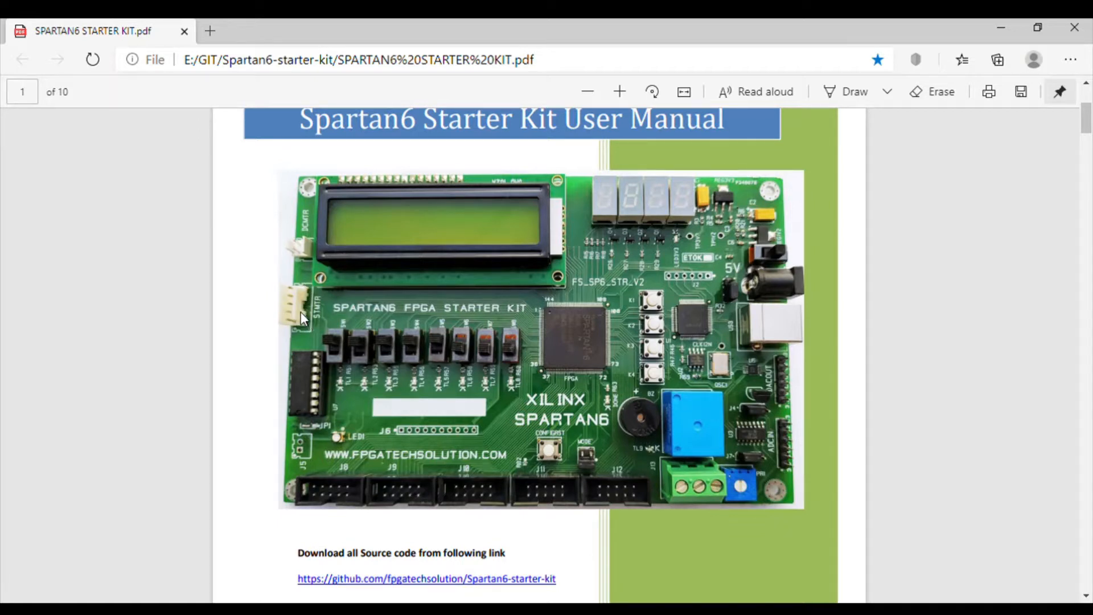
mouse_move(294, 360)
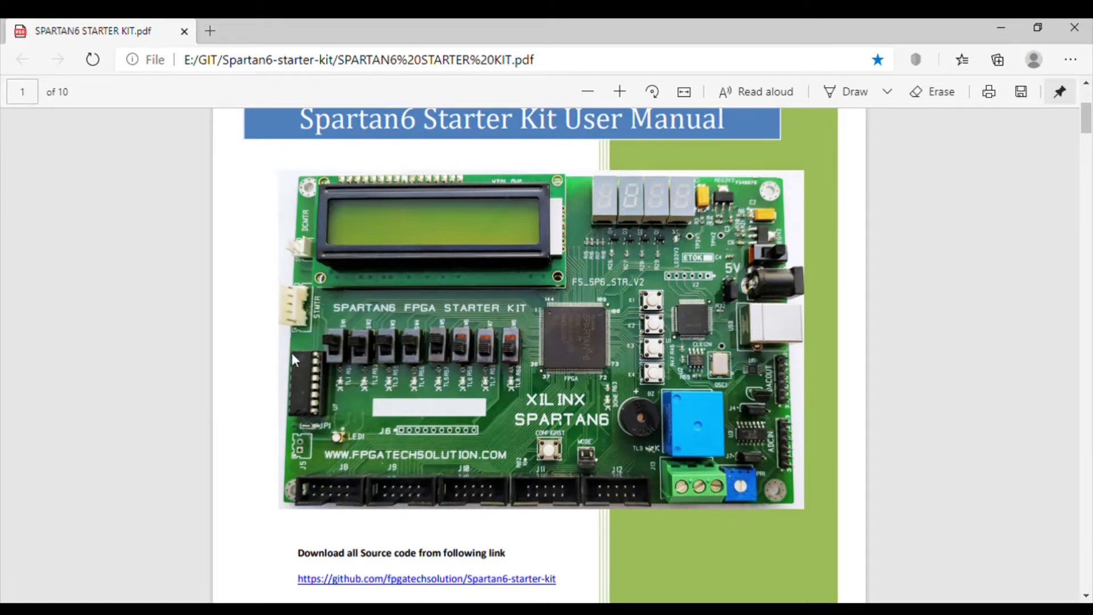
mouse_move(303, 393)
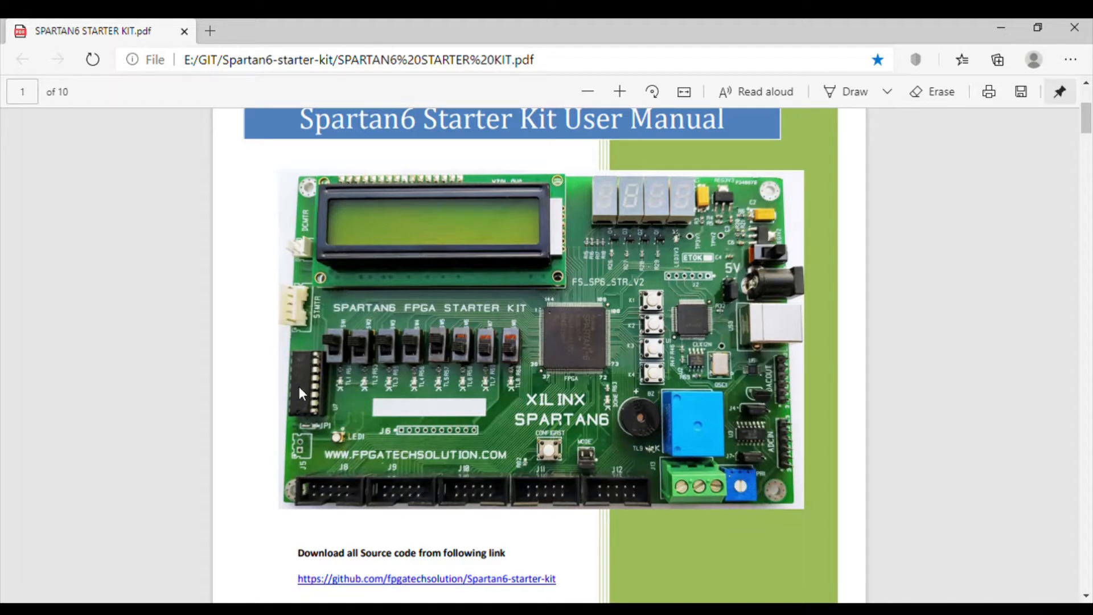
mouse_move(299, 252)
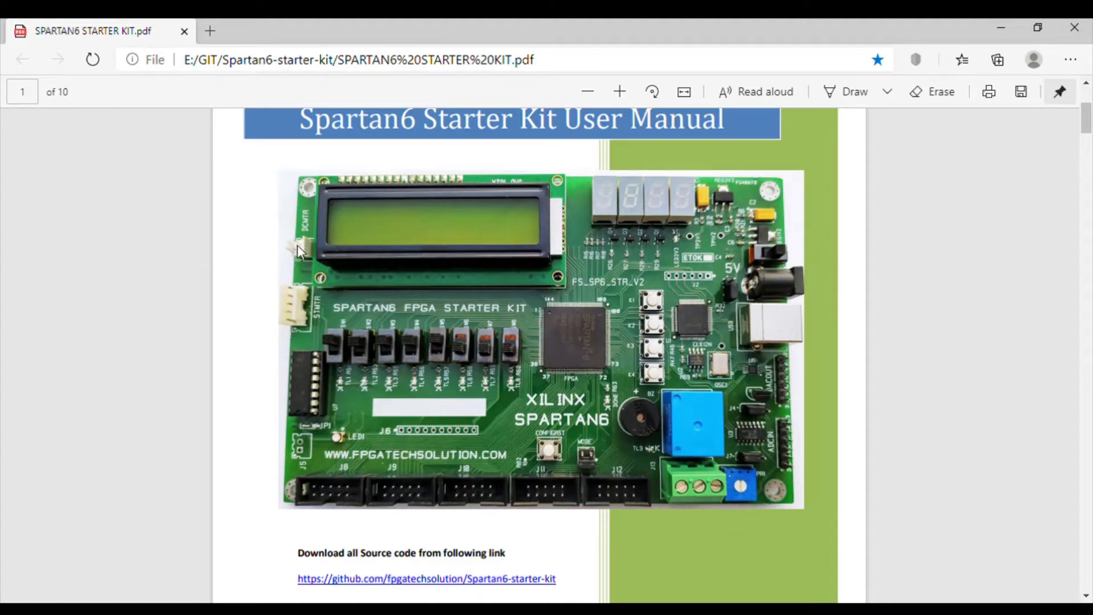
mouse_move(317, 406)
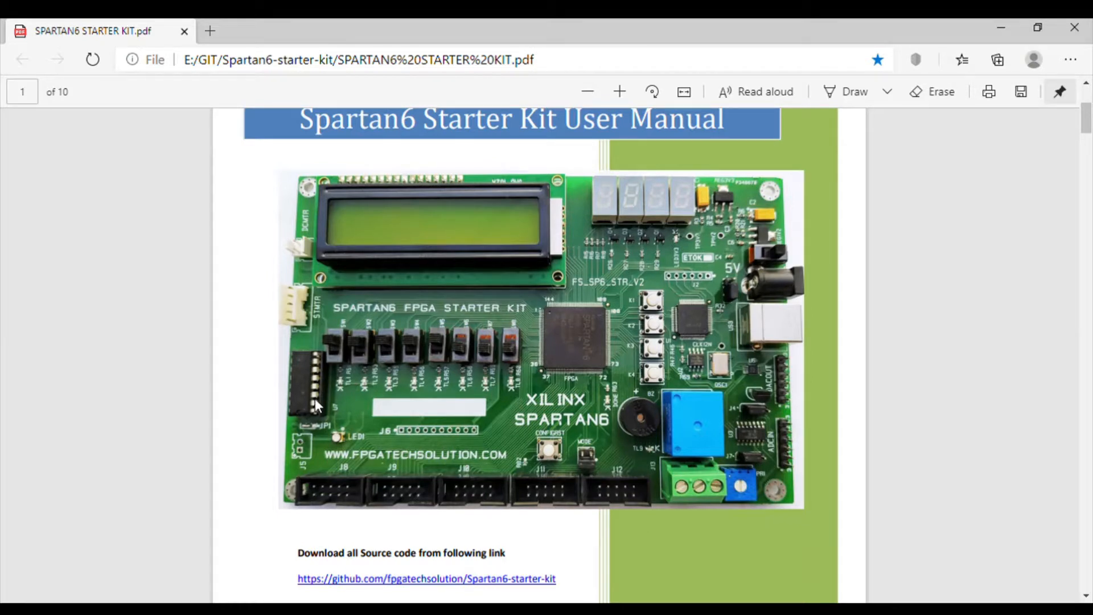
mouse_move(294, 314)
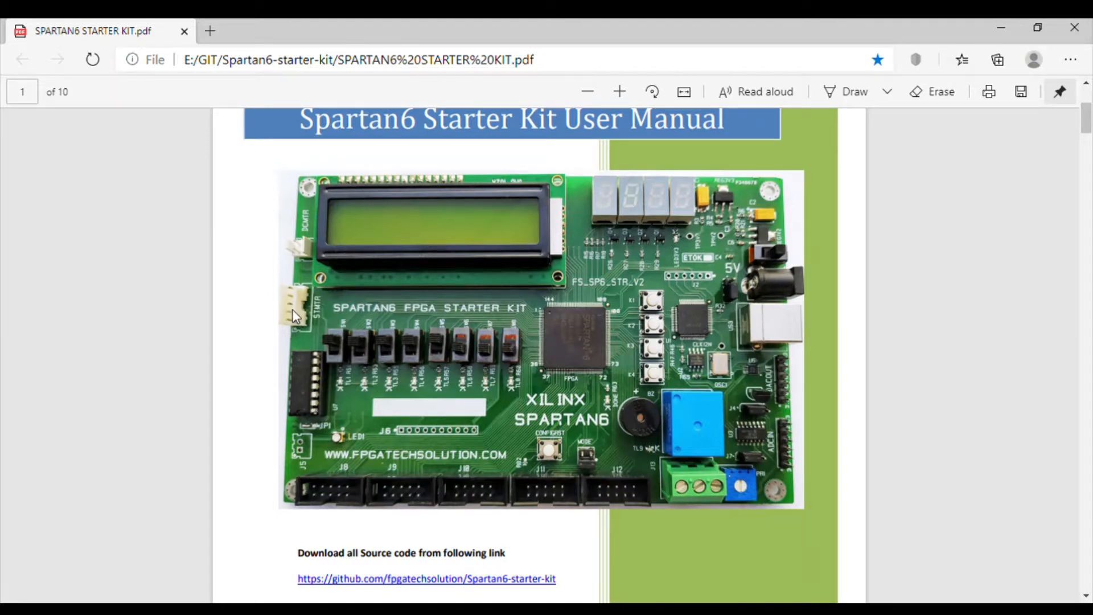
mouse_move(295, 260)
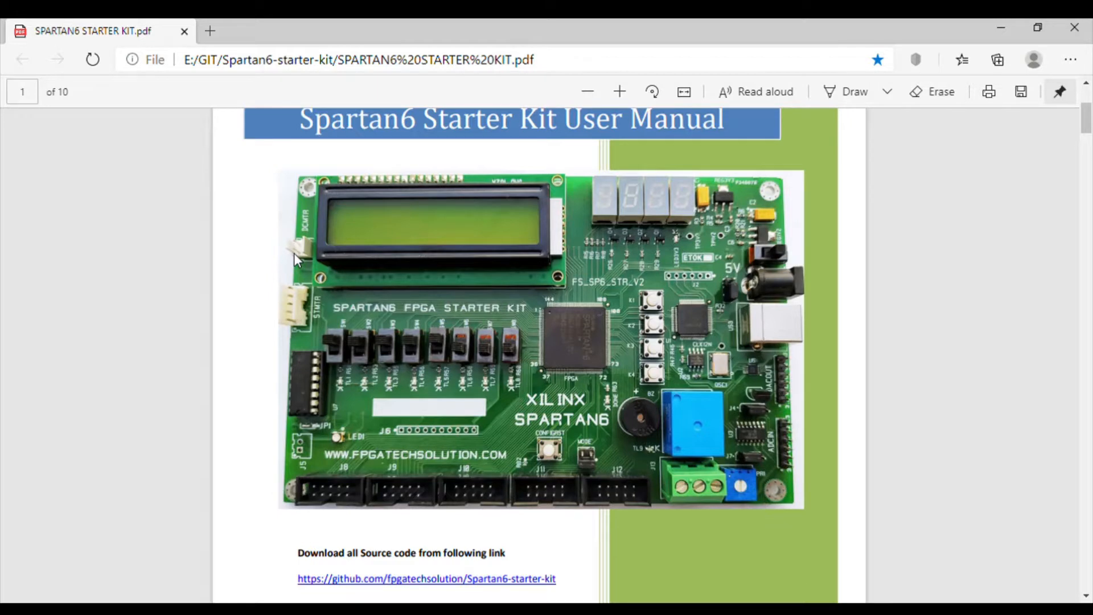
mouse_move(302, 271)
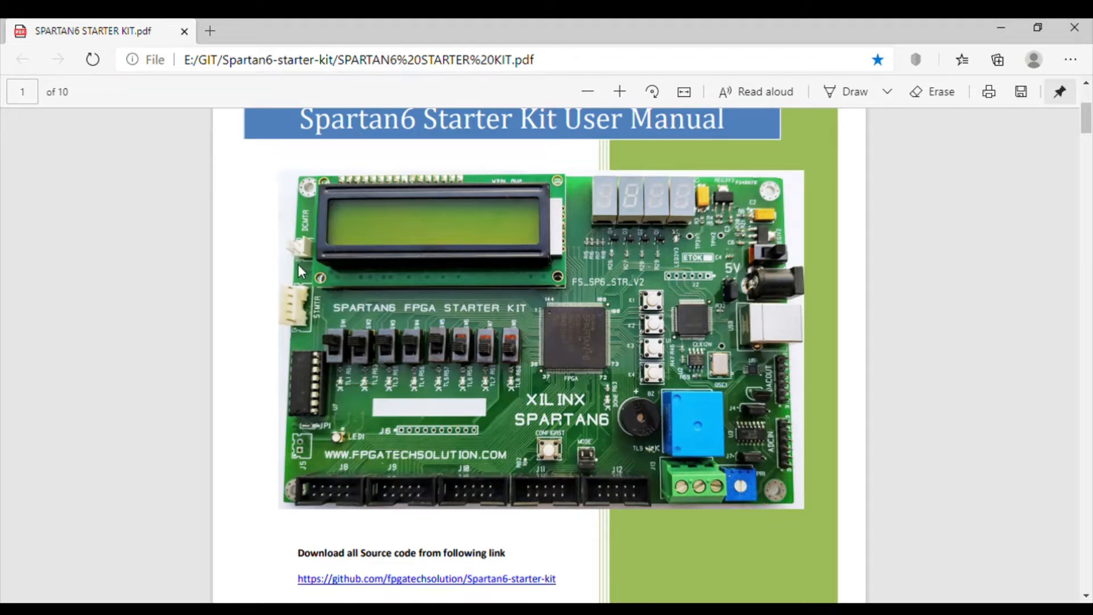
mouse_move(337, 494)
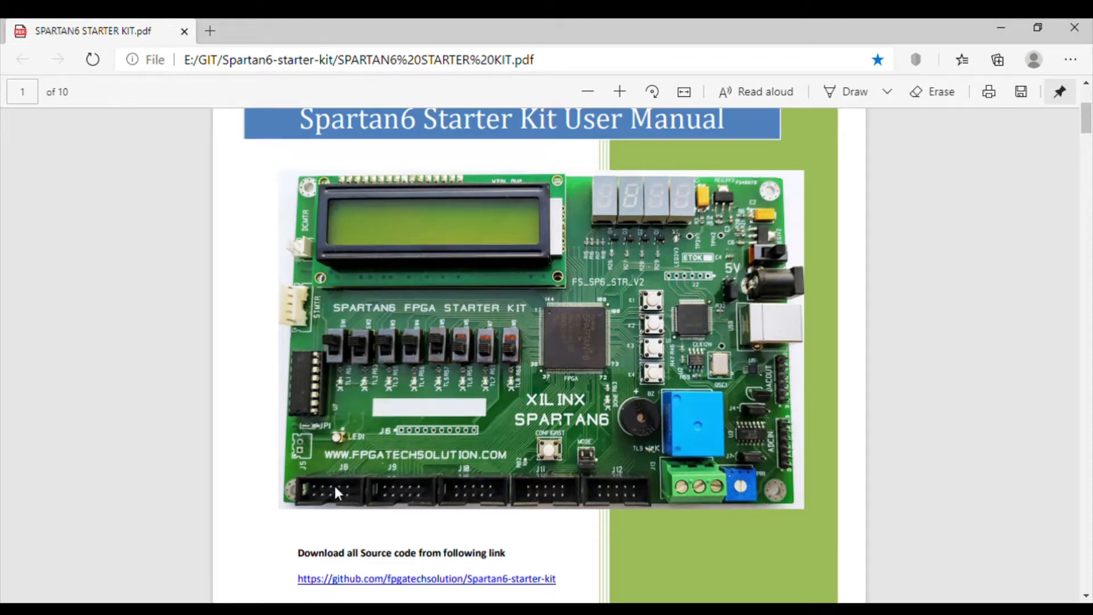
mouse_move(411, 501)
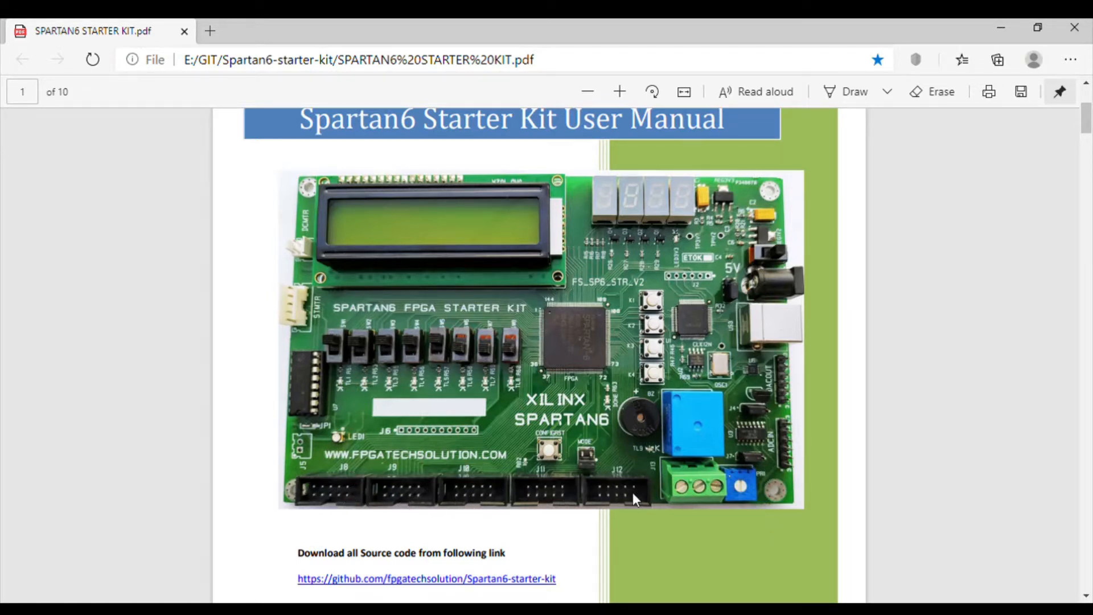
mouse_move(590, 513)
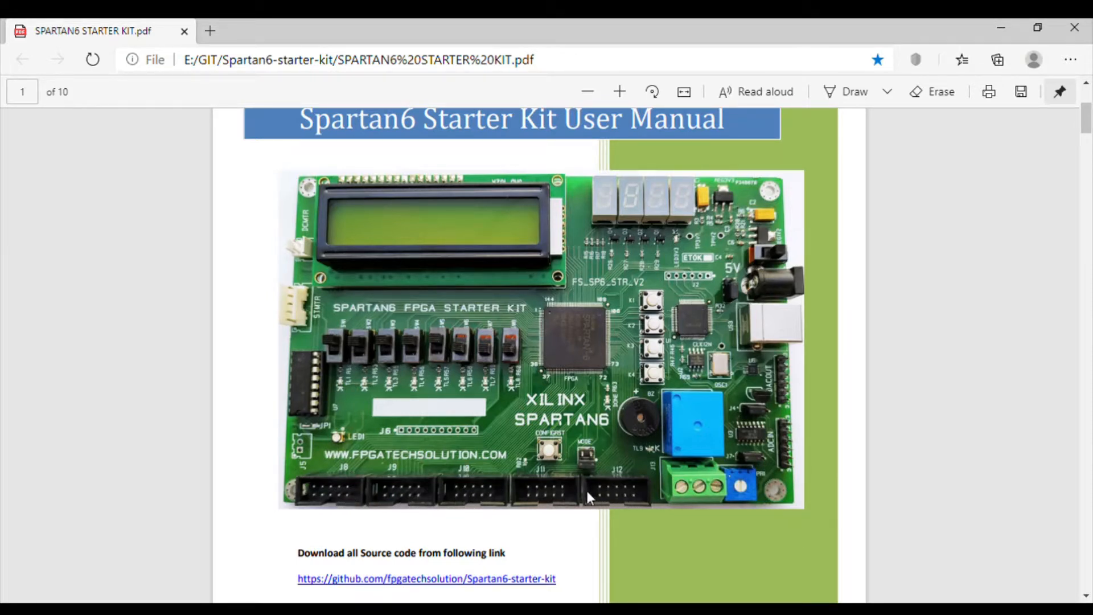
mouse_move(431, 514)
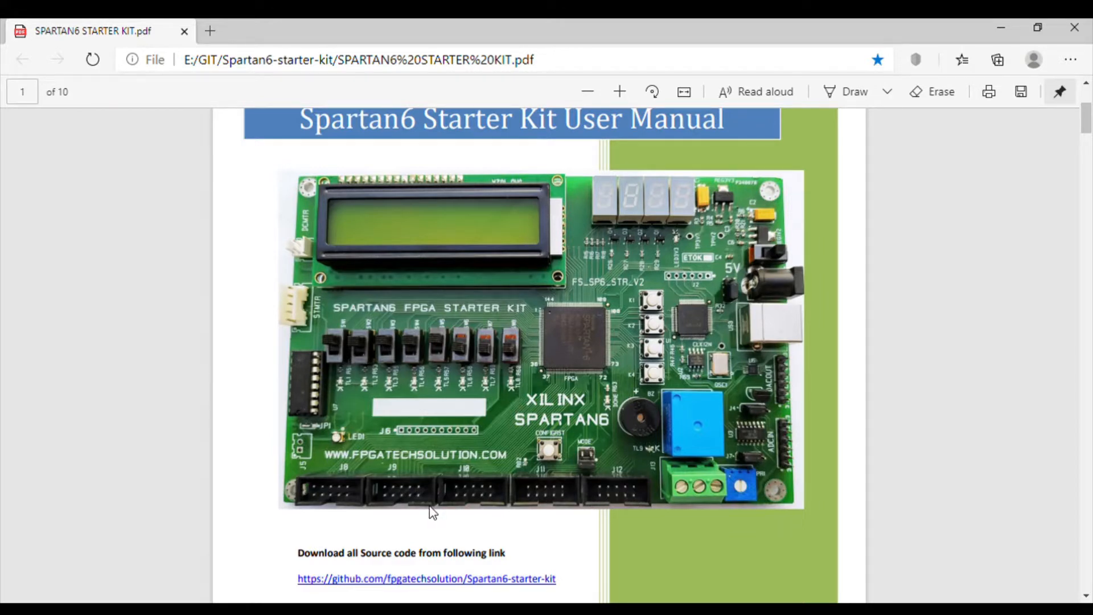
mouse_move(394, 524)
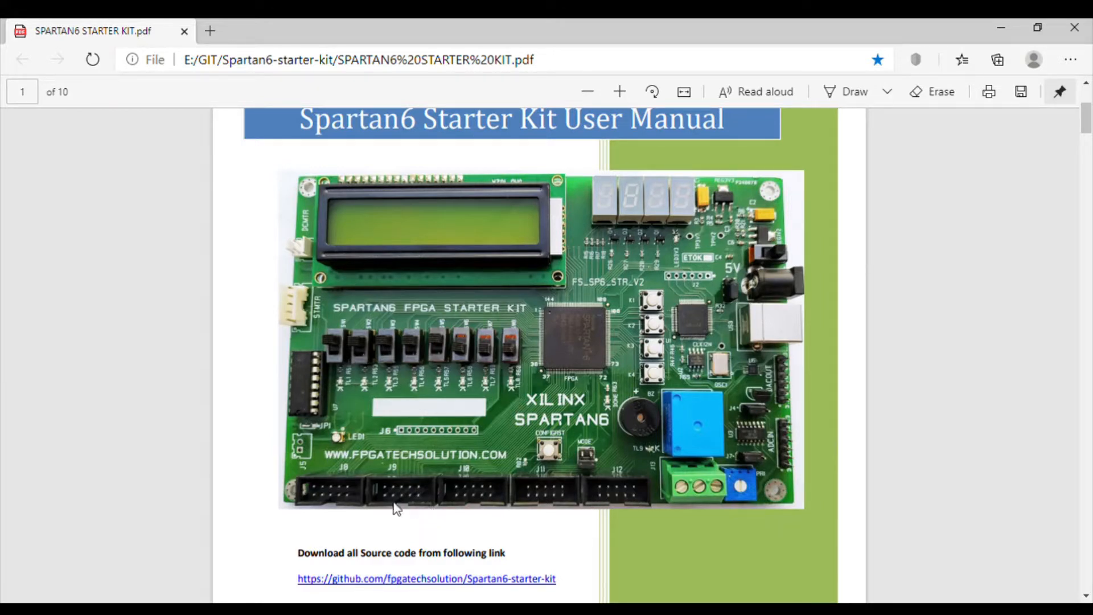
mouse_move(356, 494)
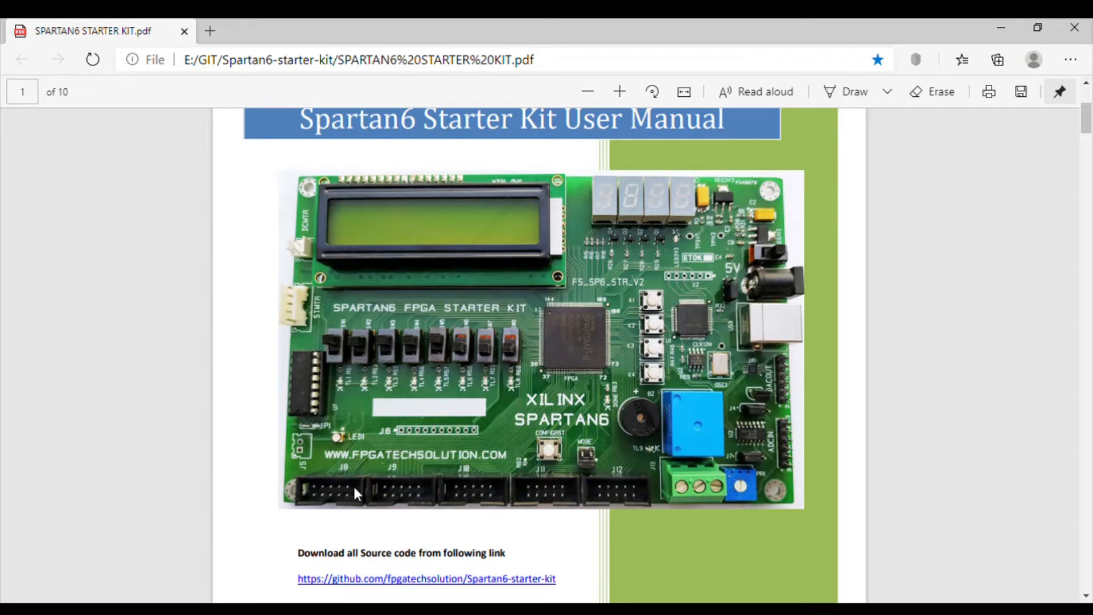
mouse_move(358, 504)
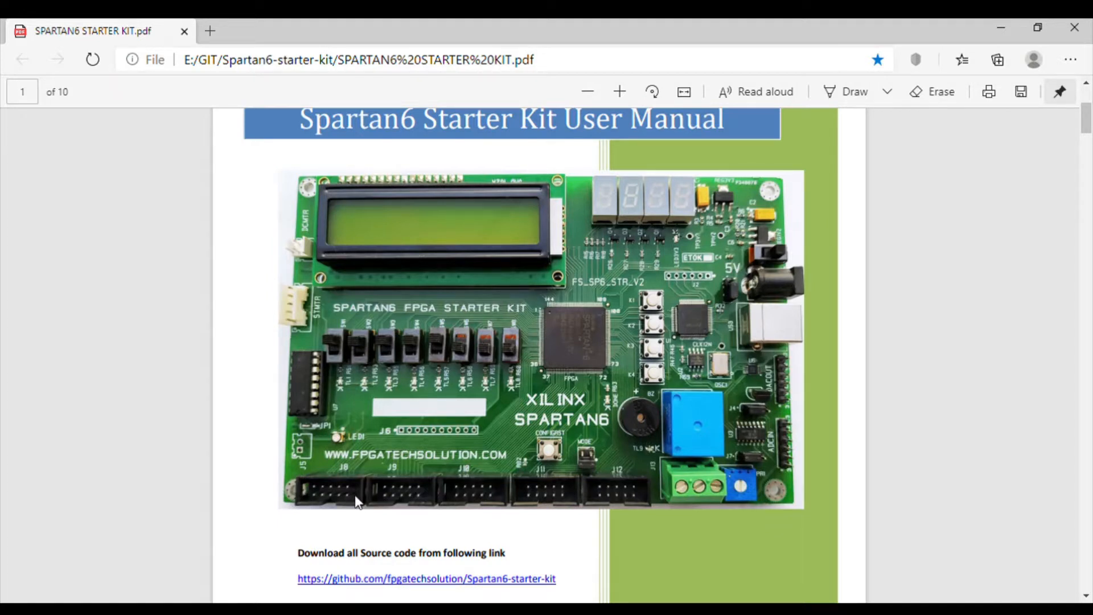
mouse_move(614, 512)
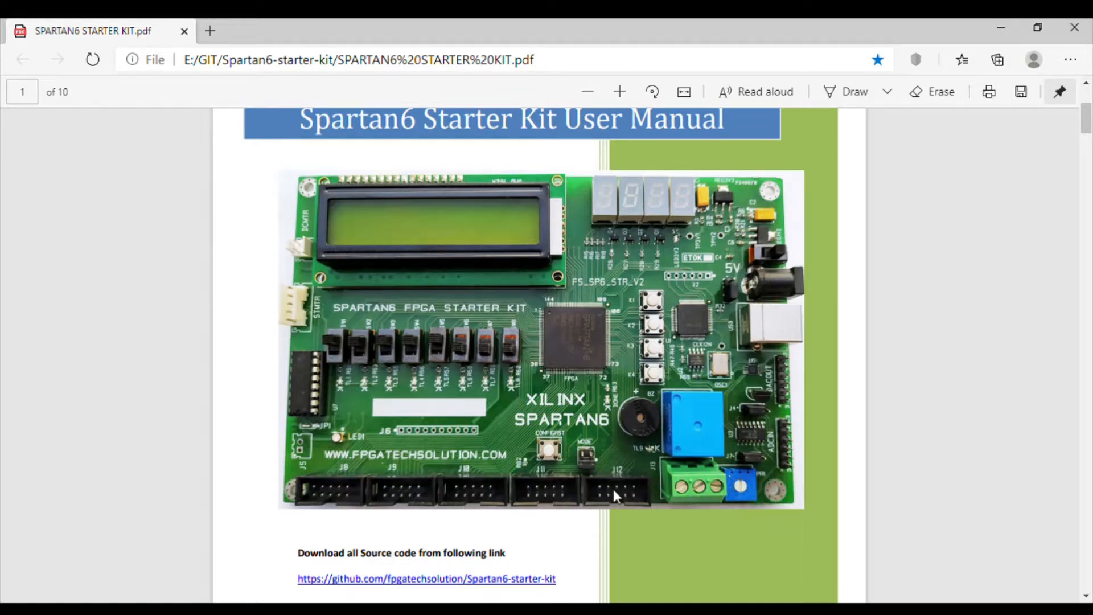
mouse_move(570, 508)
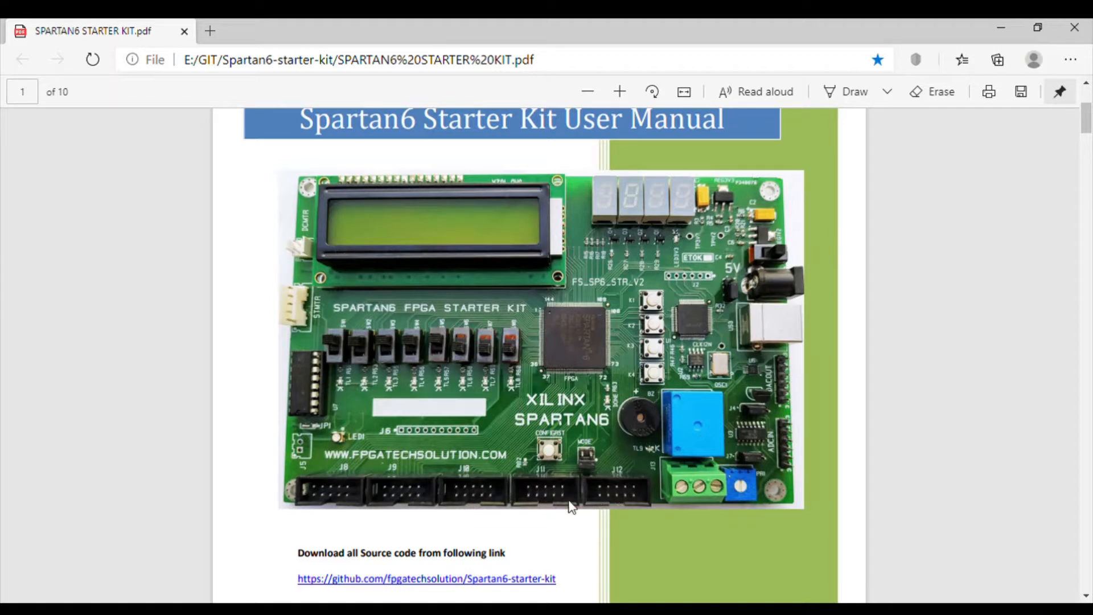
mouse_move(546, 300)
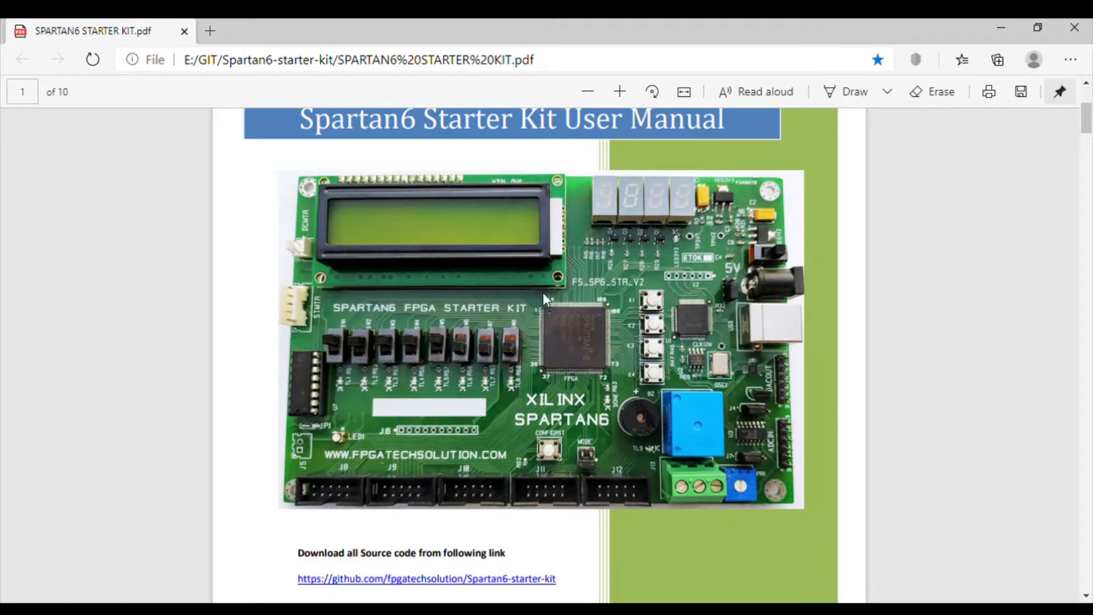
mouse_move(501, 223)
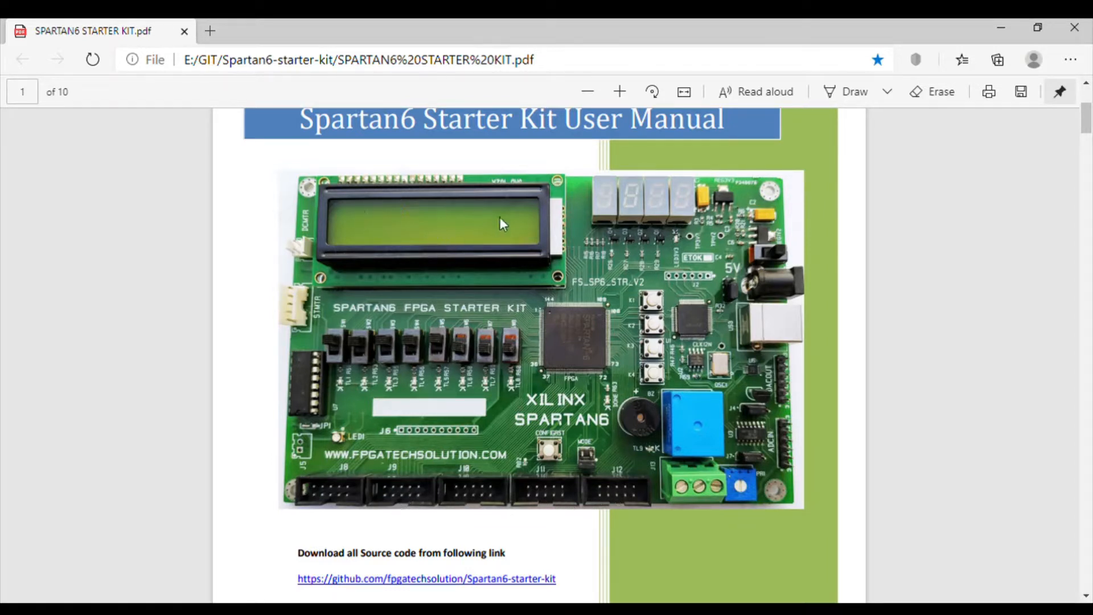
mouse_move(410, 234)
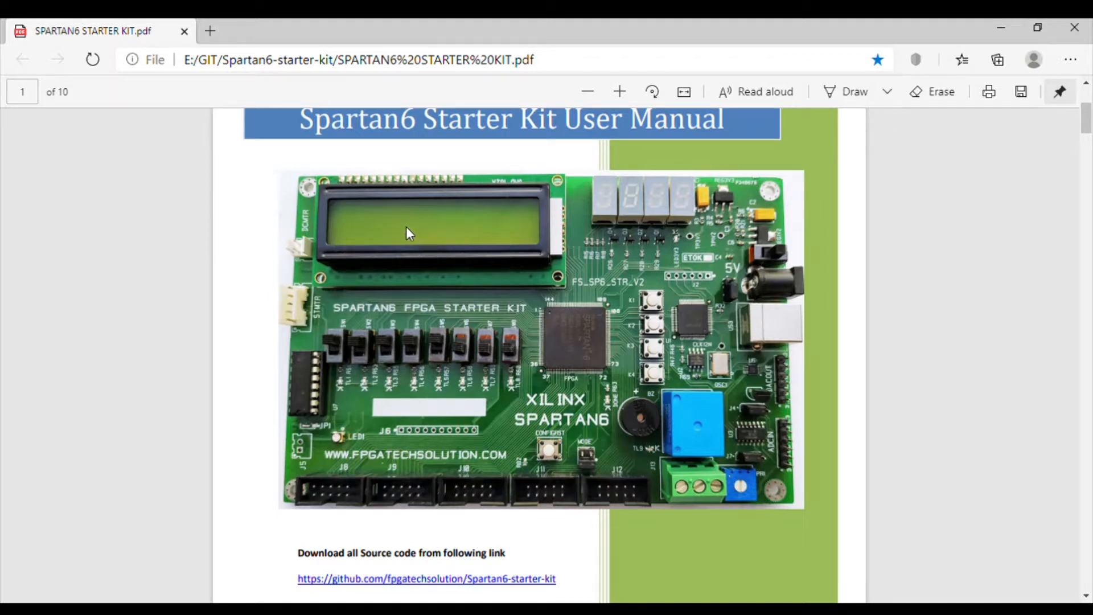
mouse_move(401, 194)
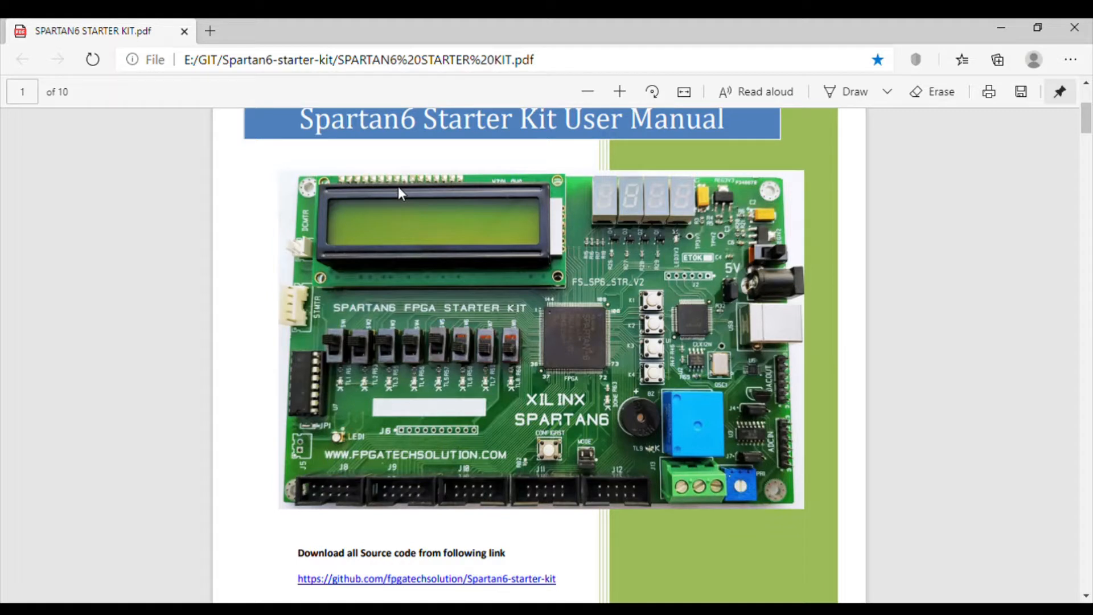
mouse_move(561, 251)
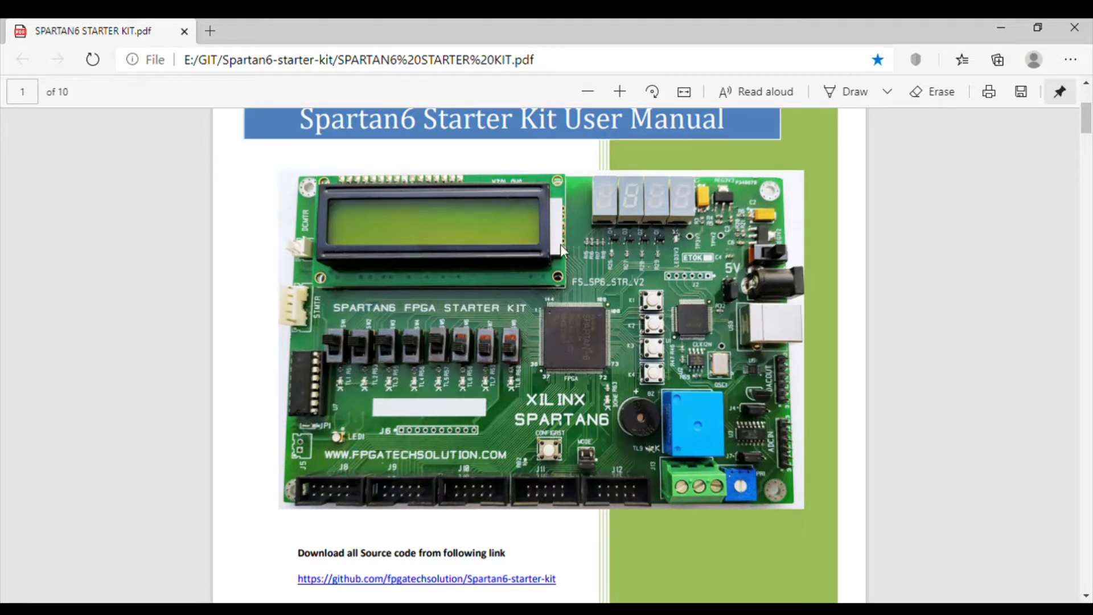
mouse_move(618, 216)
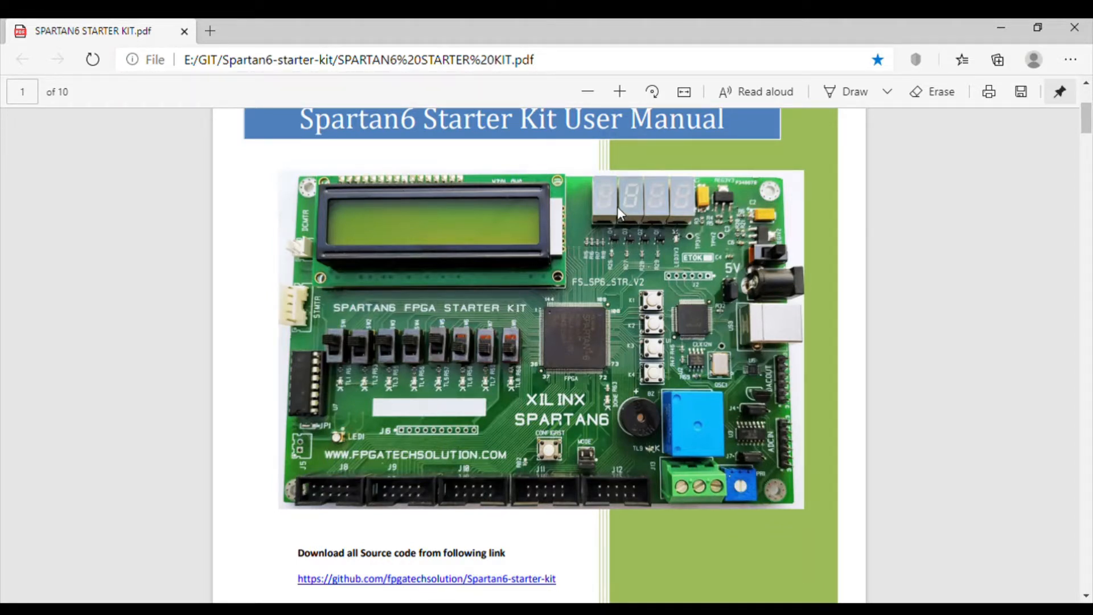
mouse_move(691, 209)
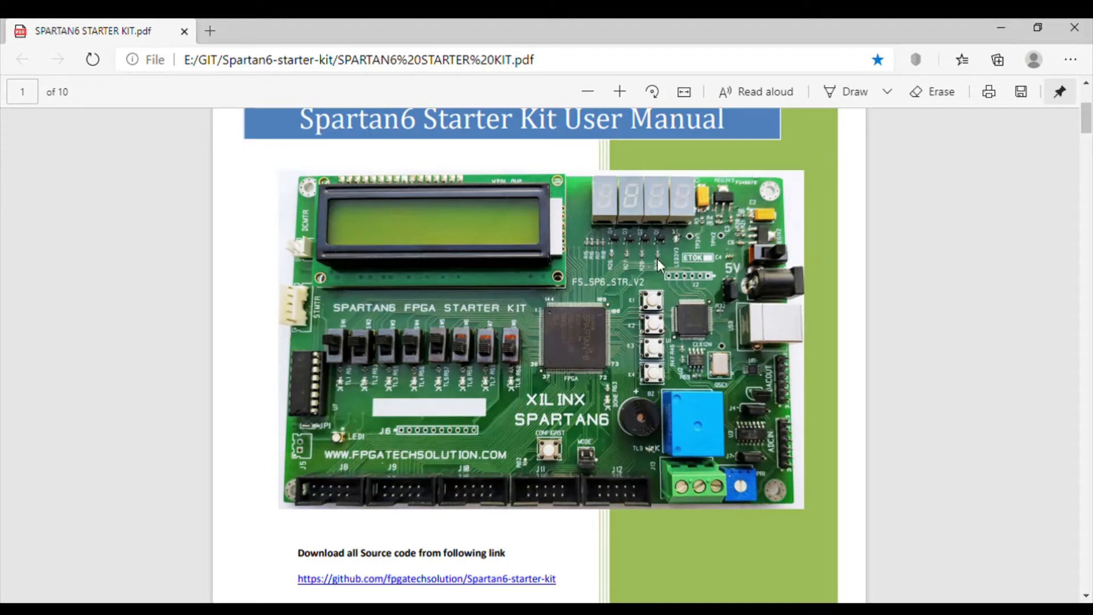
mouse_move(698, 328)
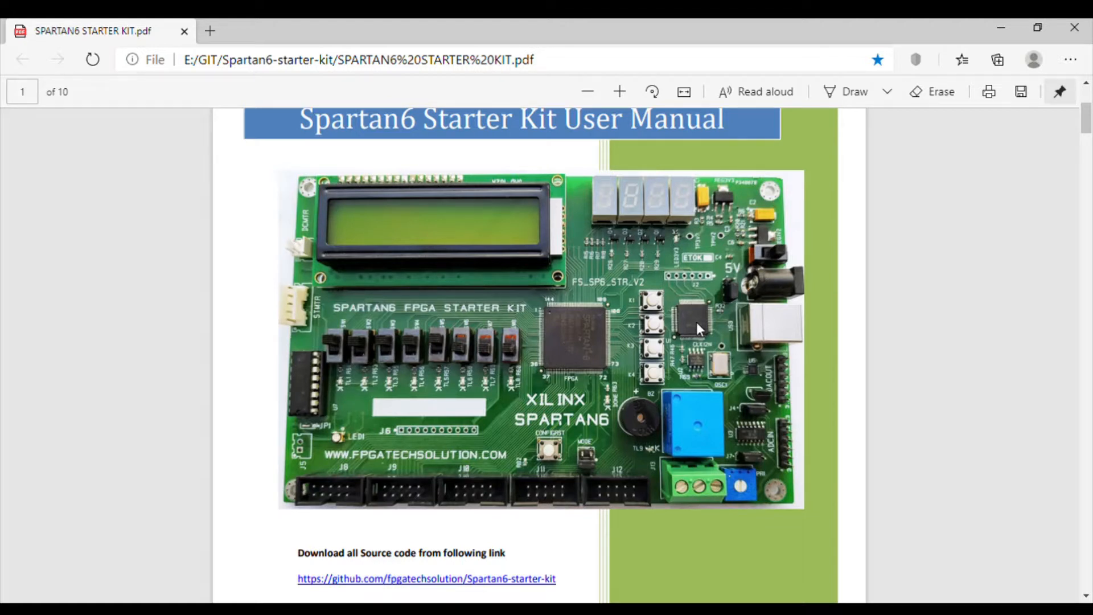
mouse_move(709, 323)
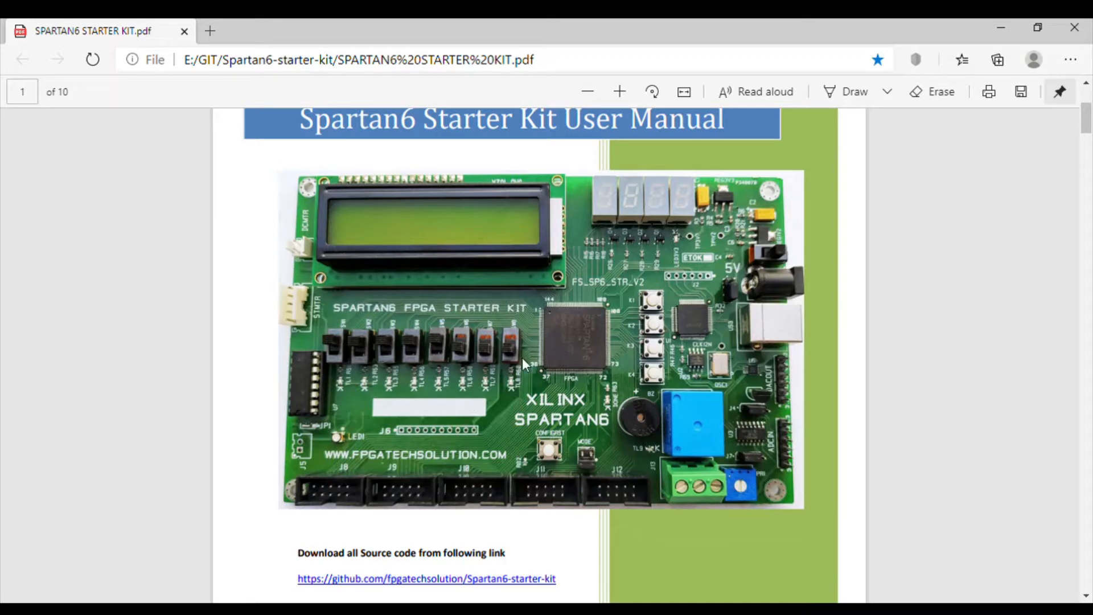
mouse_move(524, 405)
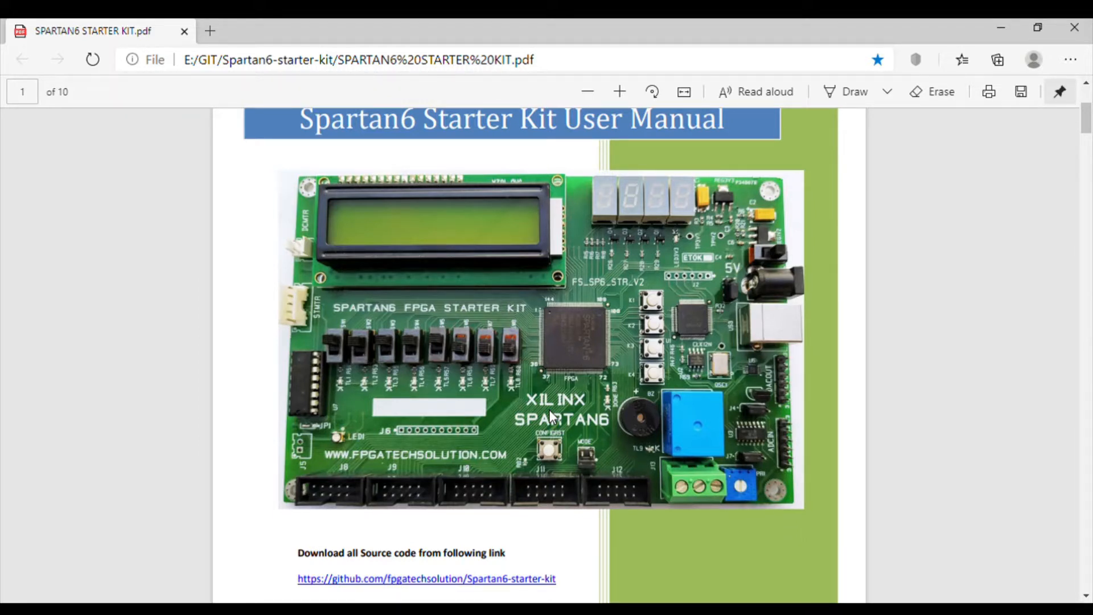
Scroll the manual down to page 3's BOARD POWERING section with the power jack board photo
scroll("down", 3)
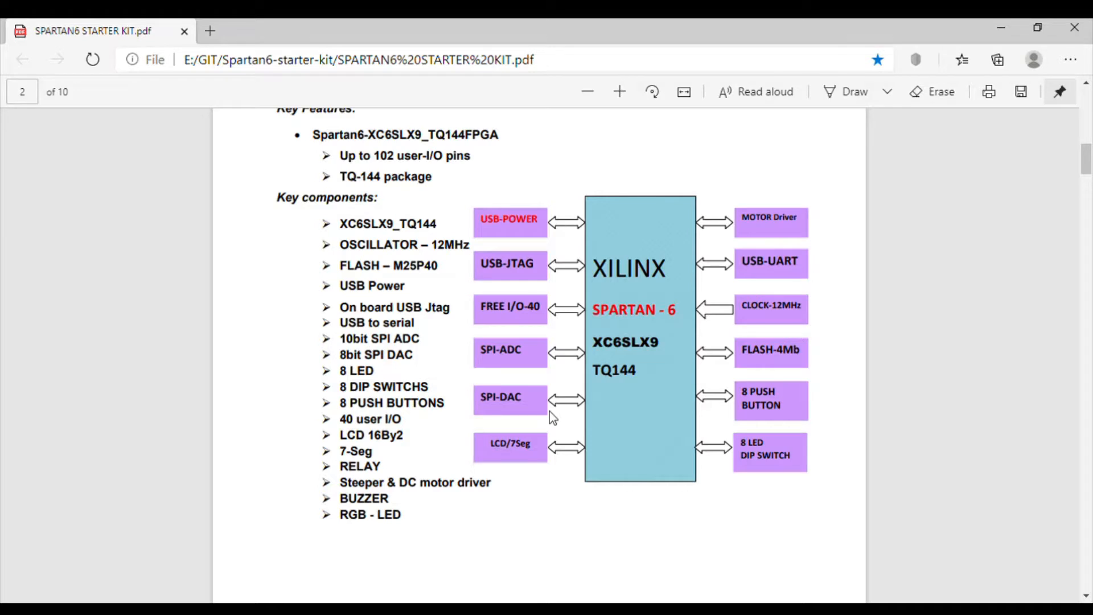
mouse_move(552, 428)
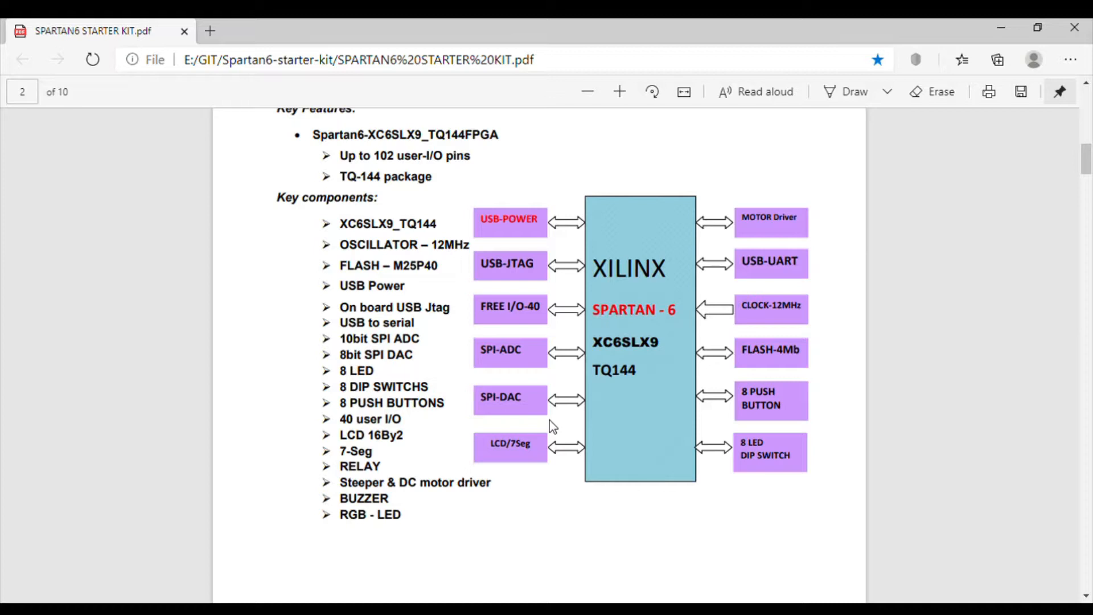
scroll("down", 3)
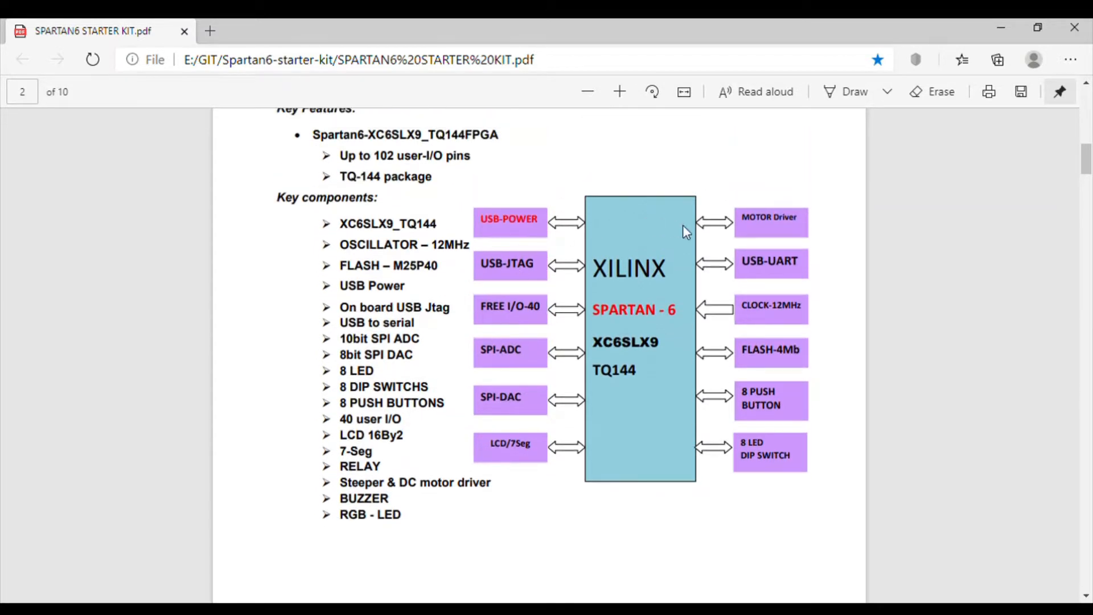
scroll("down", 3)
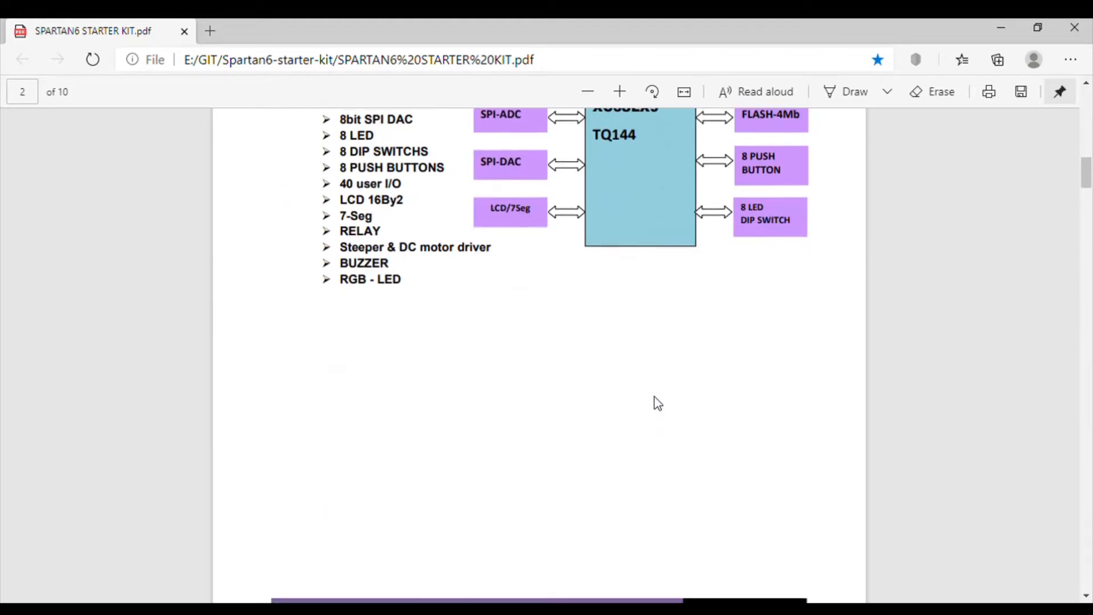
scroll("down", 3)
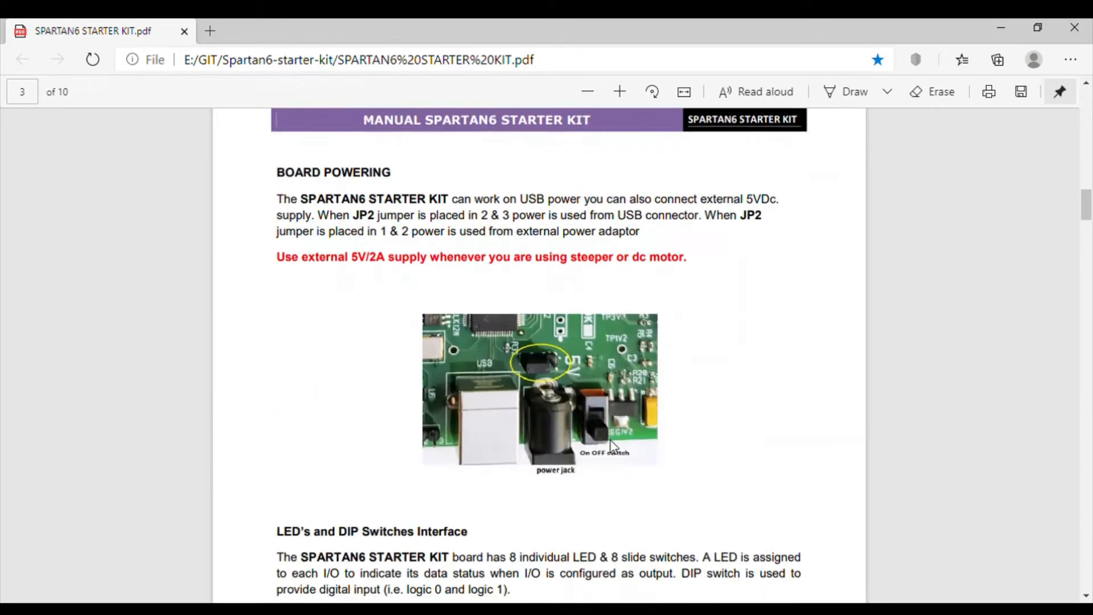
scroll("down", 3)
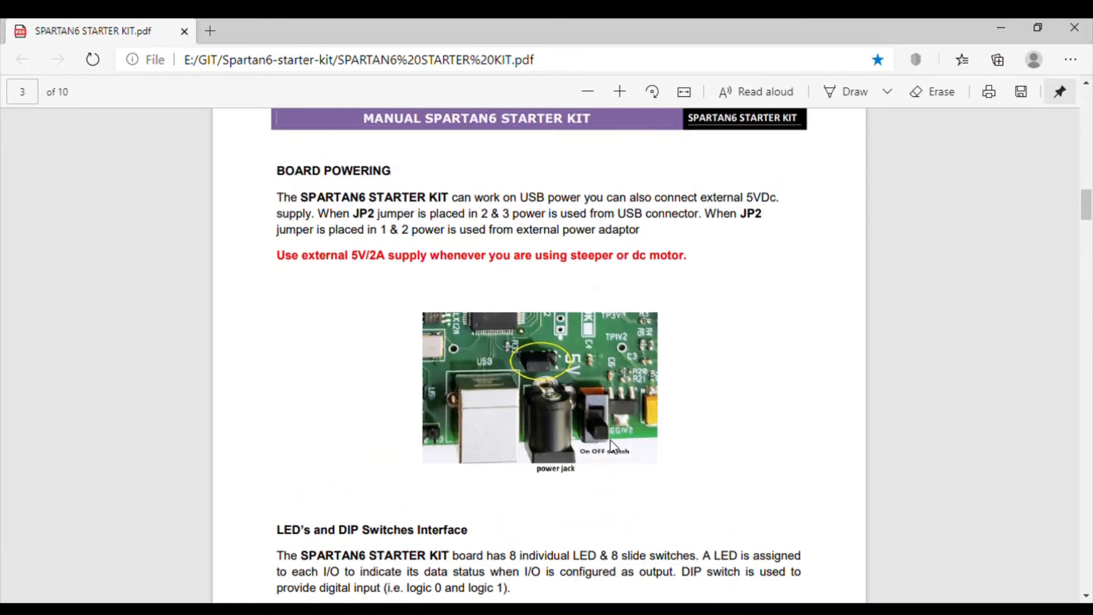
mouse_move(385, 320)
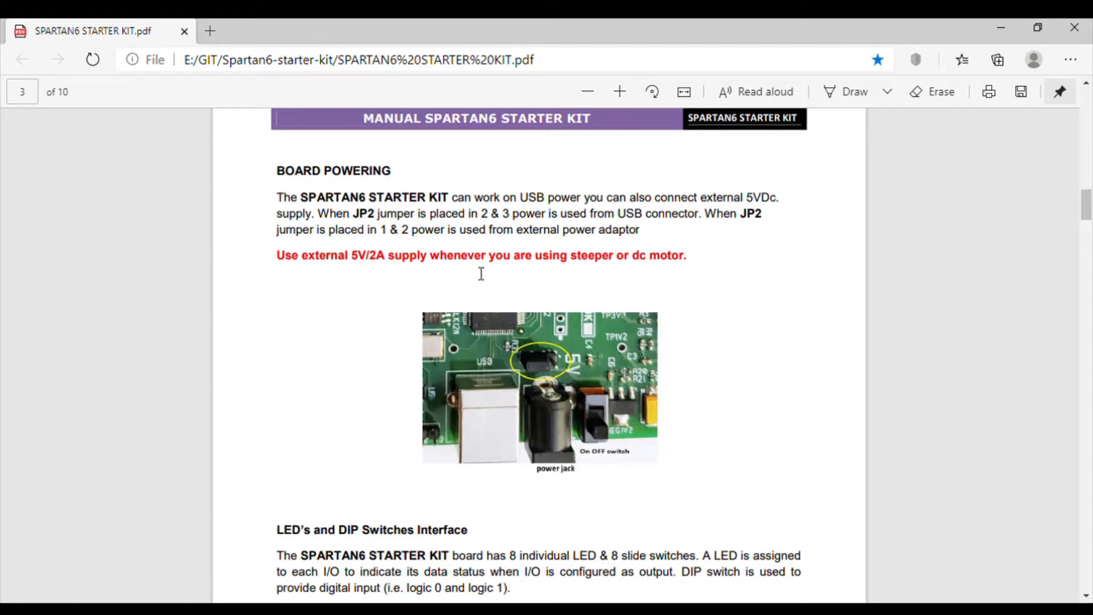
mouse_move(578, 271)
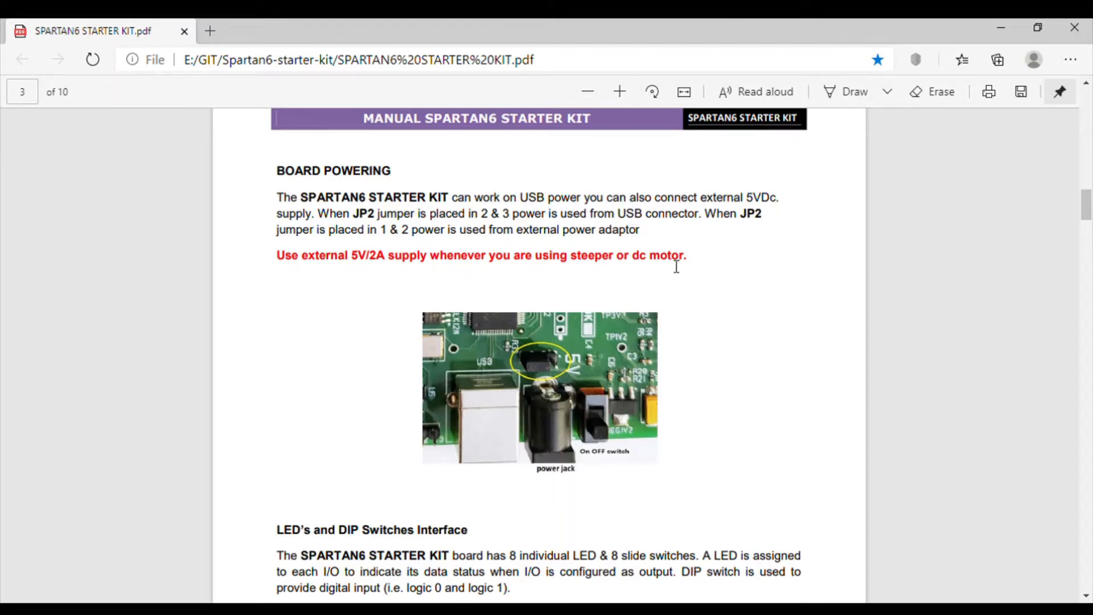
Scroll through page 3's LED/DIP switch interface to the LCD interface on page 4
scroll("down", 3)
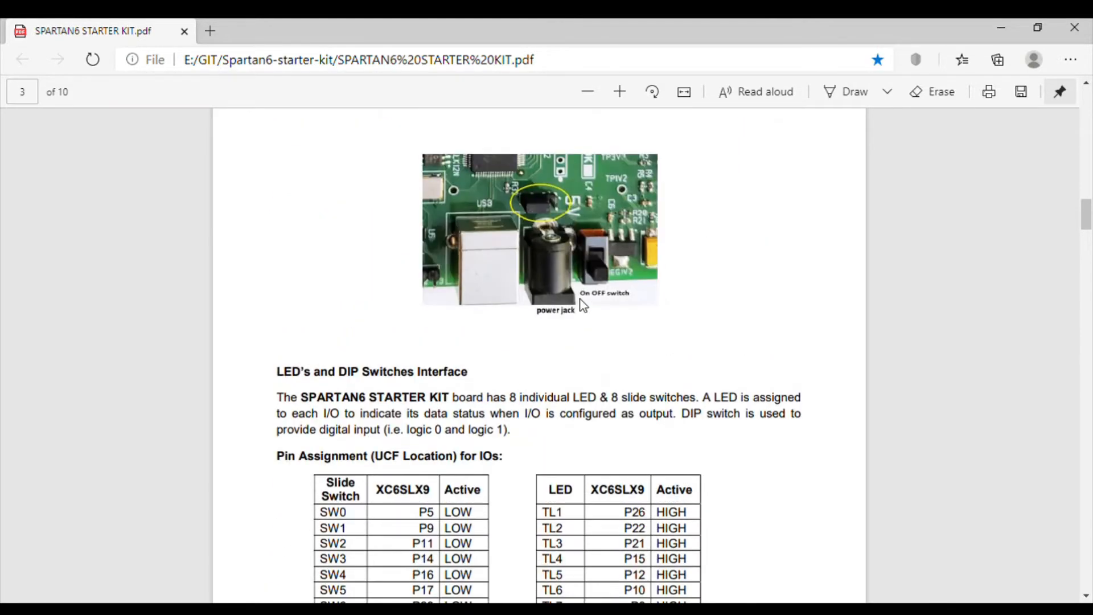
scroll("down", 3)
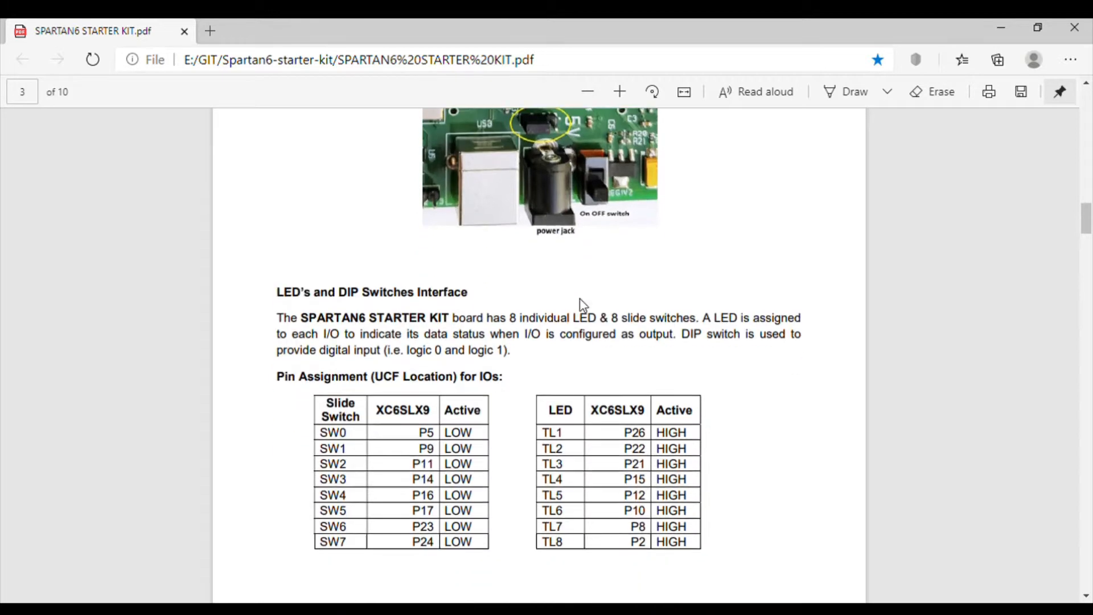
scroll("down", 3)
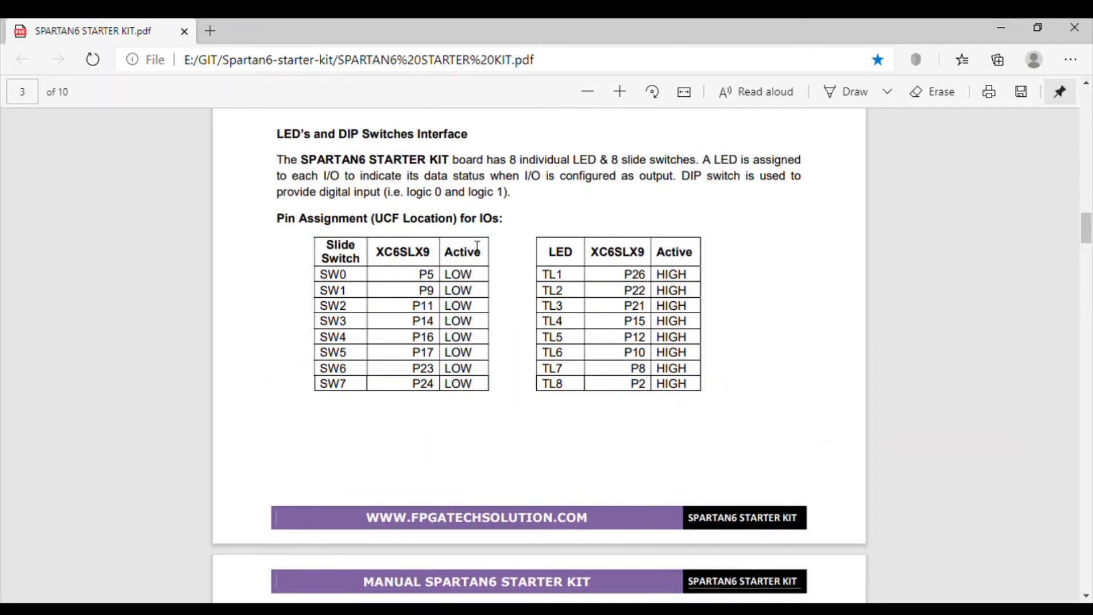
scroll("down", 3)
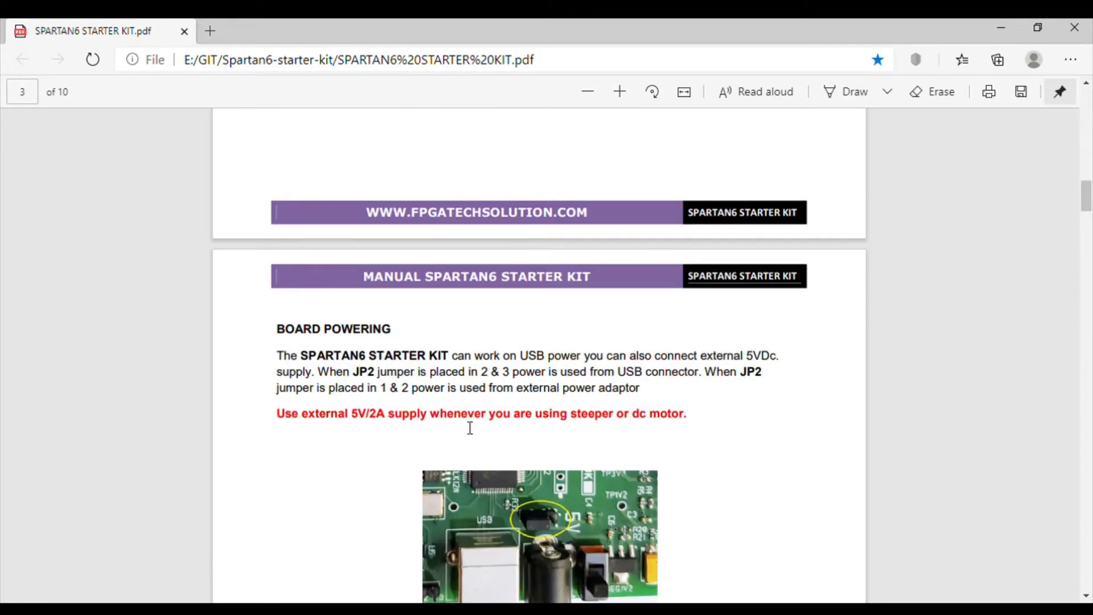
scroll("down", 3)
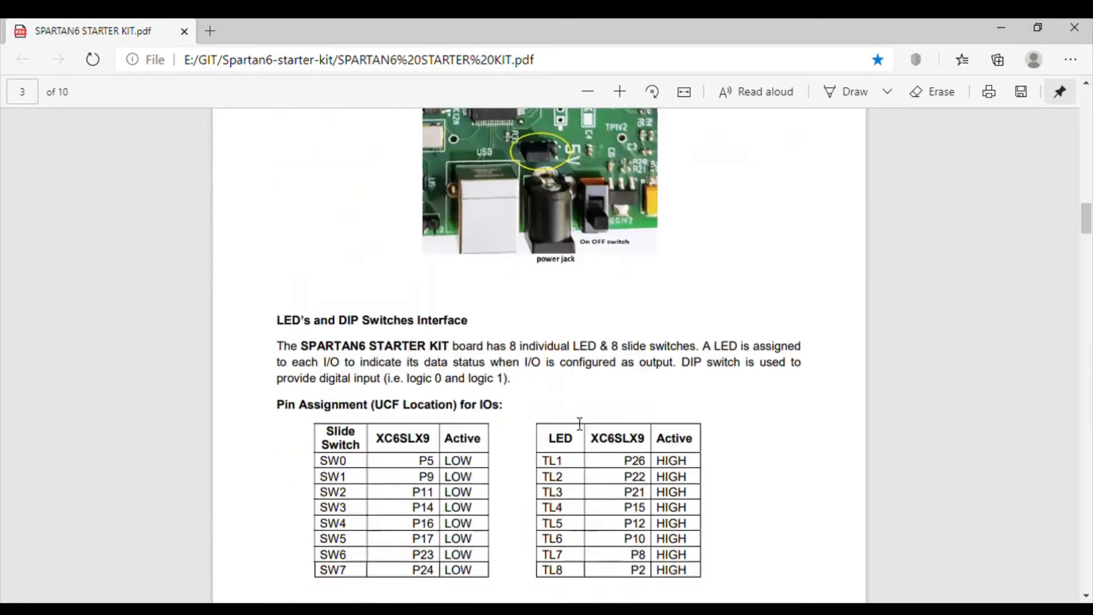
scroll("down", 3)
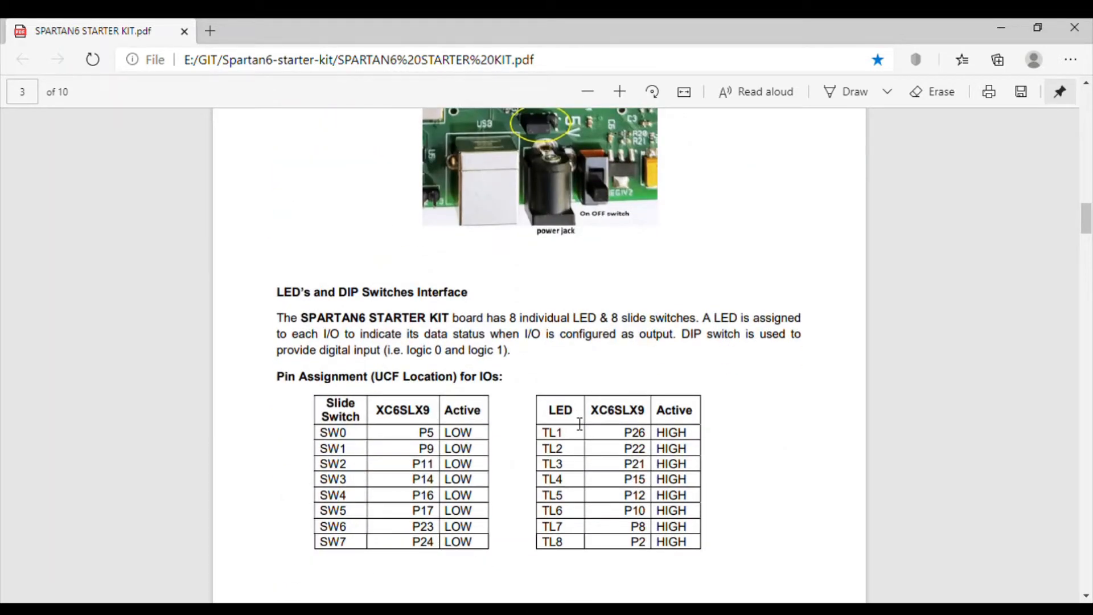
mouse_move(488, 216)
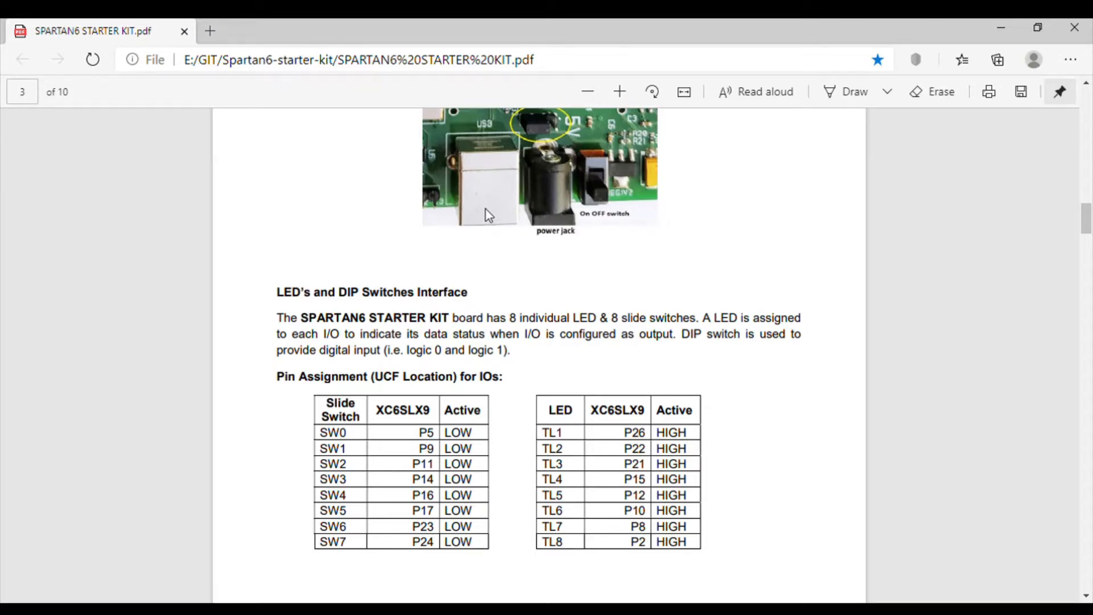
Continue down to page 5's Pin Assignment for Pushbuttons table (SW1–SW4)
scroll("down", 3)
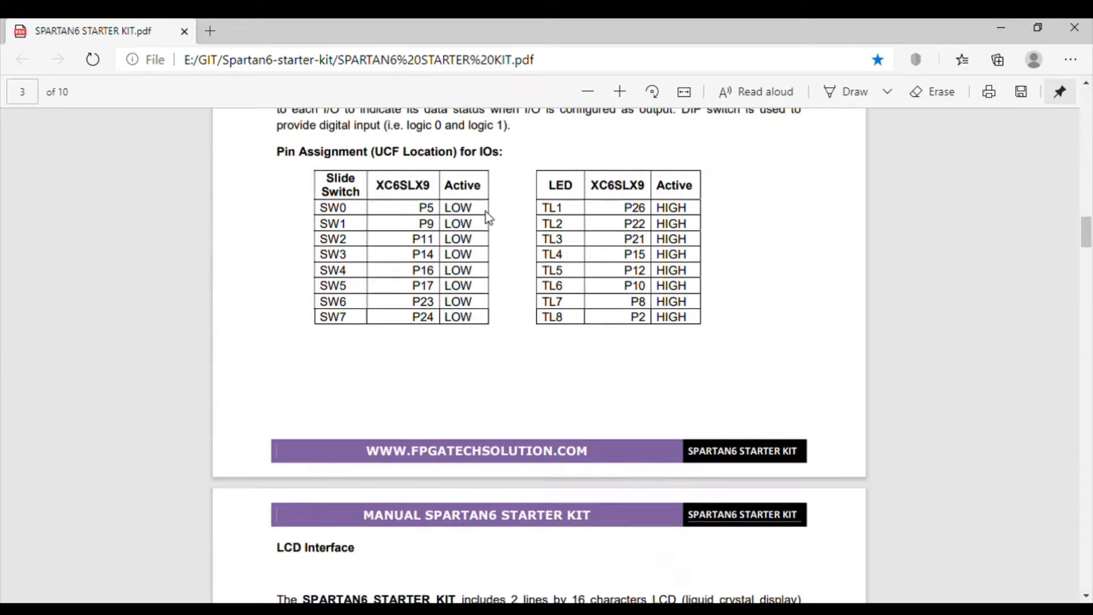
scroll("down", 3)
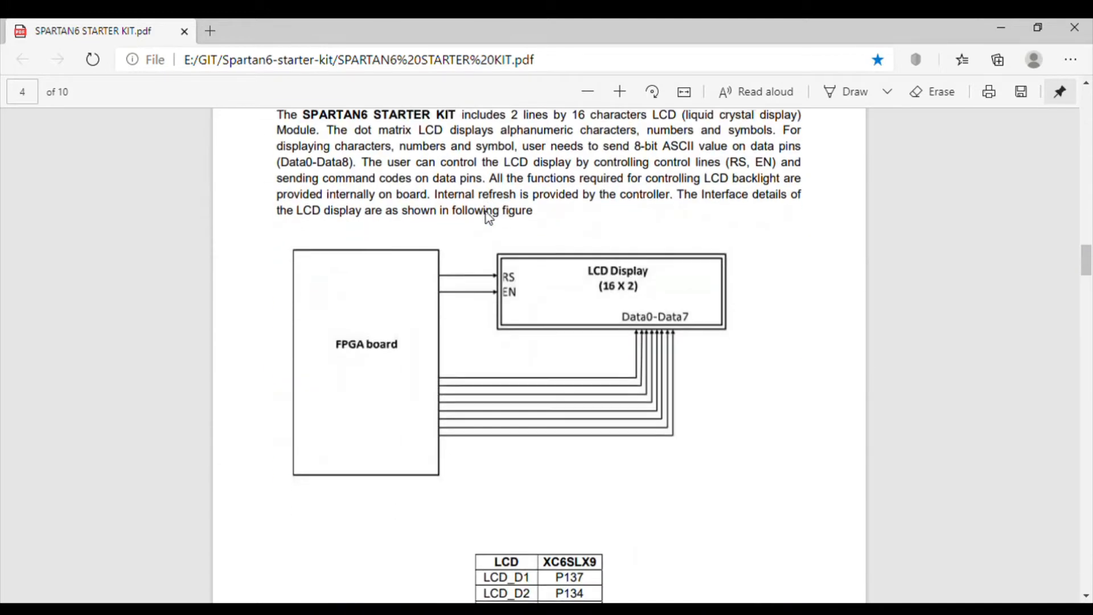
scroll("down", 3)
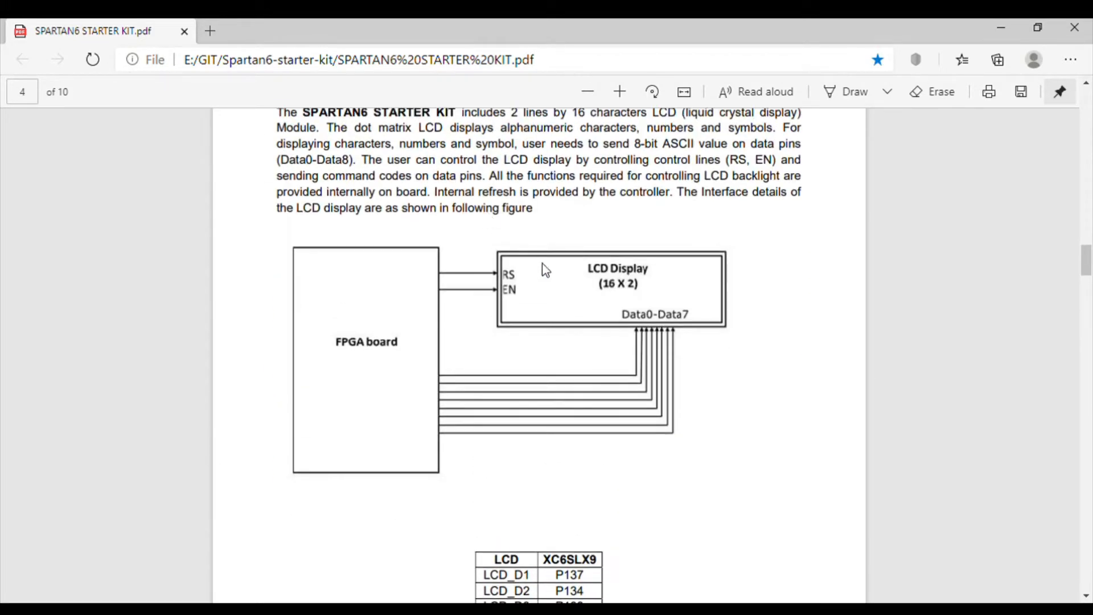
mouse_move(676, 345)
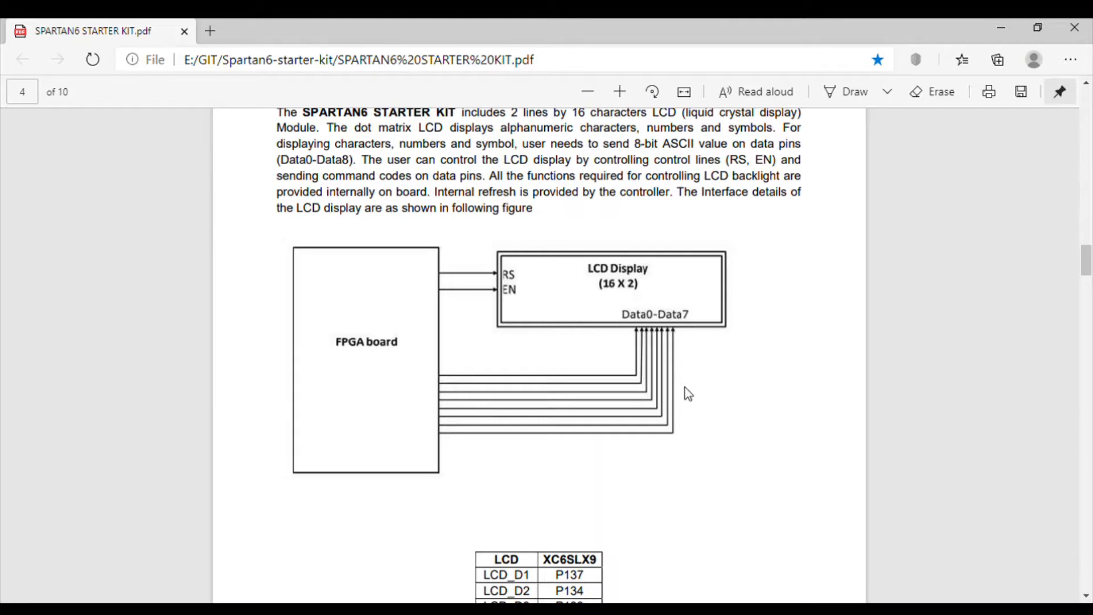
scroll("down", 3)
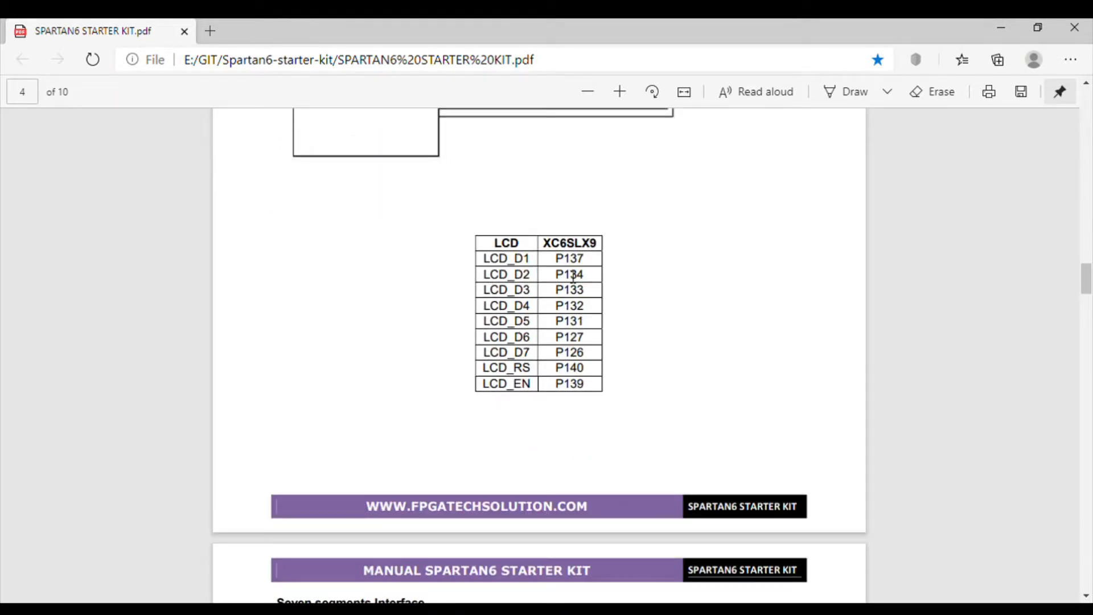
scroll("down", 3)
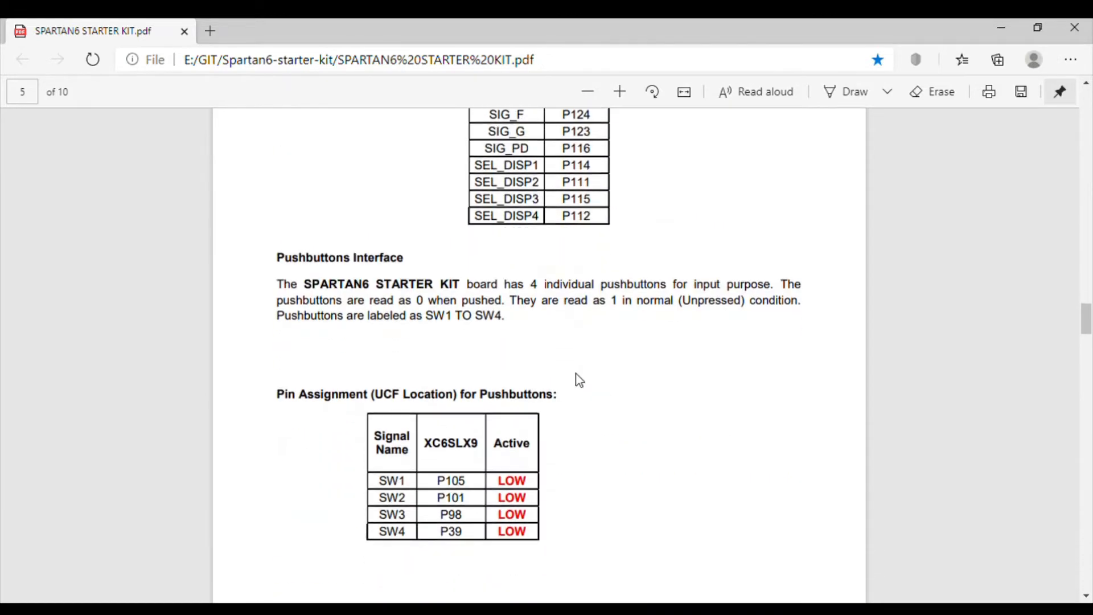
scroll("down", 3)
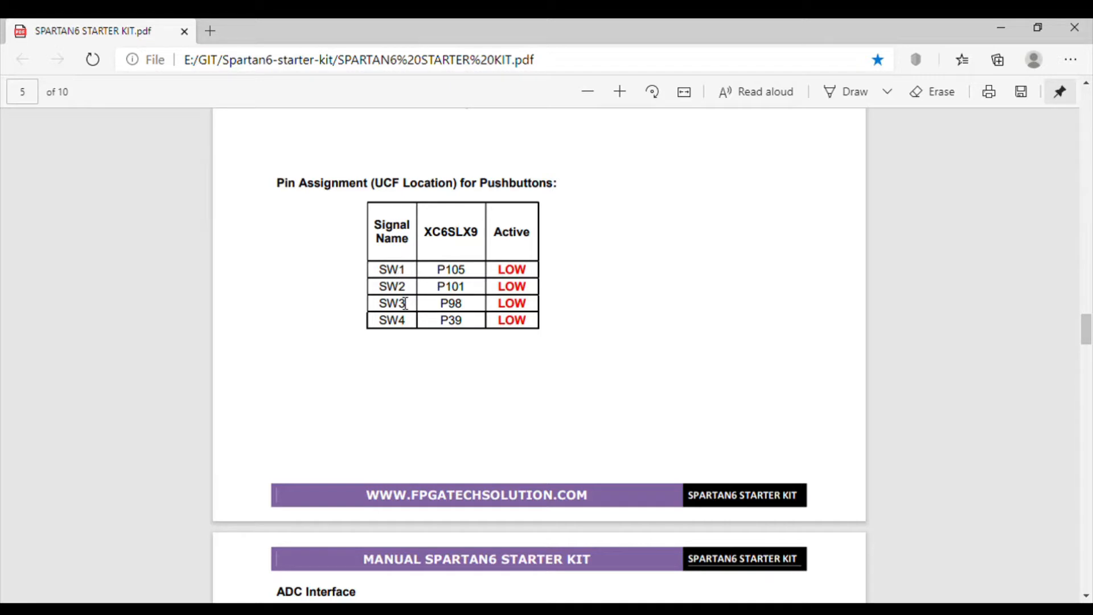
Scroll the manual down past the clock, buzzer and RGB LED sections
scroll("down", 3)
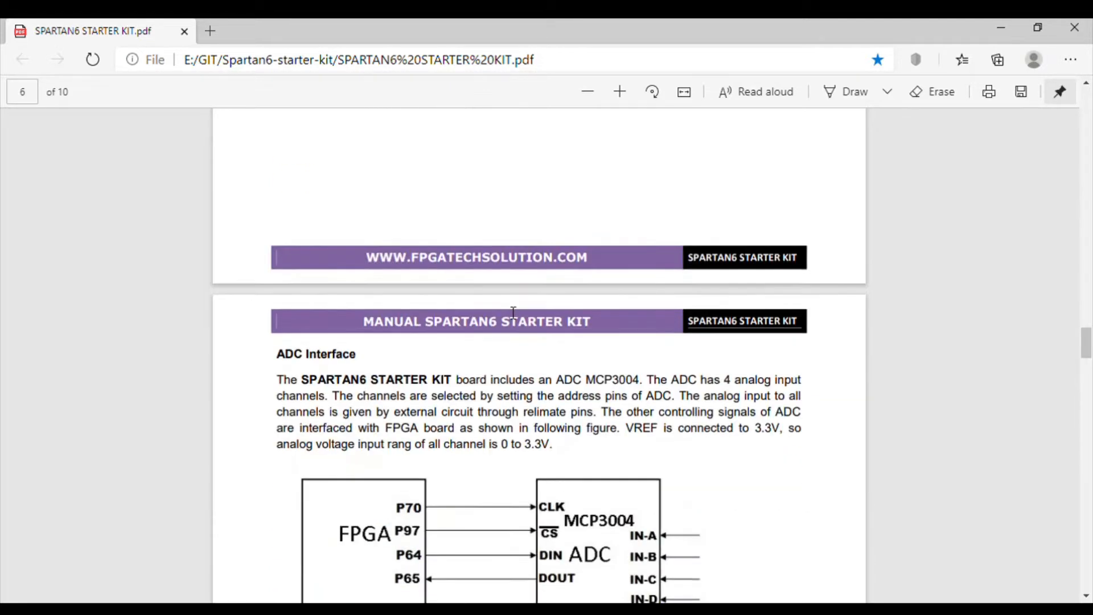
scroll("down", 3)
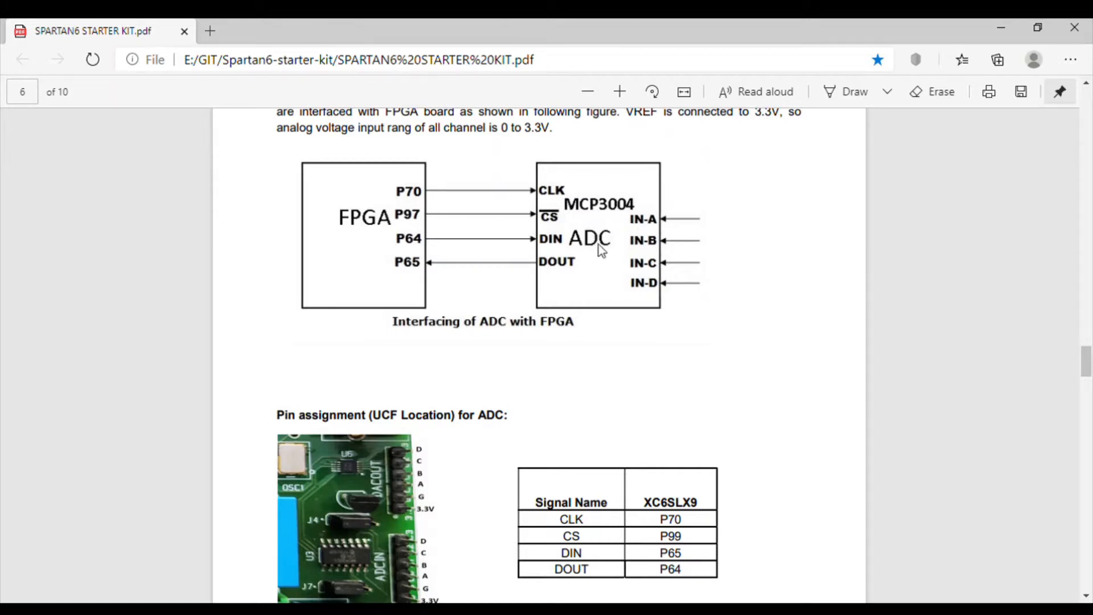
scroll("down", 3)
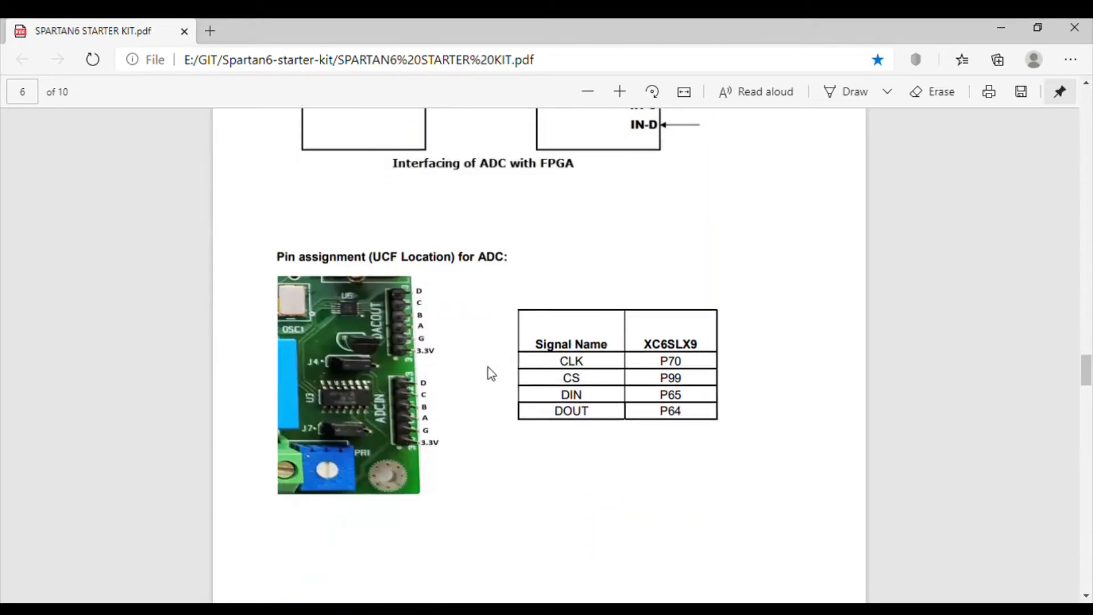
mouse_move(387, 336)
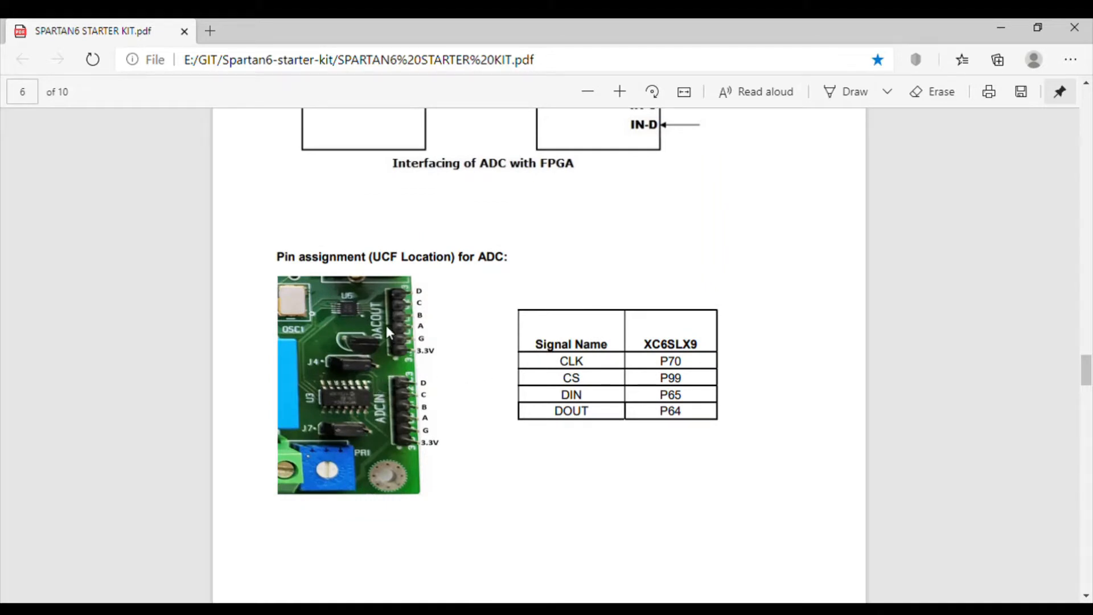
mouse_move(394, 424)
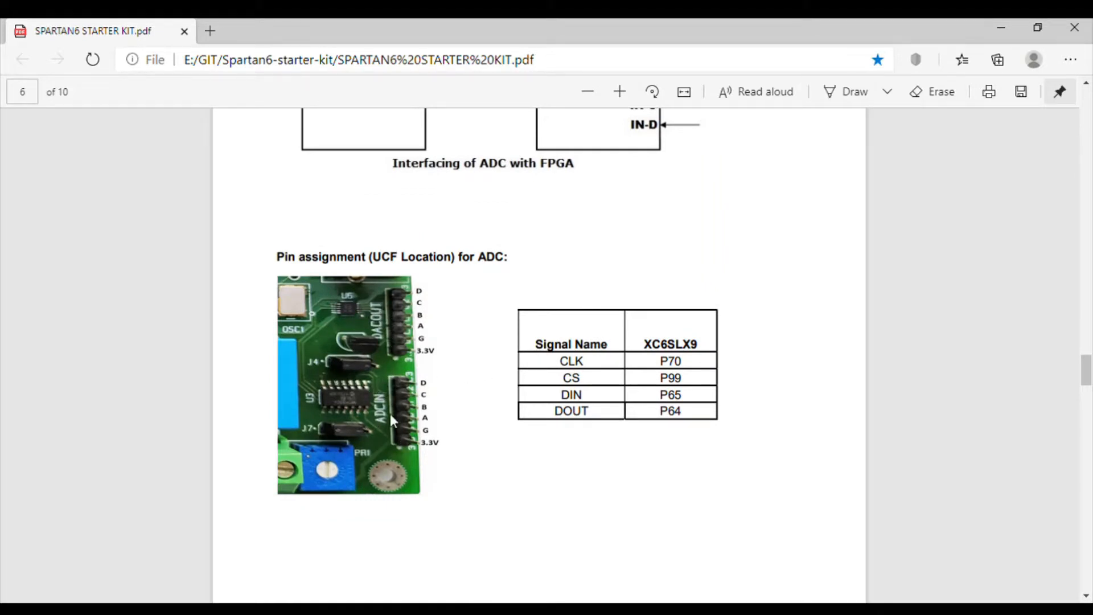
mouse_move(554, 447)
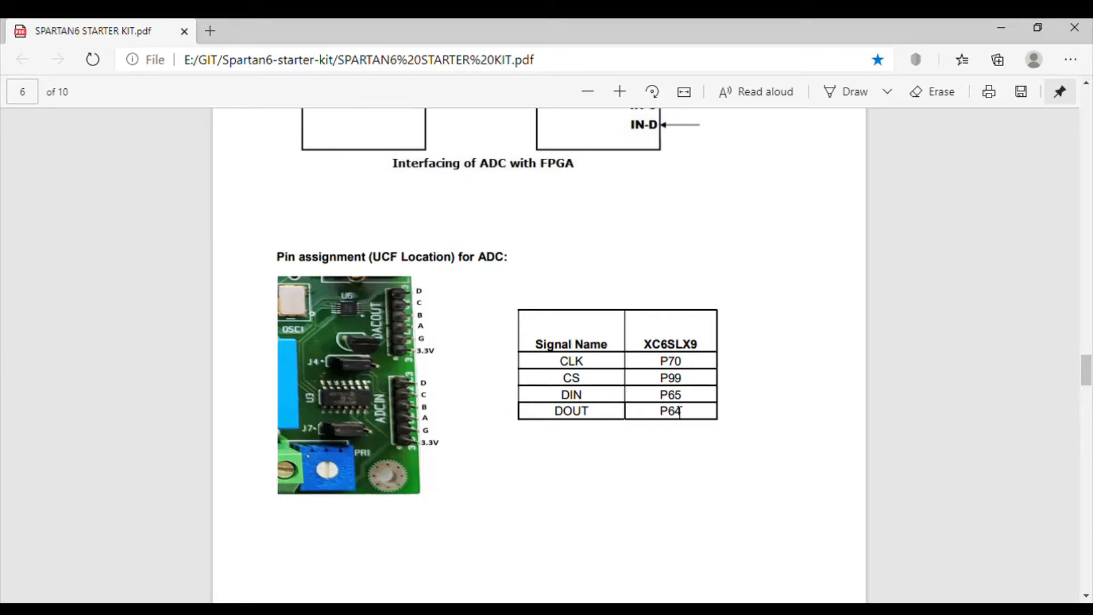
scroll("down", 3)
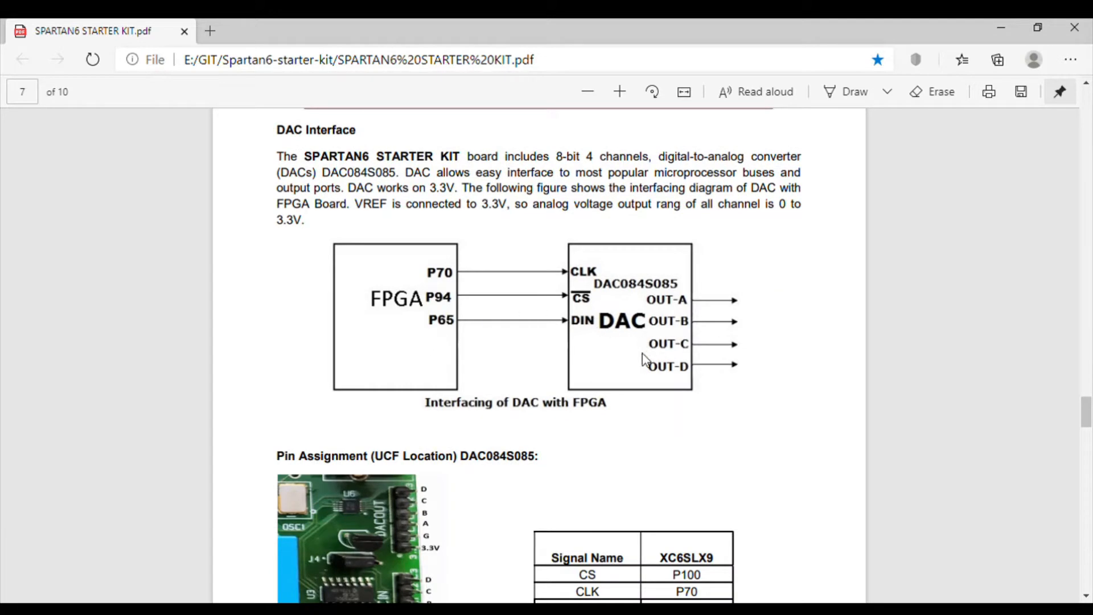
scroll("down", 3)
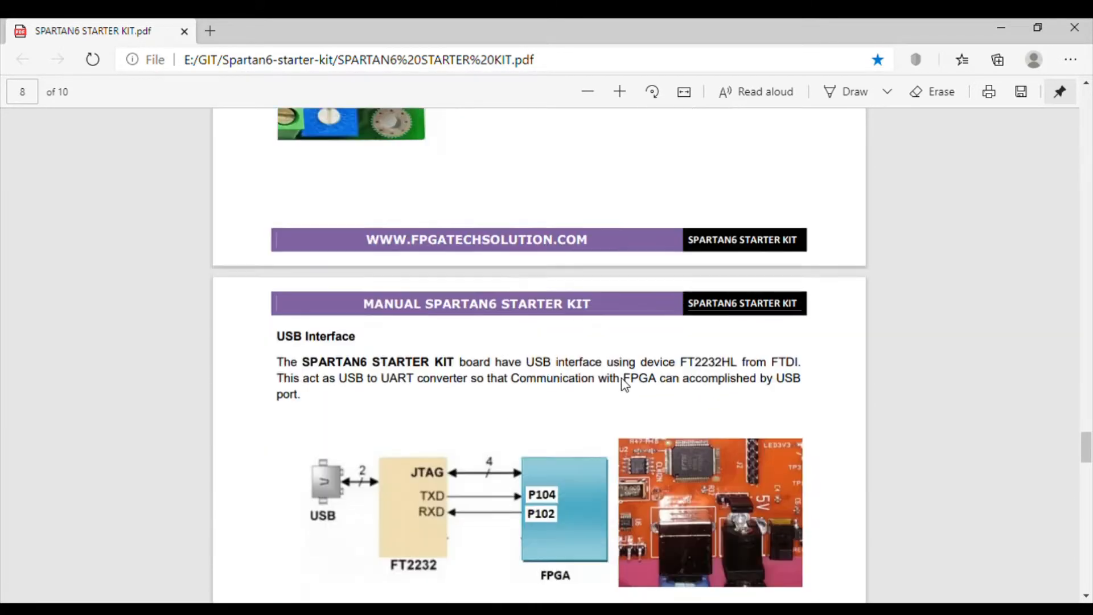
scroll("down", 3)
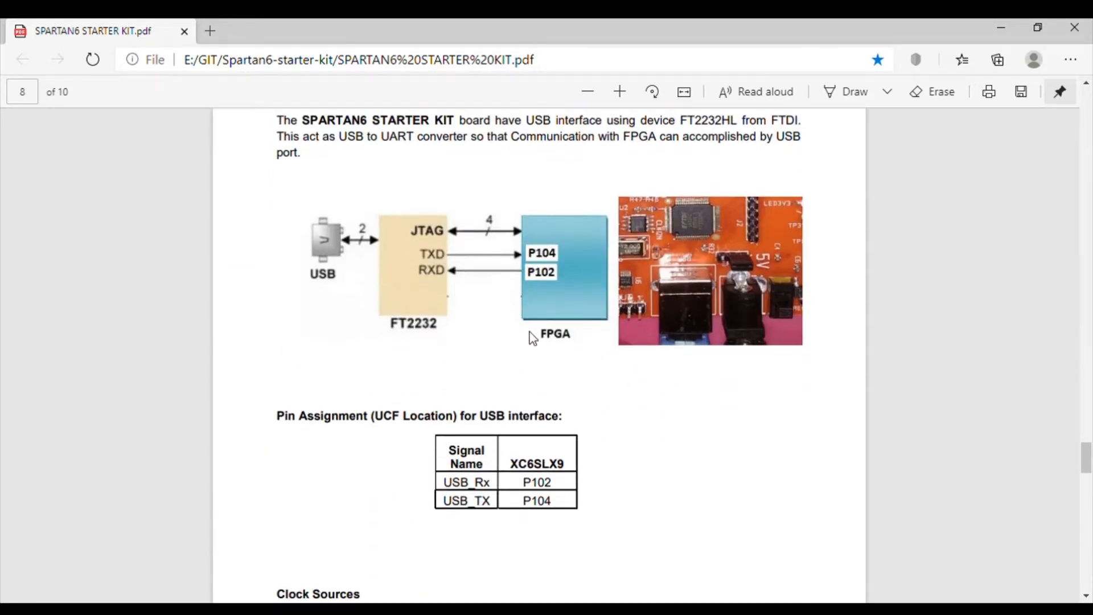
mouse_move(371, 264)
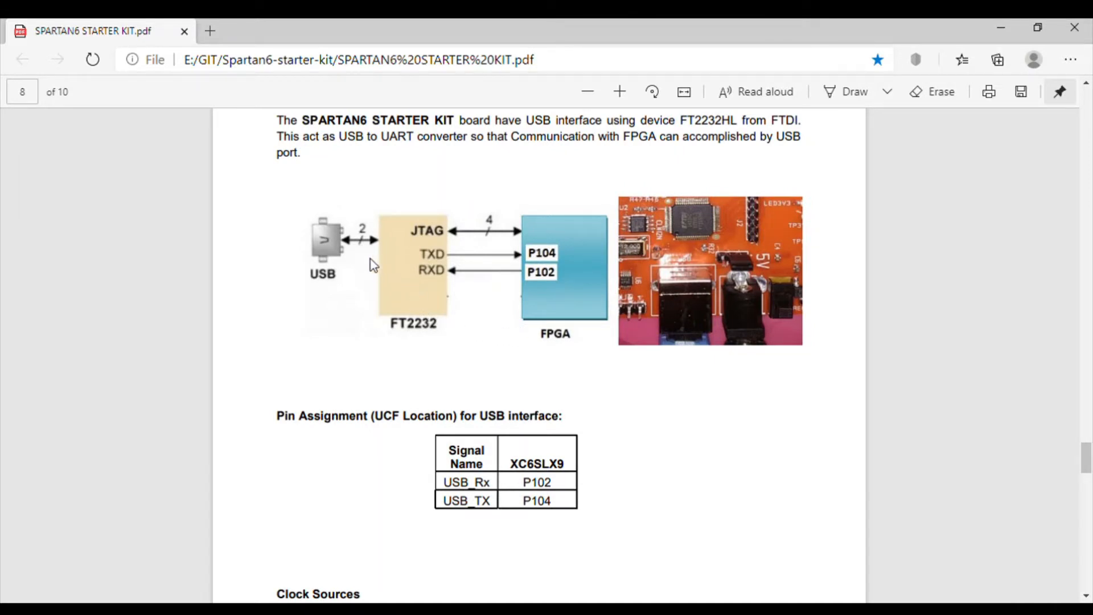
mouse_move(431, 344)
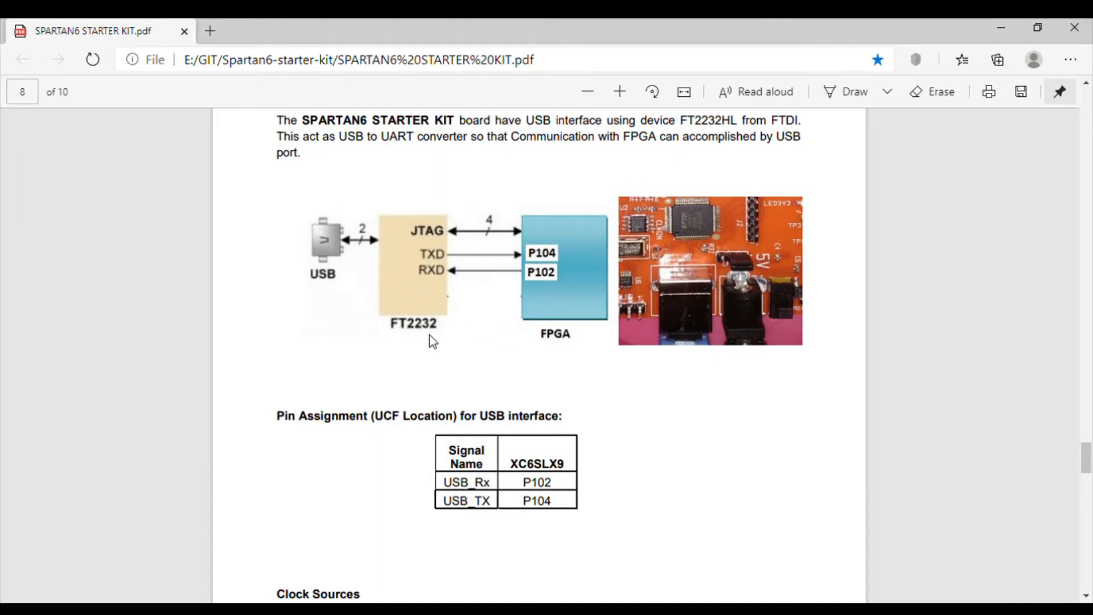
mouse_move(444, 246)
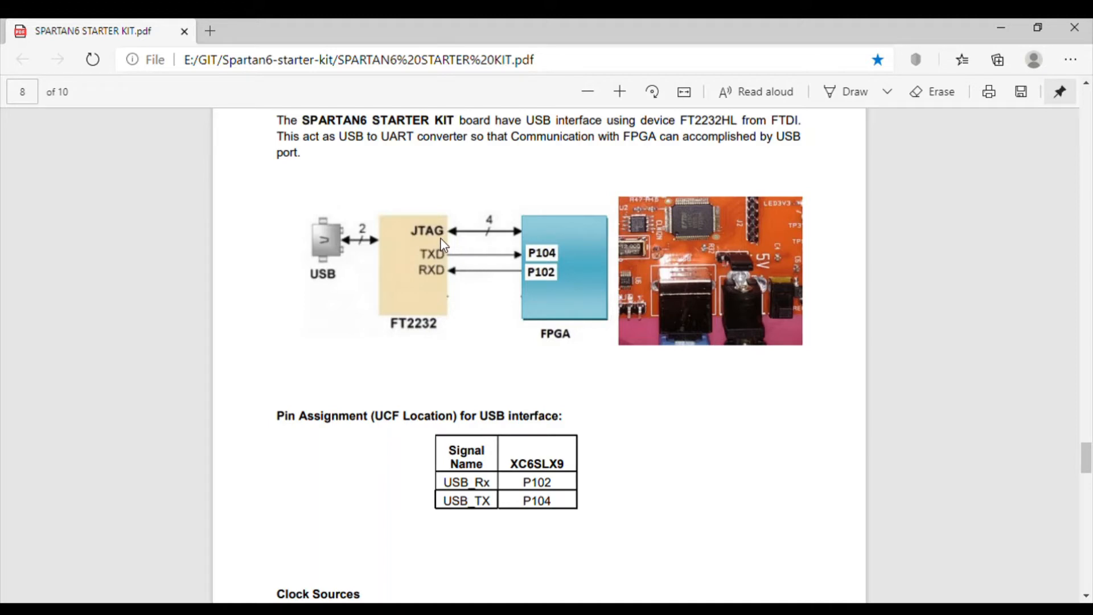
mouse_move(515, 236)
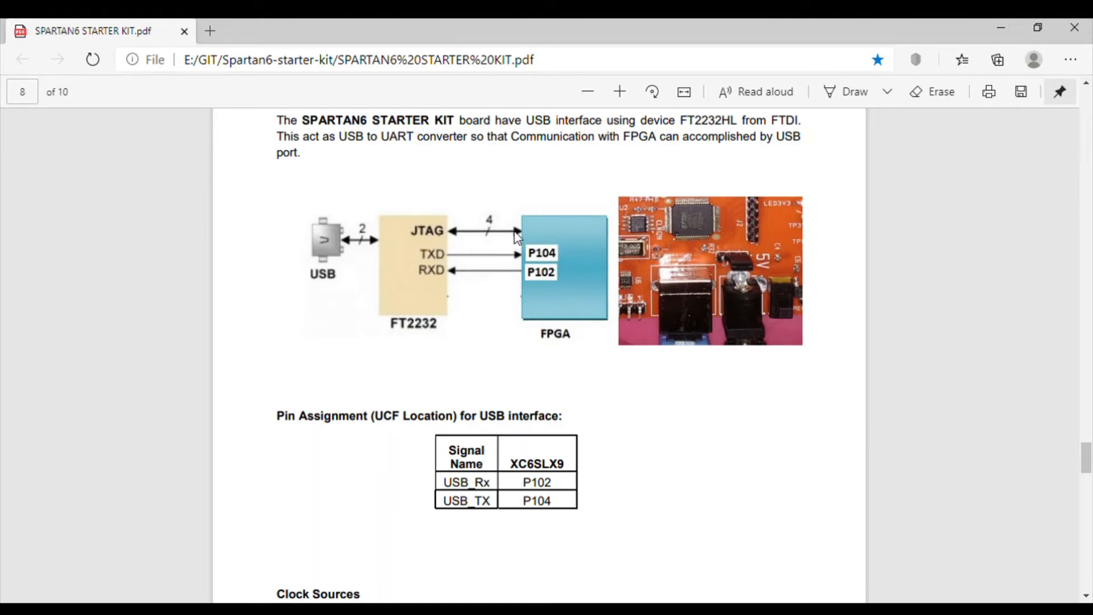
mouse_move(440, 268)
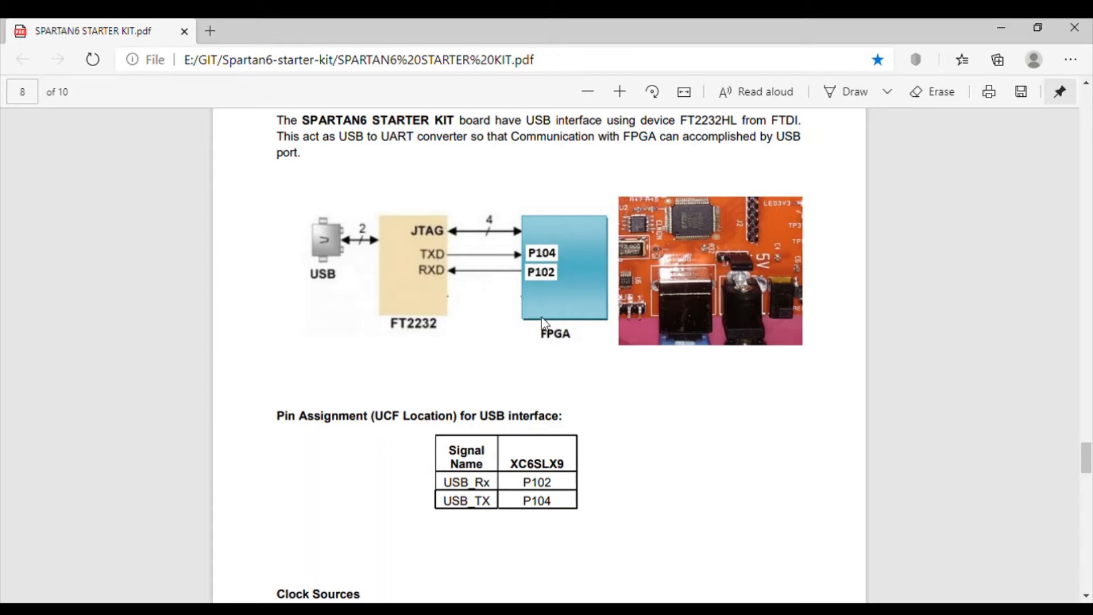
Continue past the motor section to page 10's J10, J12 and J8 & J6 free I/O pin tables
scroll("down", 3)
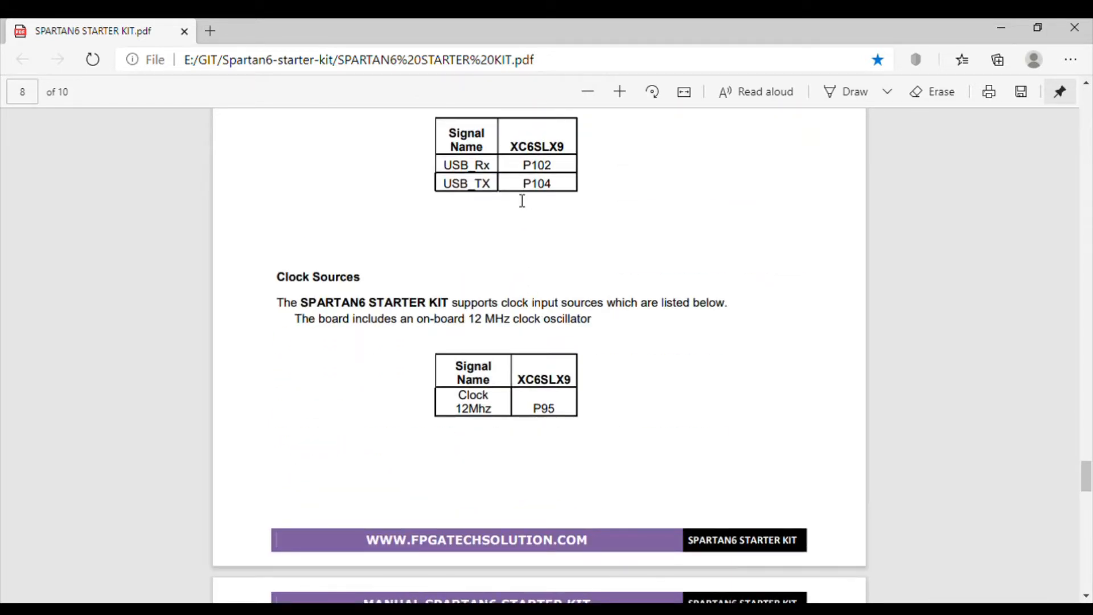
scroll("down", 3)
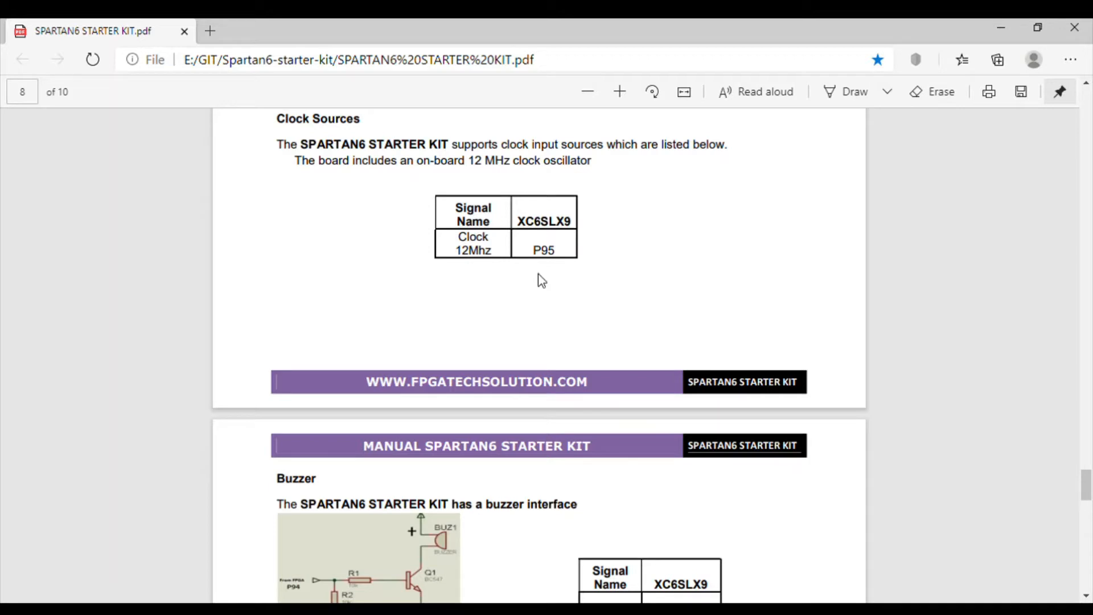
mouse_move(525, 269)
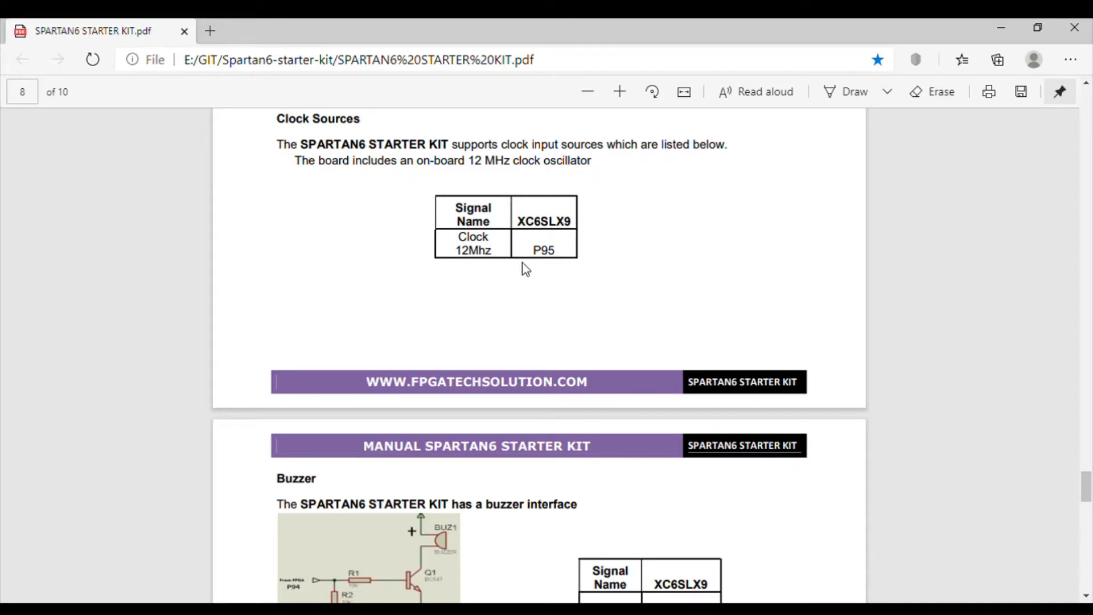
scroll("down", 3)
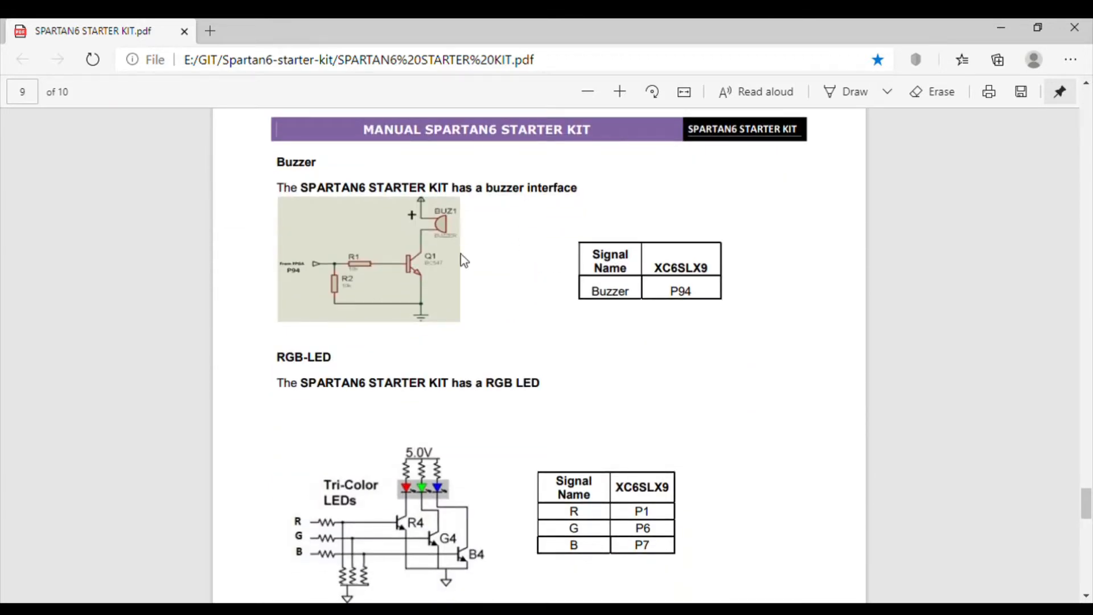
scroll("down", 3)
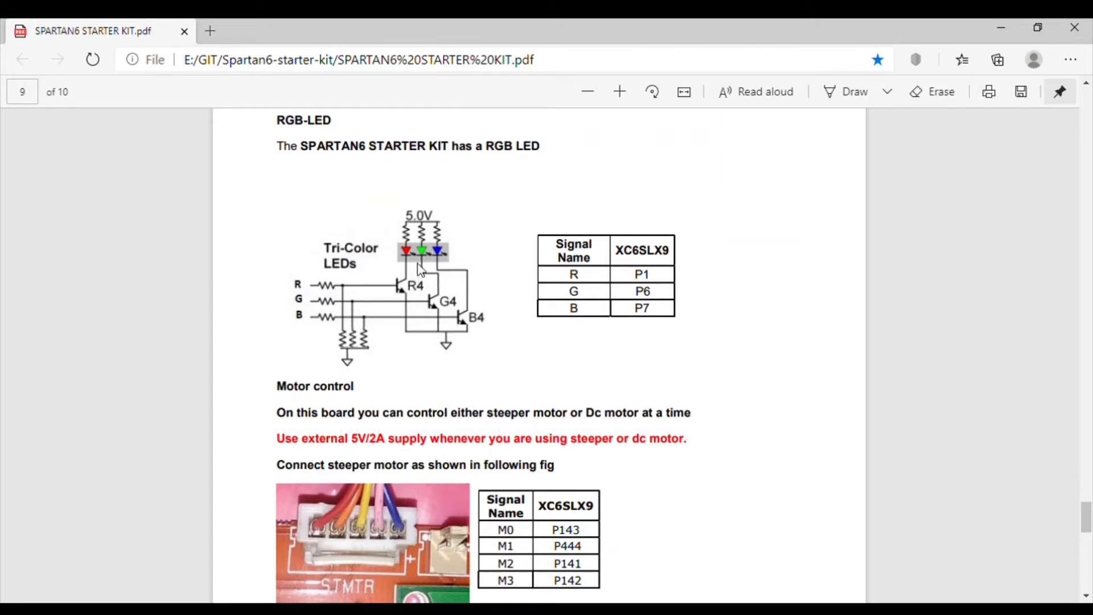
mouse_move(530, 320)
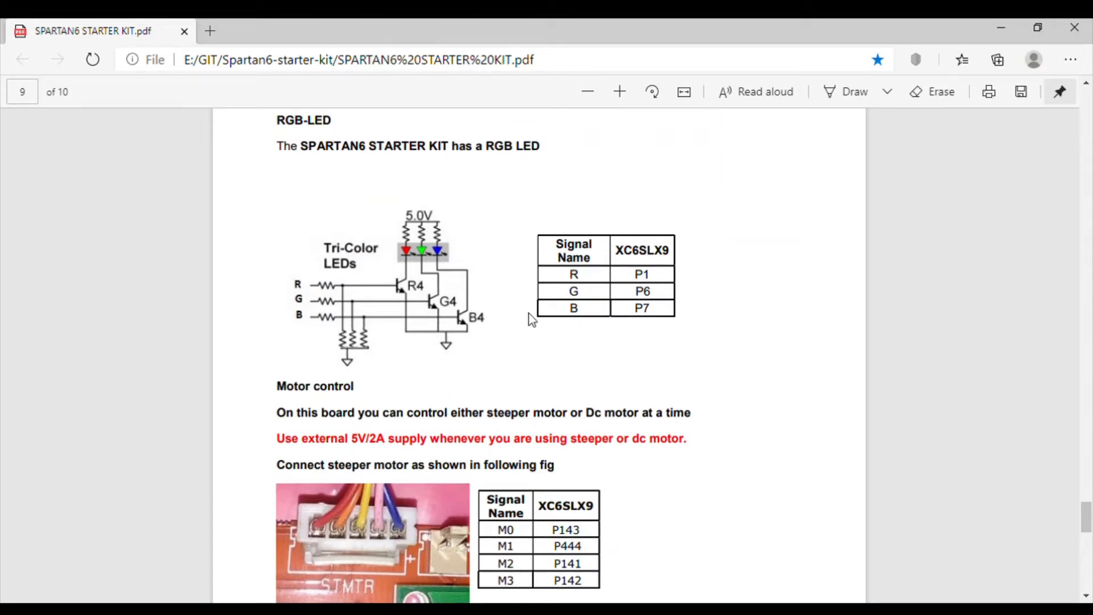
scroll("down", 3)
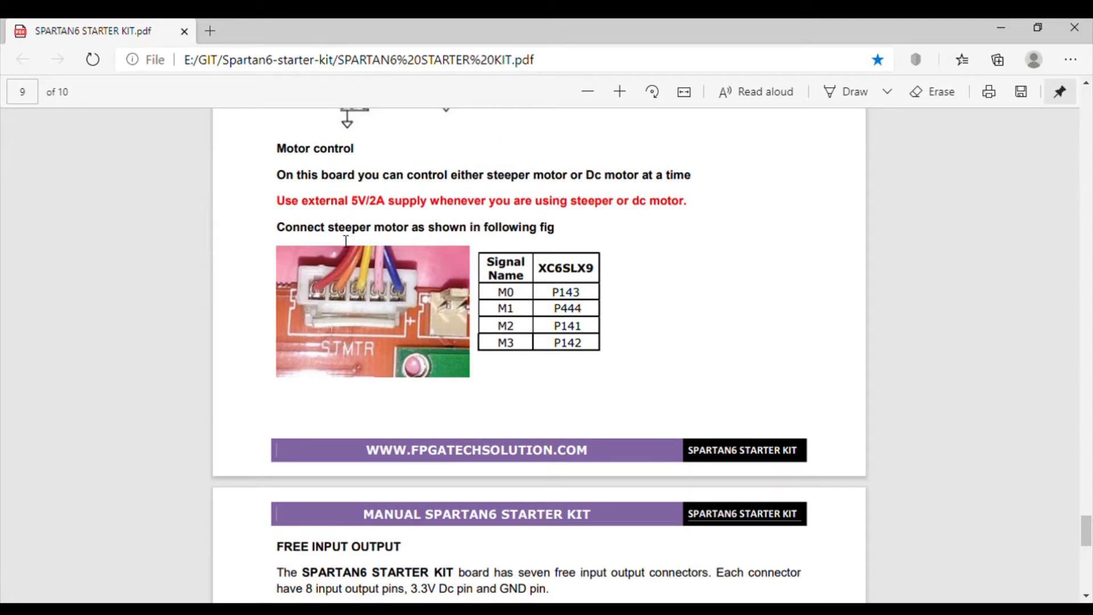
mouse_move(394, 335)
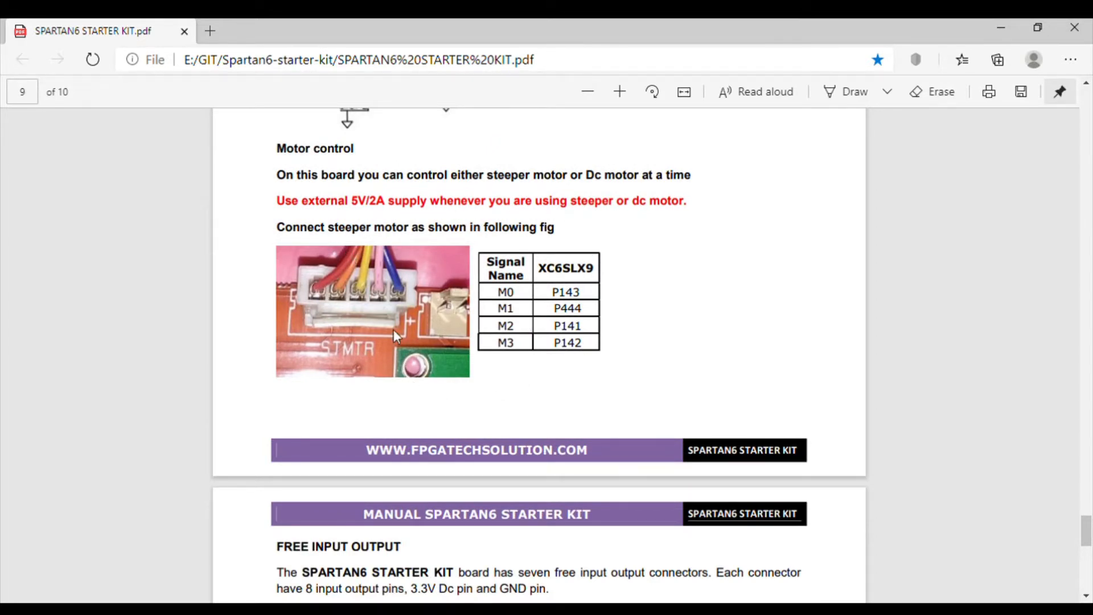
scroll("down", 3)
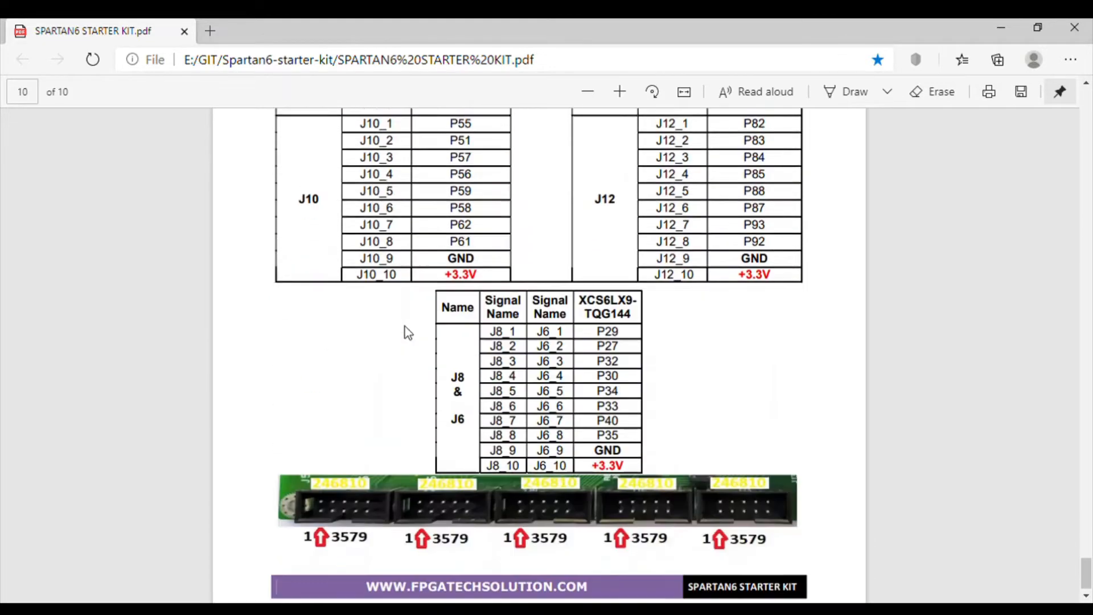
Return the manual to page 2's Key Features and components overview with the Spartan-6 block diagram
scroll("down", 3)
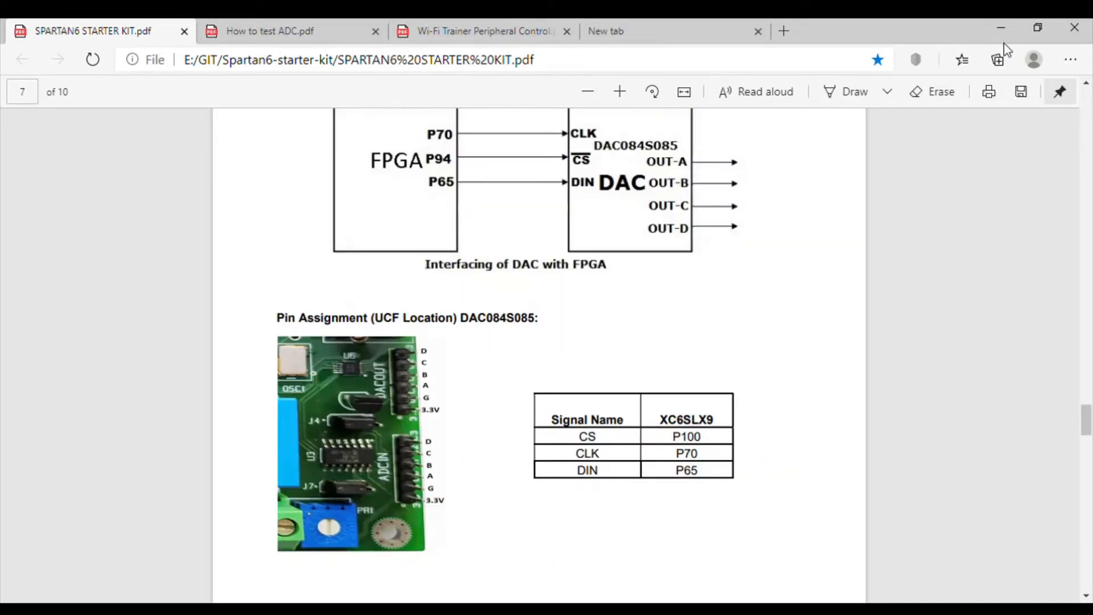
mouse_move(760, 105)
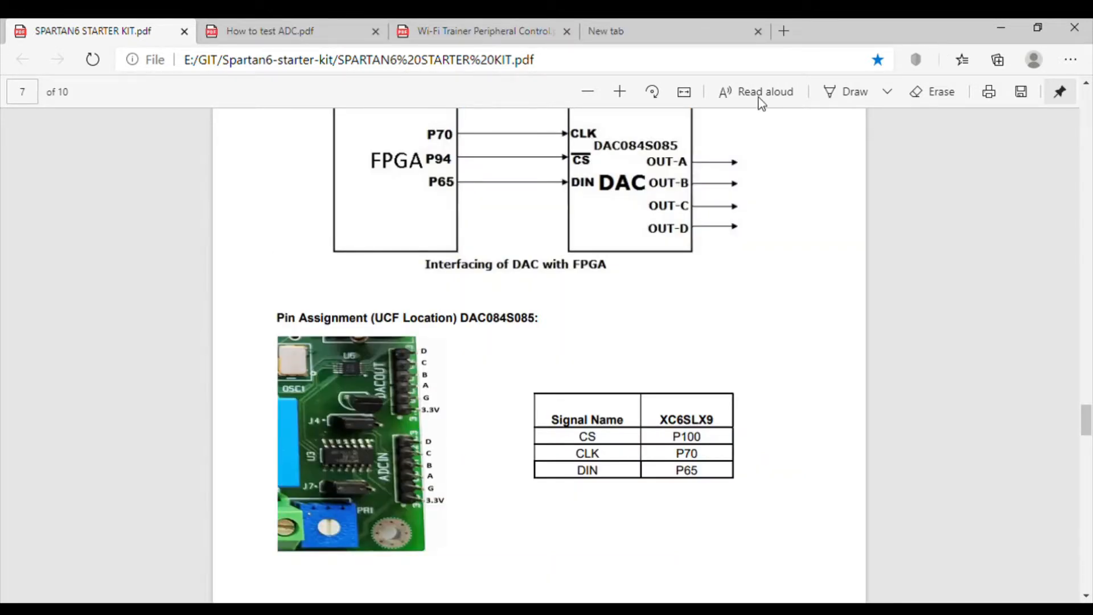
mouse_move(1041, 135)
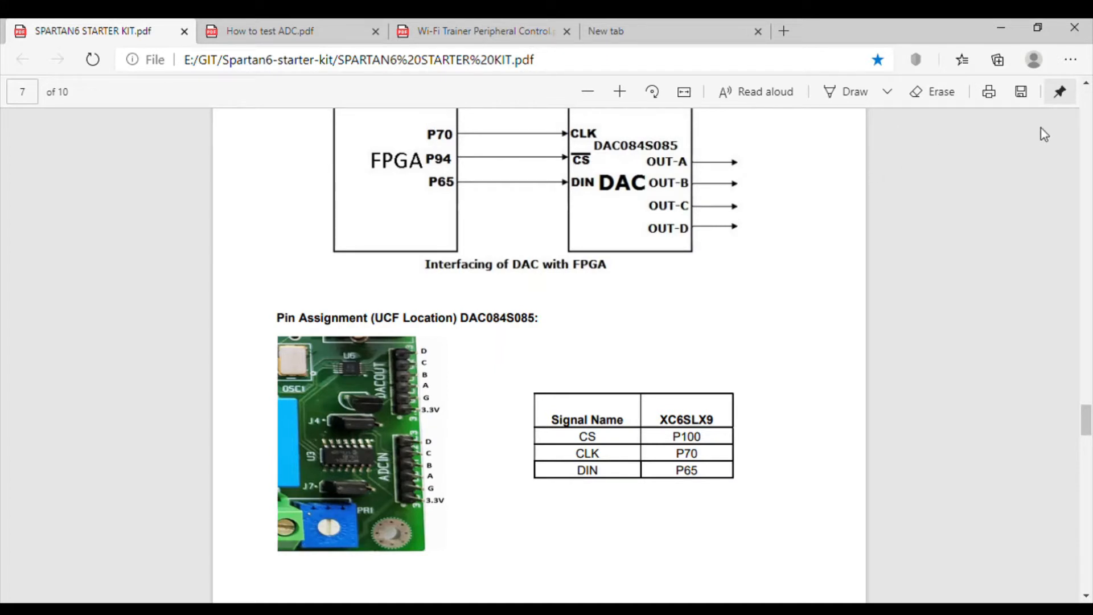
mouse_move(967, 230)
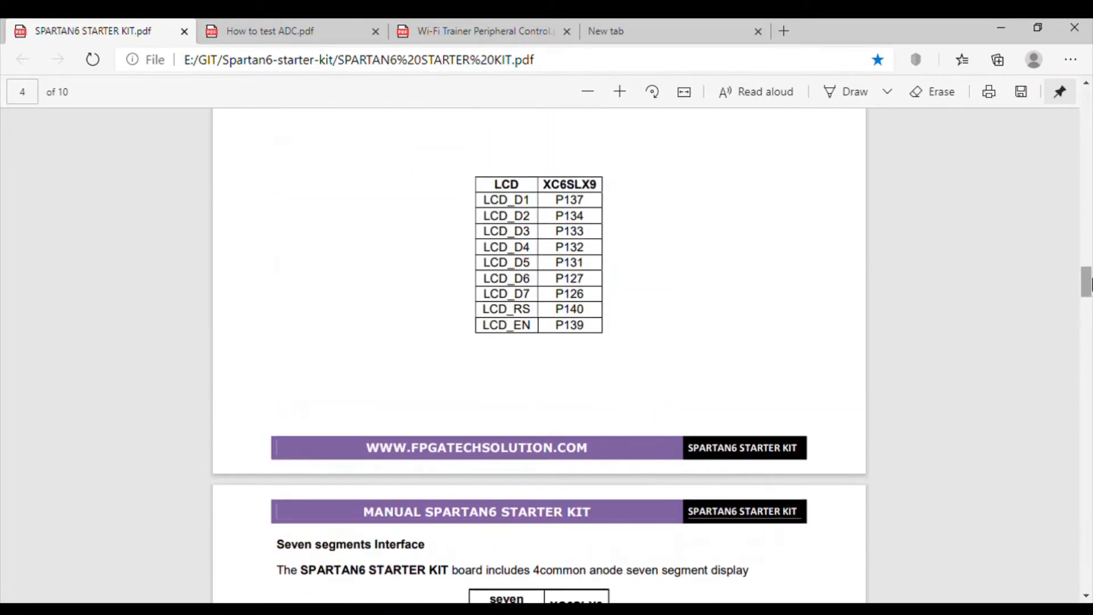
scroll("up", 3)
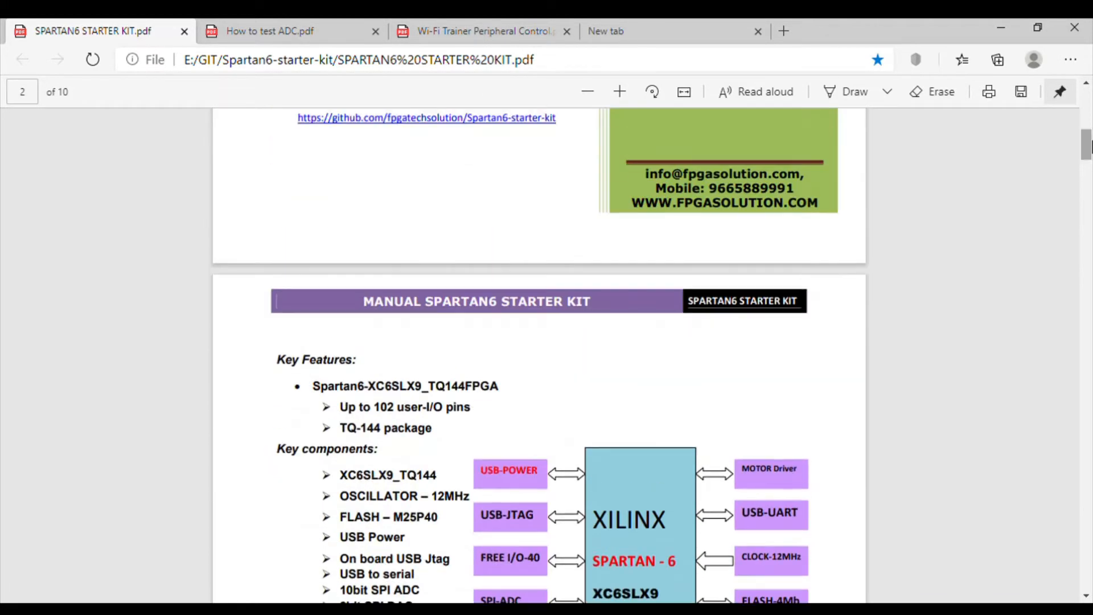
Switch to 'How to test ADC.pdf' and scroll to the MCP3004 interfacing diagram and CLK/CS/DIN/DOUT pin table
left_click(276, 32)
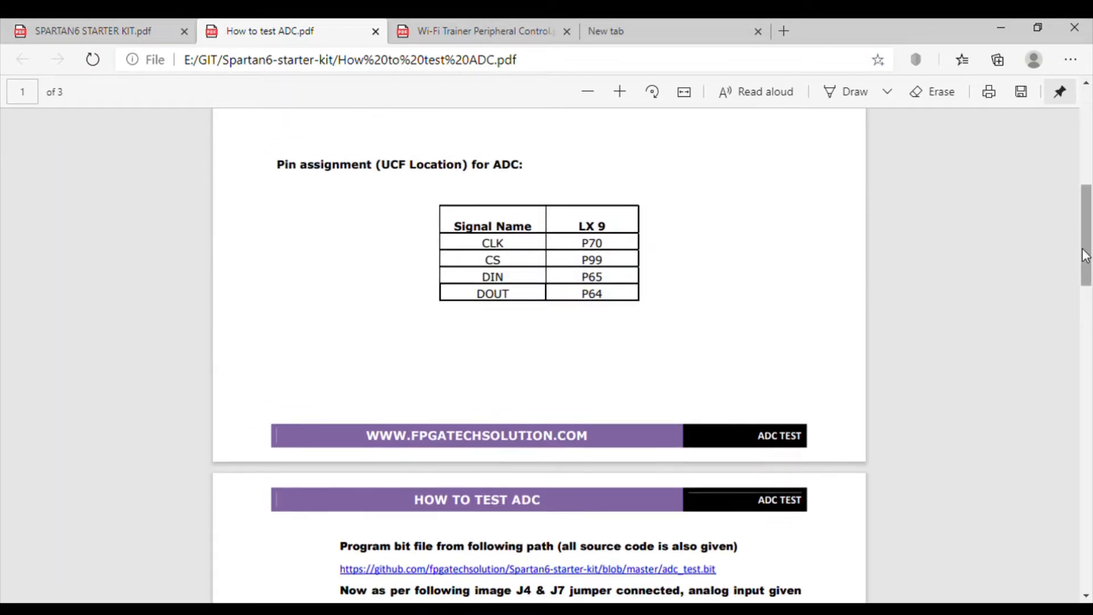
scroll("down", 3)
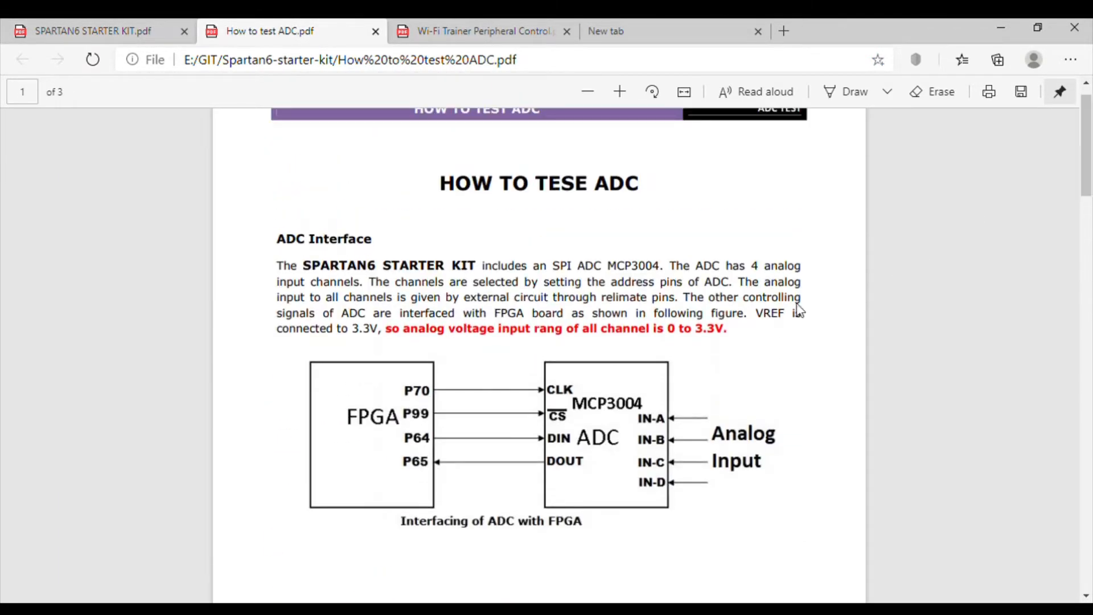
scroll("up", 3)
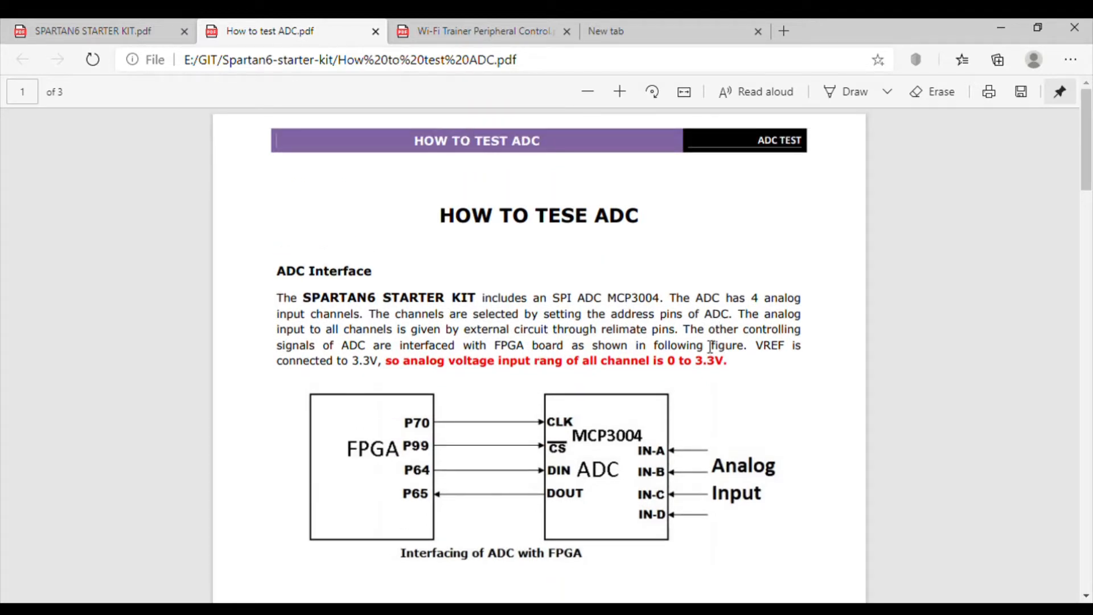
mouse_move(594, 371)
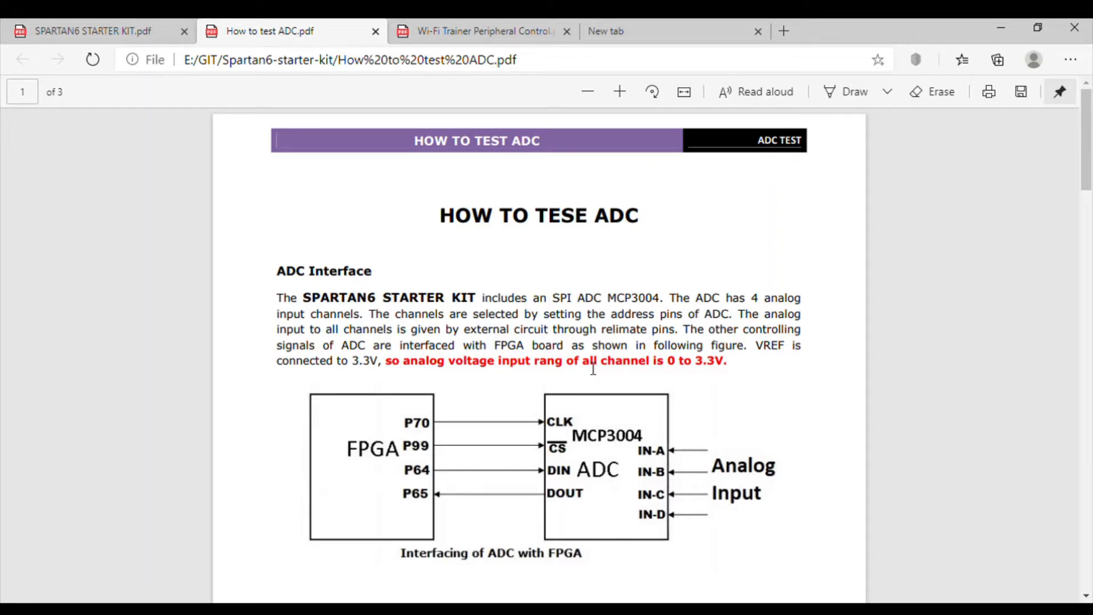
scroll("down", 3)
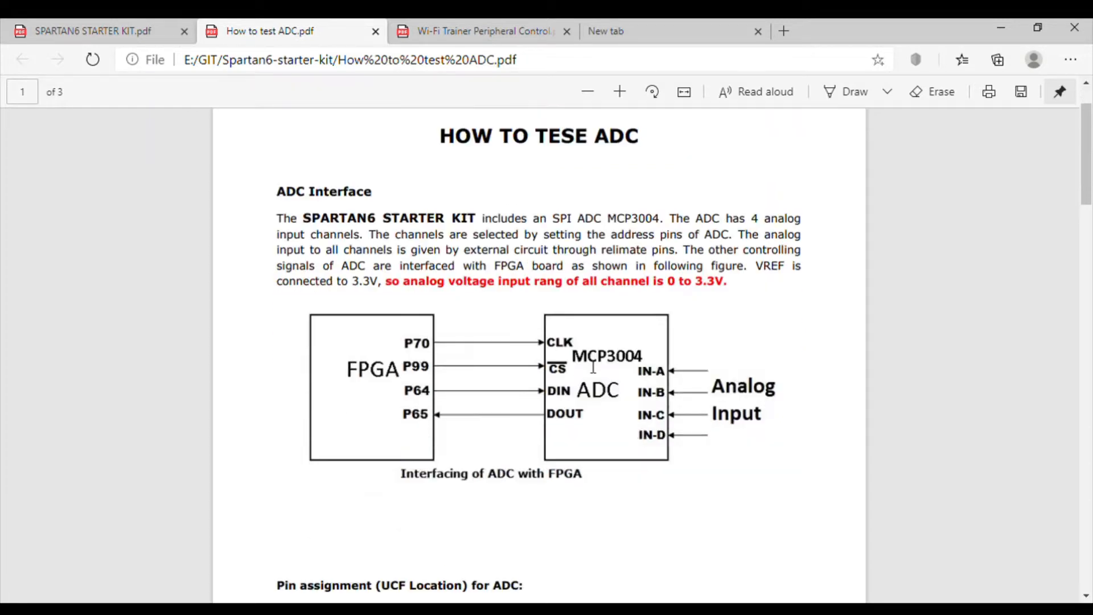
scroll("down", 3)
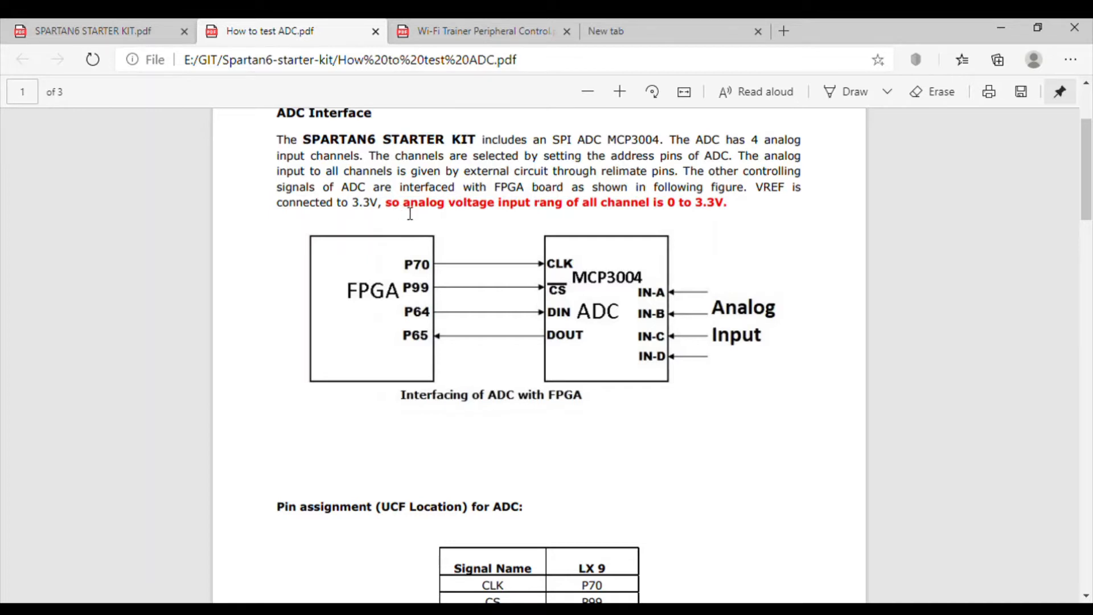
mouse_move(540, 223)
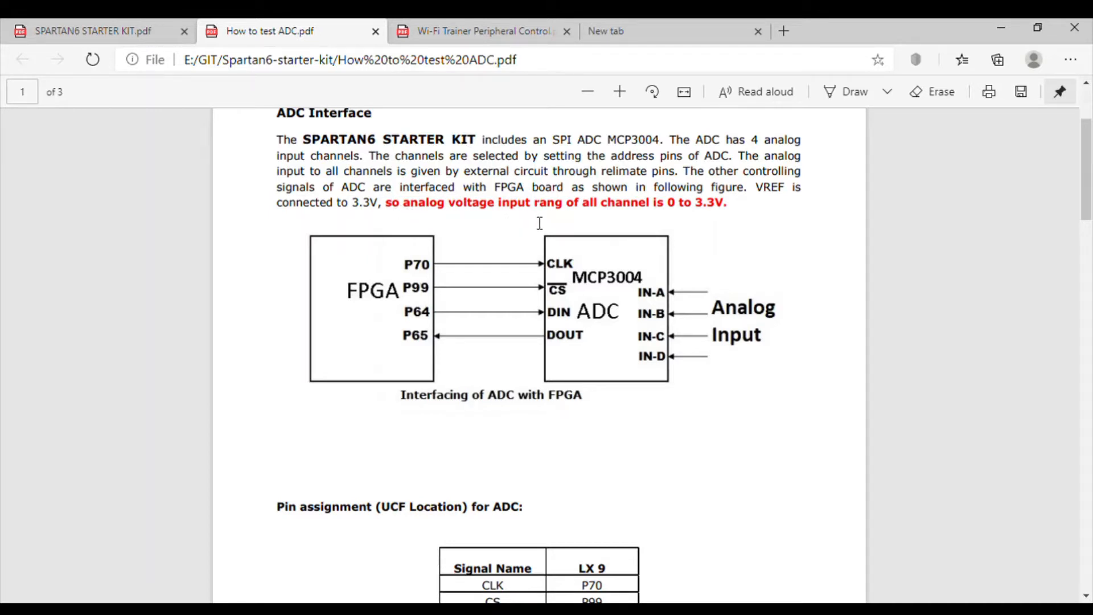
mouse_move(653, 226)
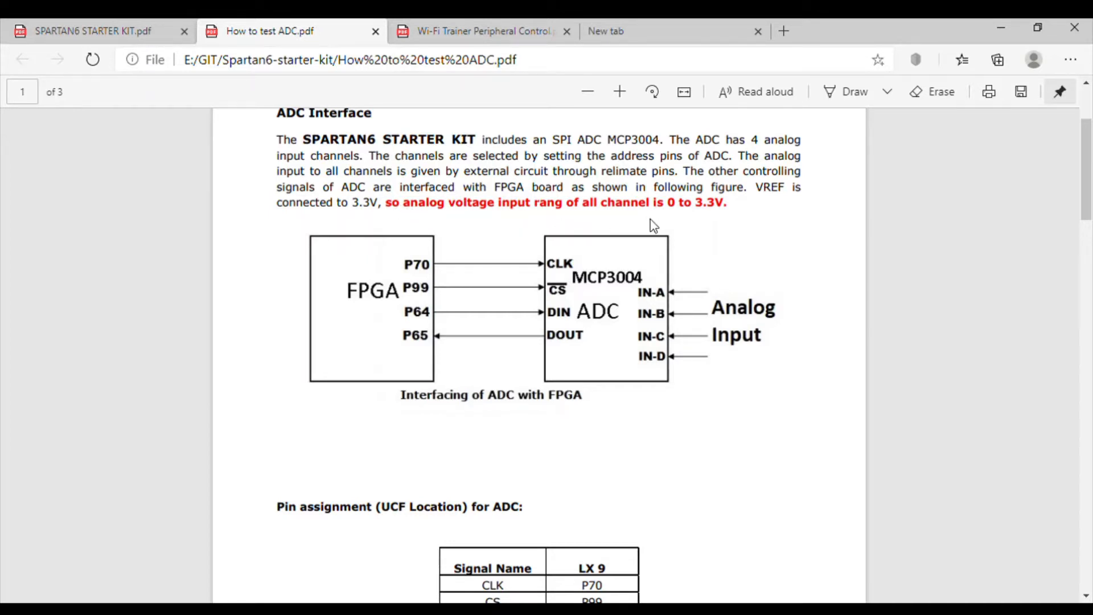
mouse_move(757, 271)
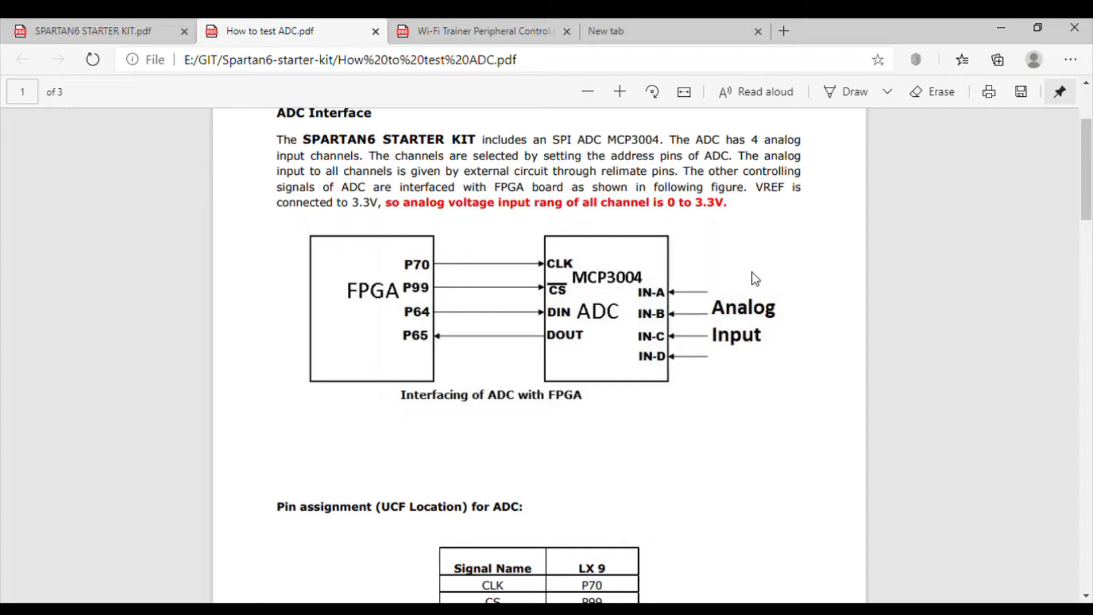
mouse_move(720, 299)
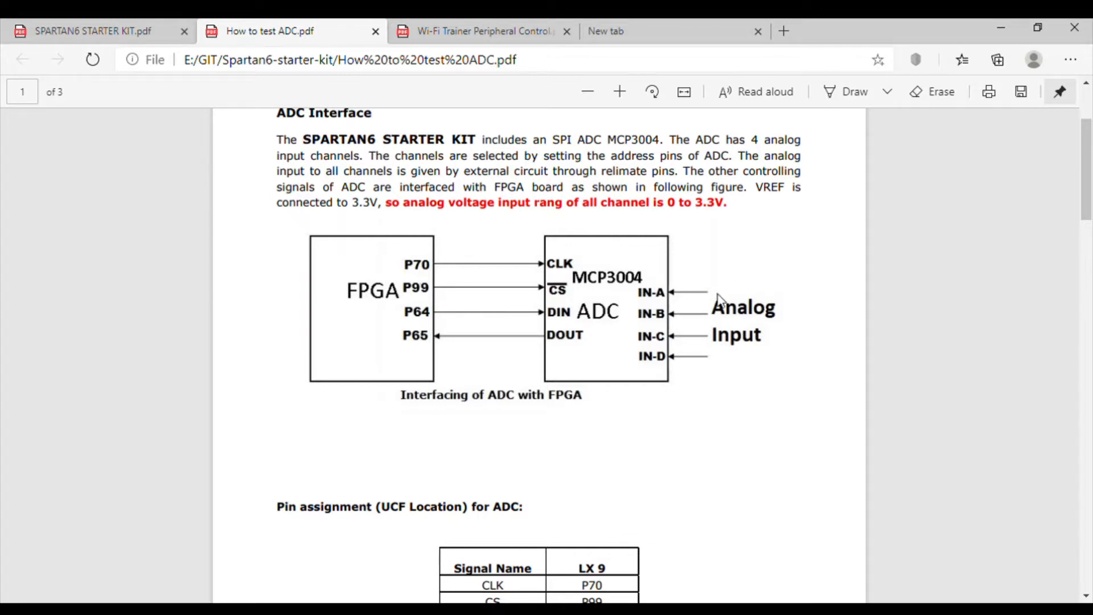
mouse_move(612, 294)
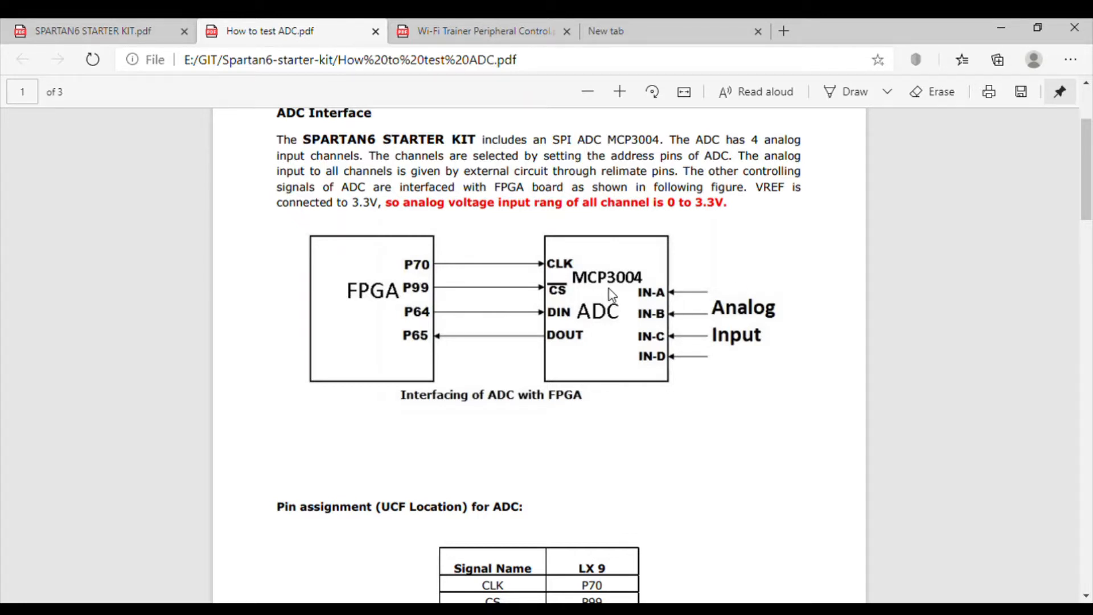
mouse_move(613, 346)
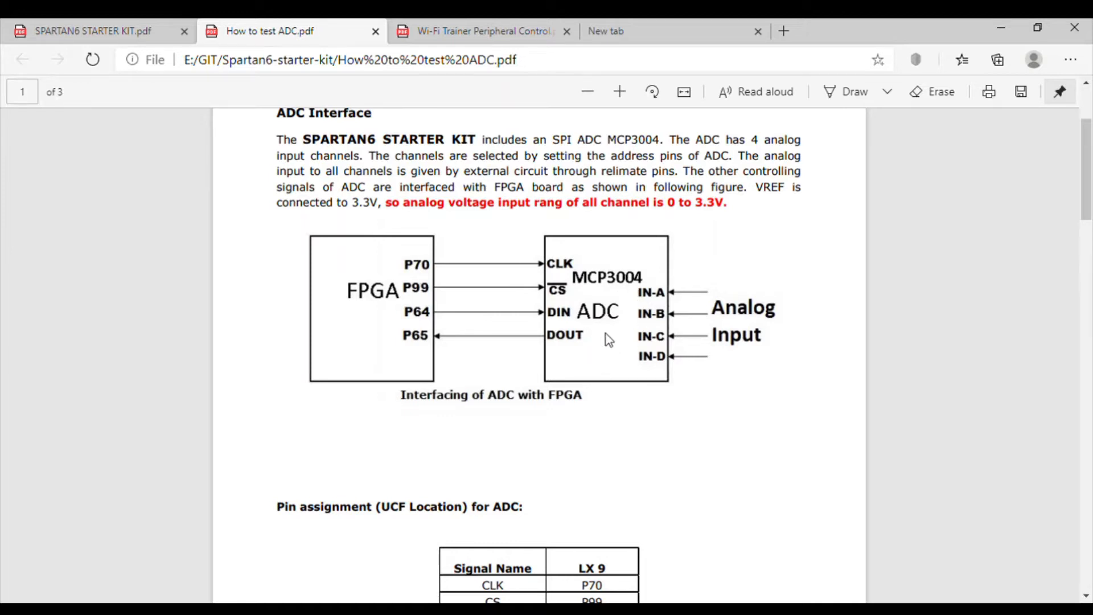
mouse_move(740, 332)
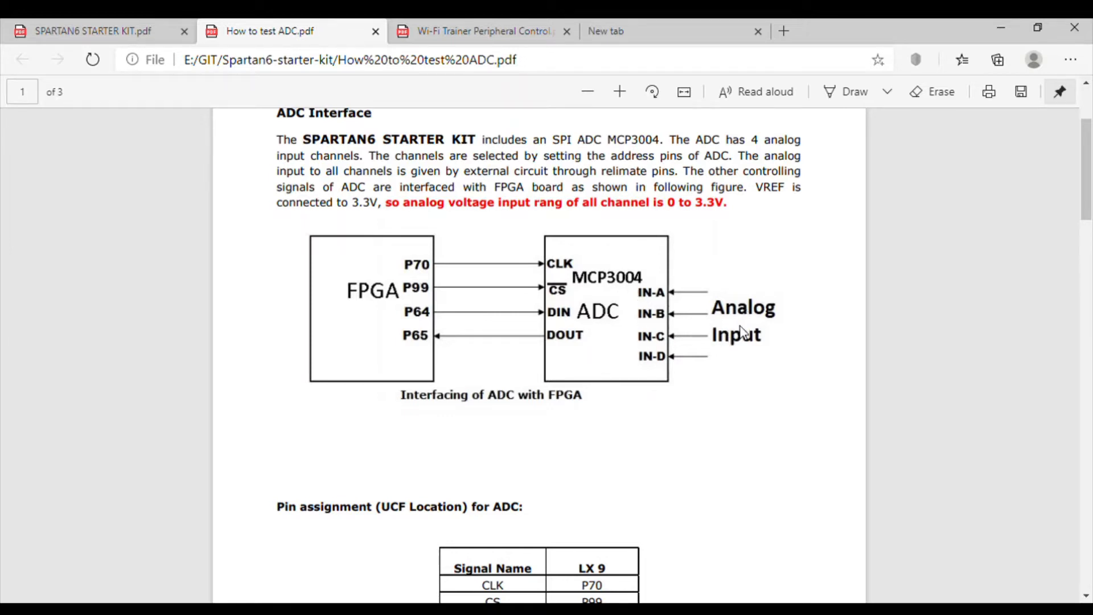
scroll("down", 3)
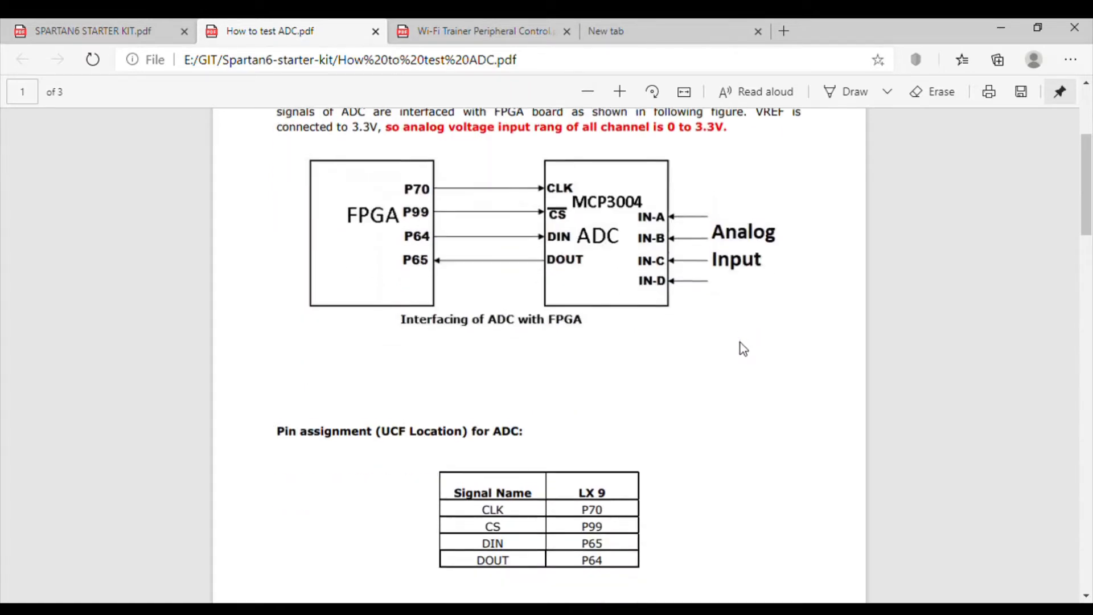
scroll("down", 3)
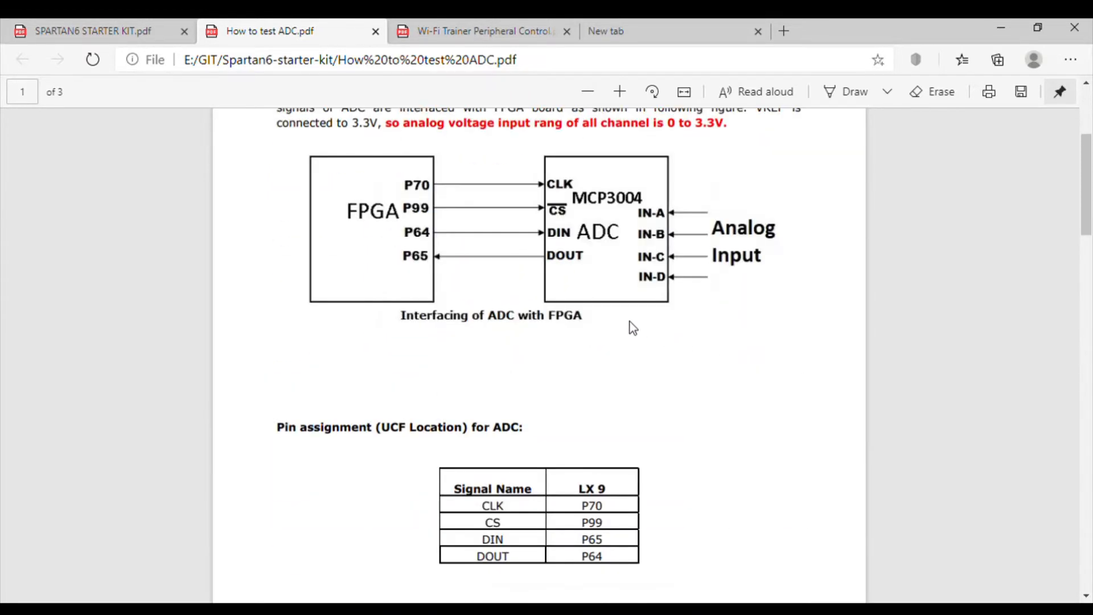
Scroll page 2 of the ADC test PDF to the J4/J7 analog input circuit with LM35 and MCP3004 channels C and D
scroll("down", 3)
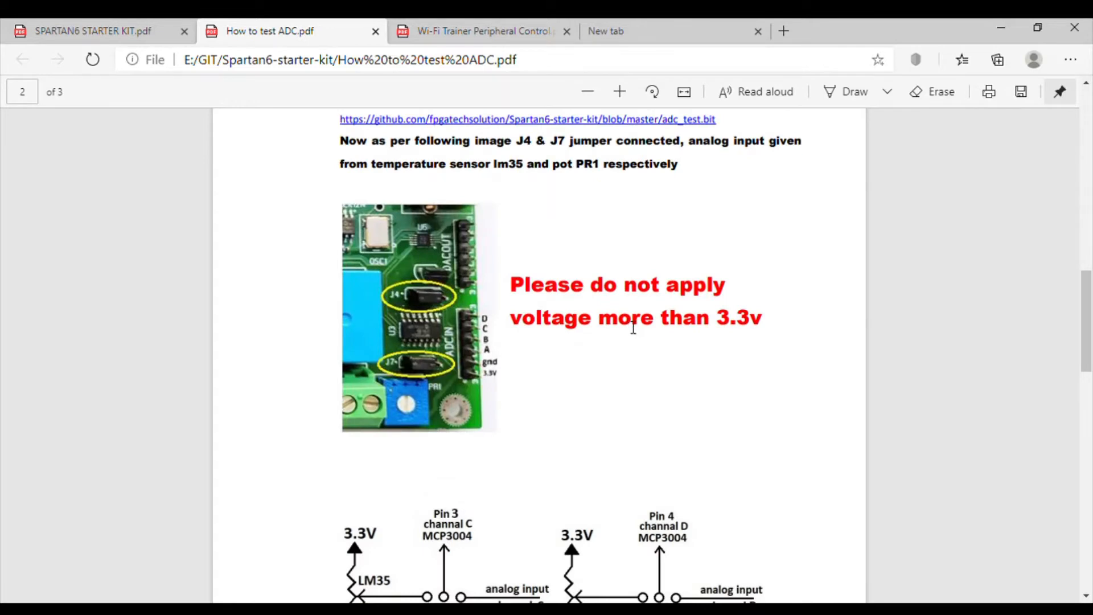
mouse_move(421, 335)
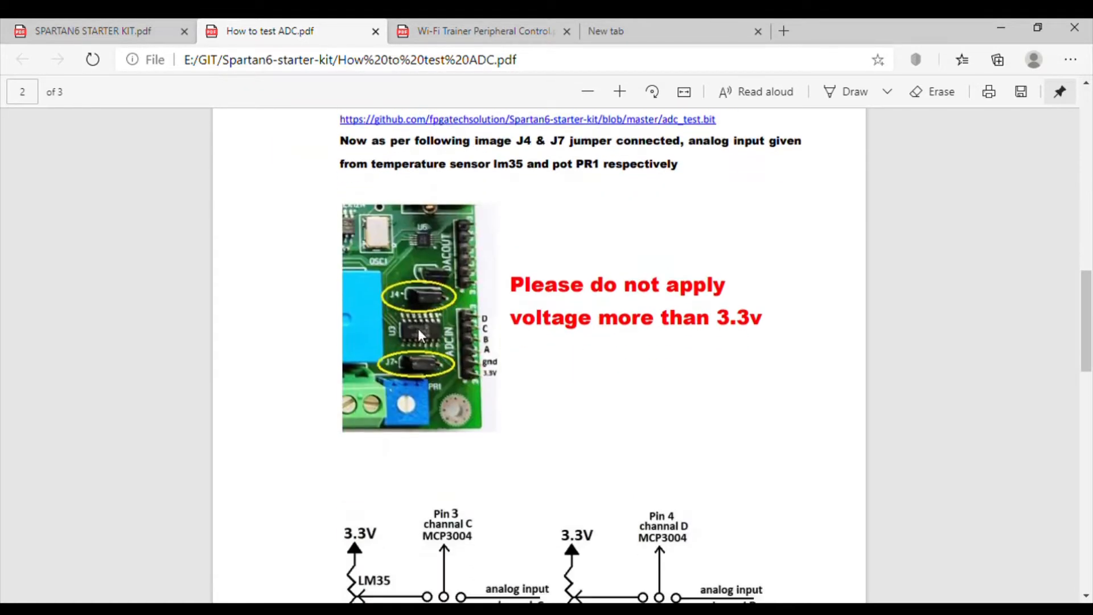
mouse_move(445, 393)
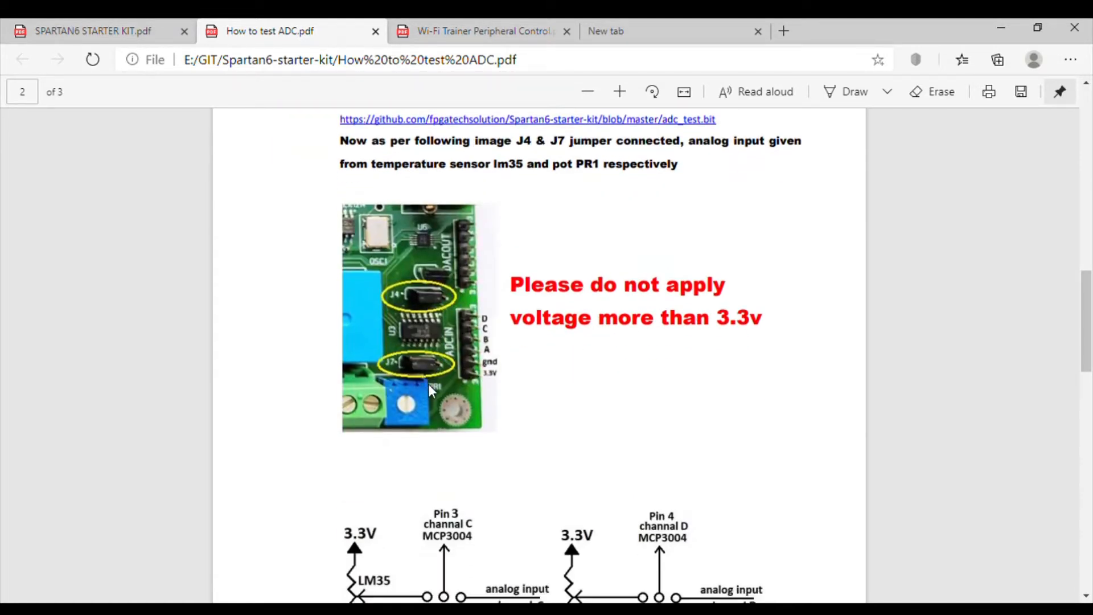
mouse_move(408, 419)
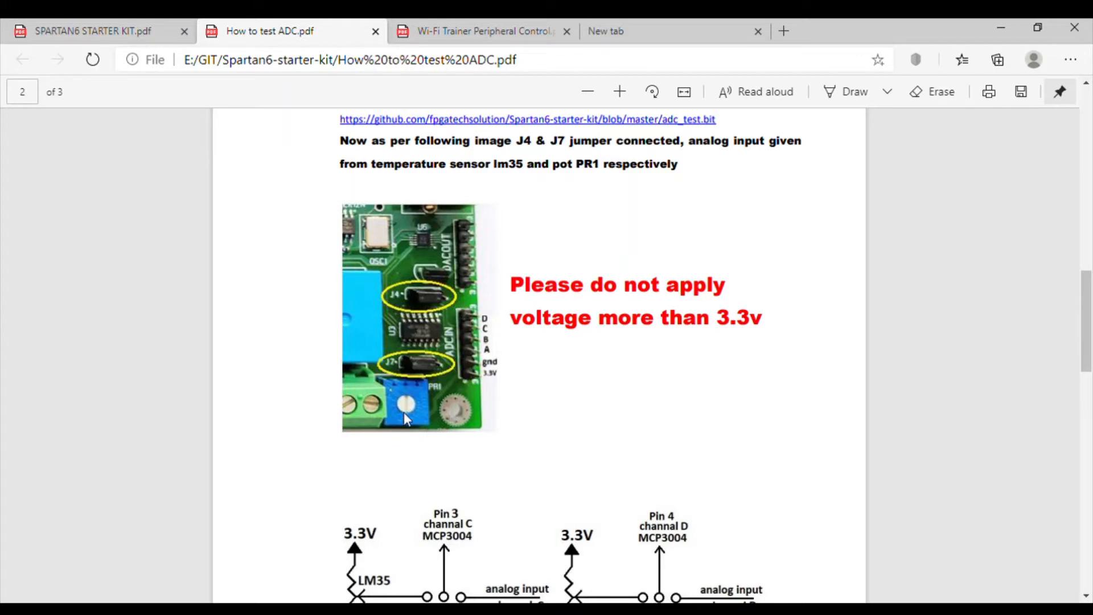
mouse_move(410, 414)
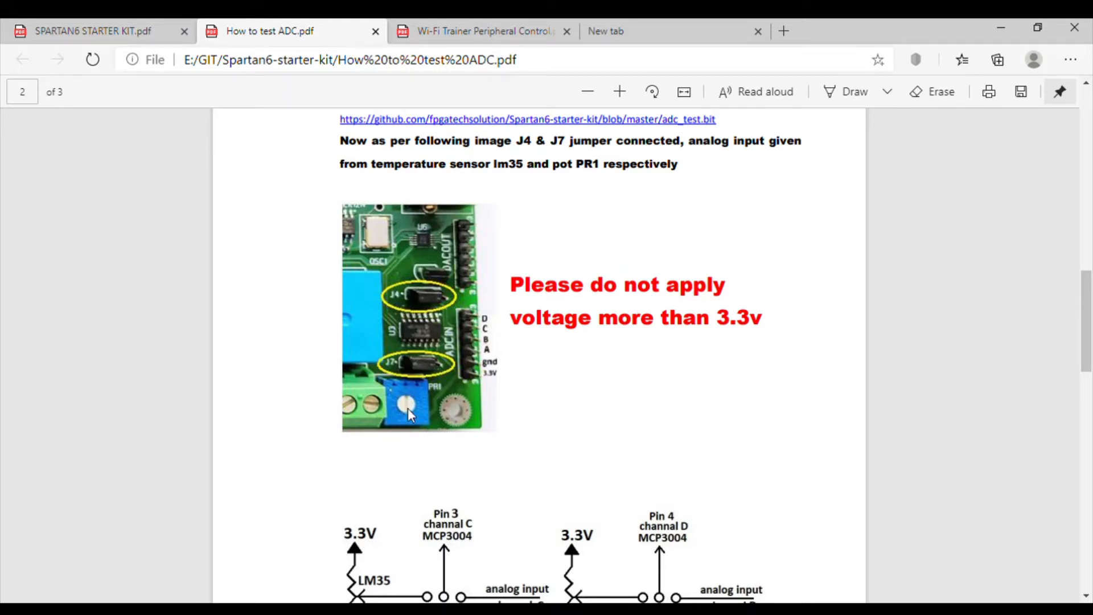
mouse_move(459, 377)
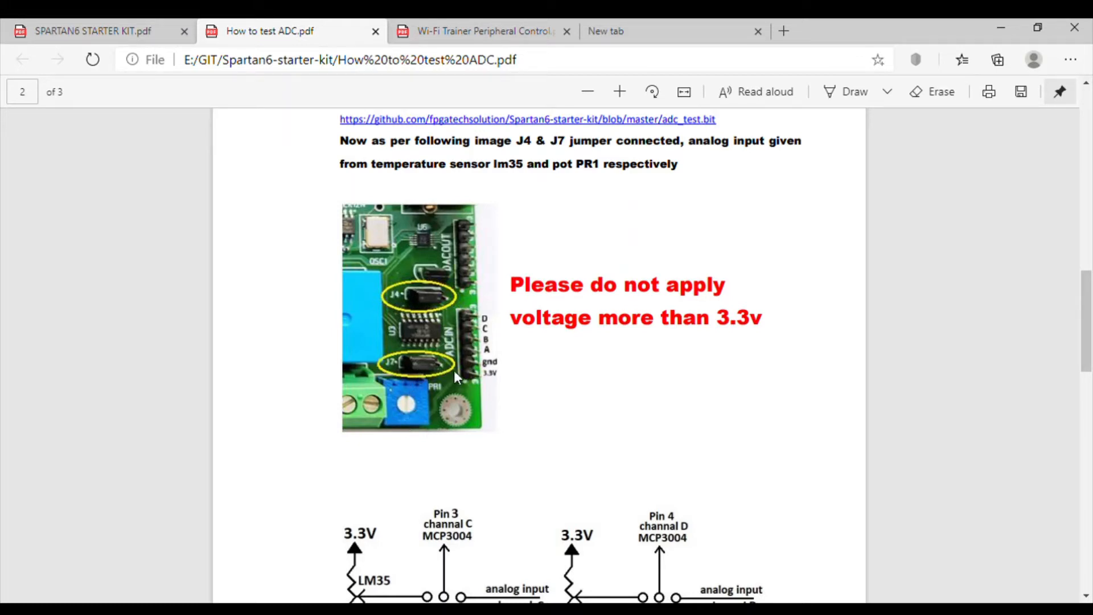
mouse_move(499, 344)
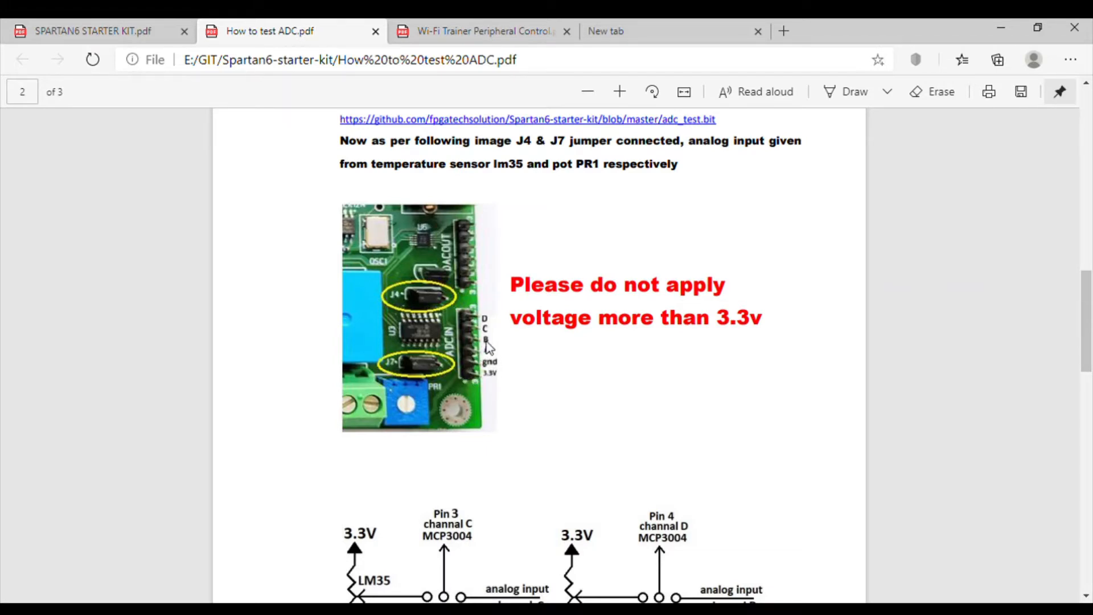
mouse_move(458, 375)
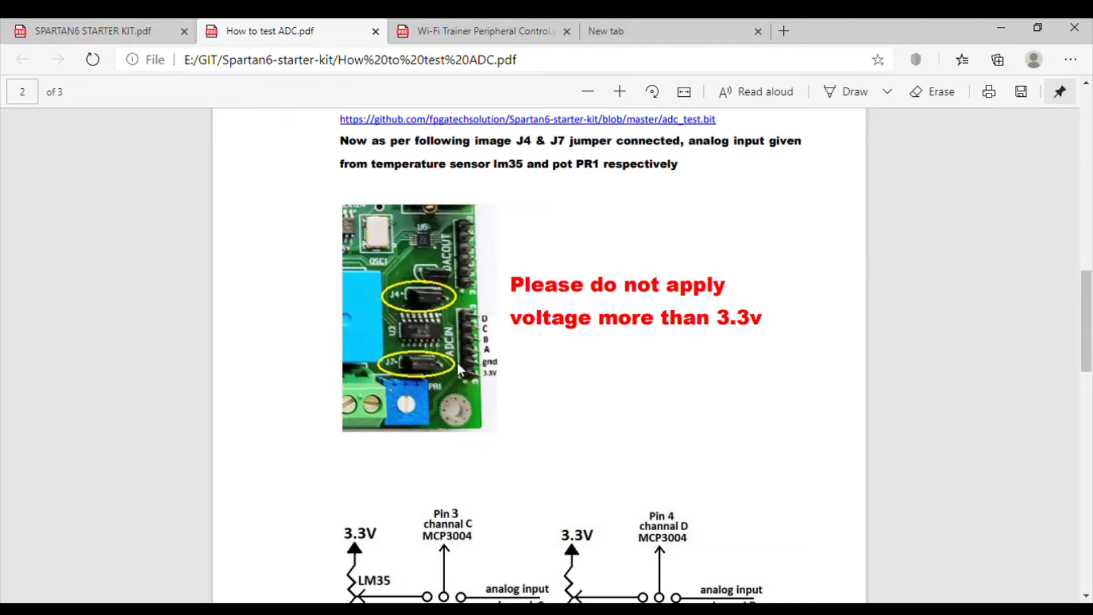
mouse_move(430, 374)
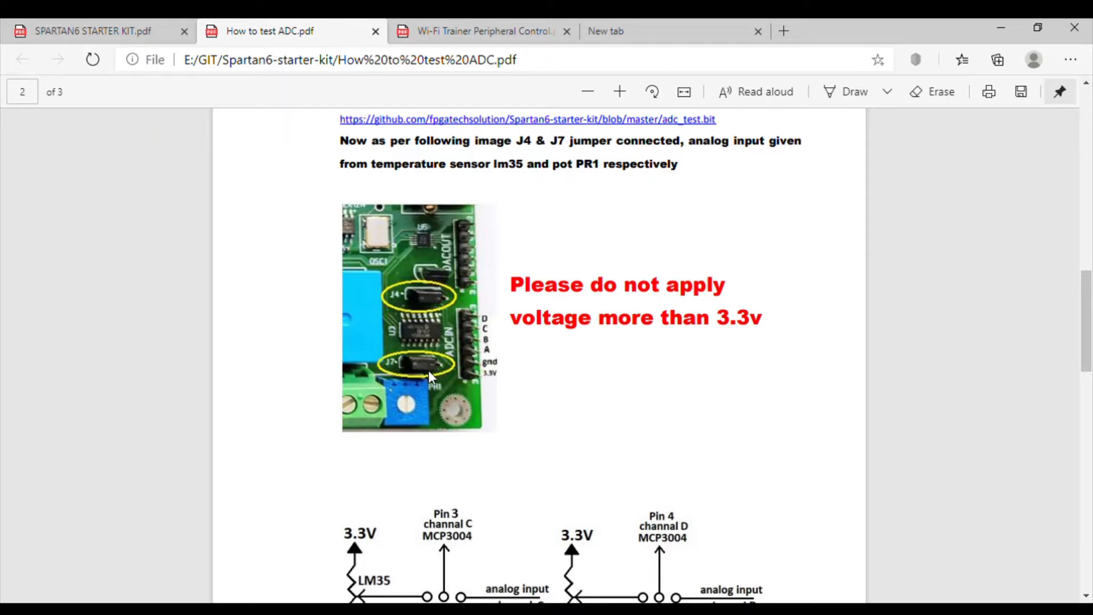
mouse_move(405, 308)
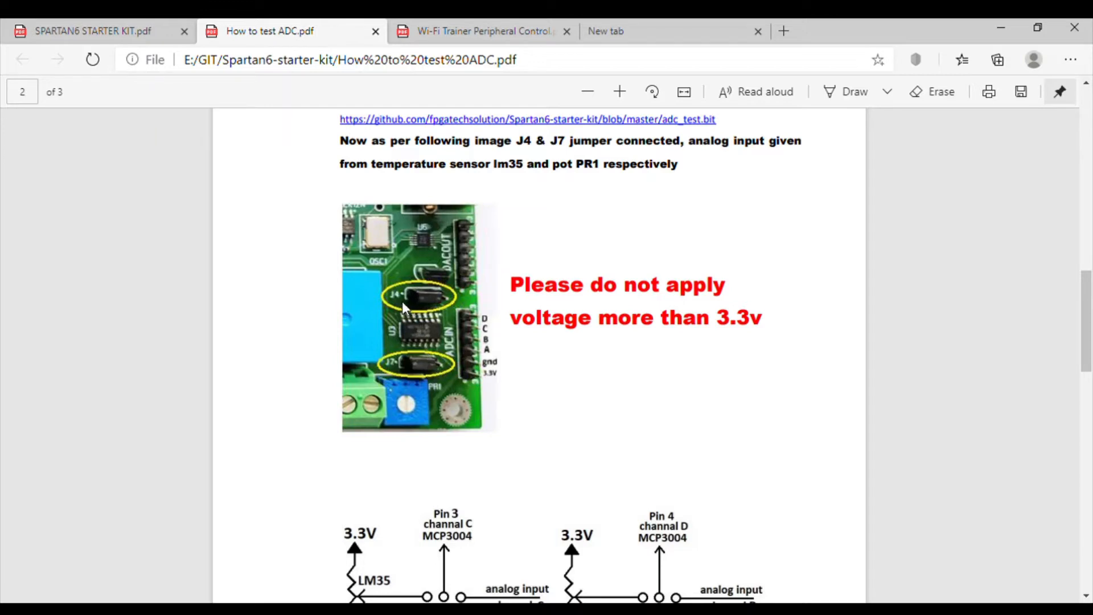
mouse_move(441, 284)
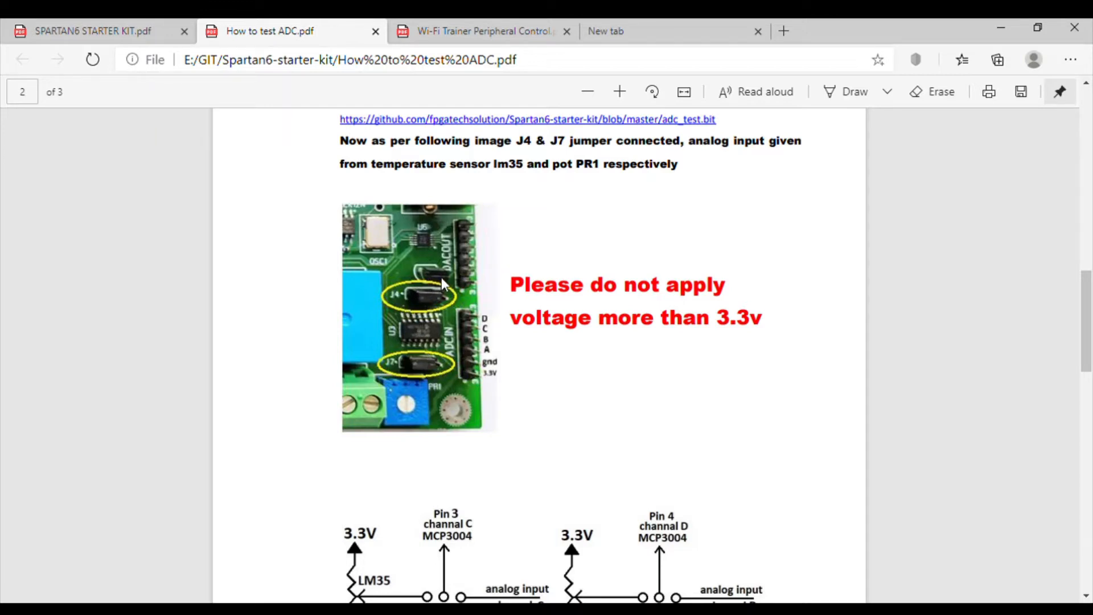
mouse_move(501, 333)
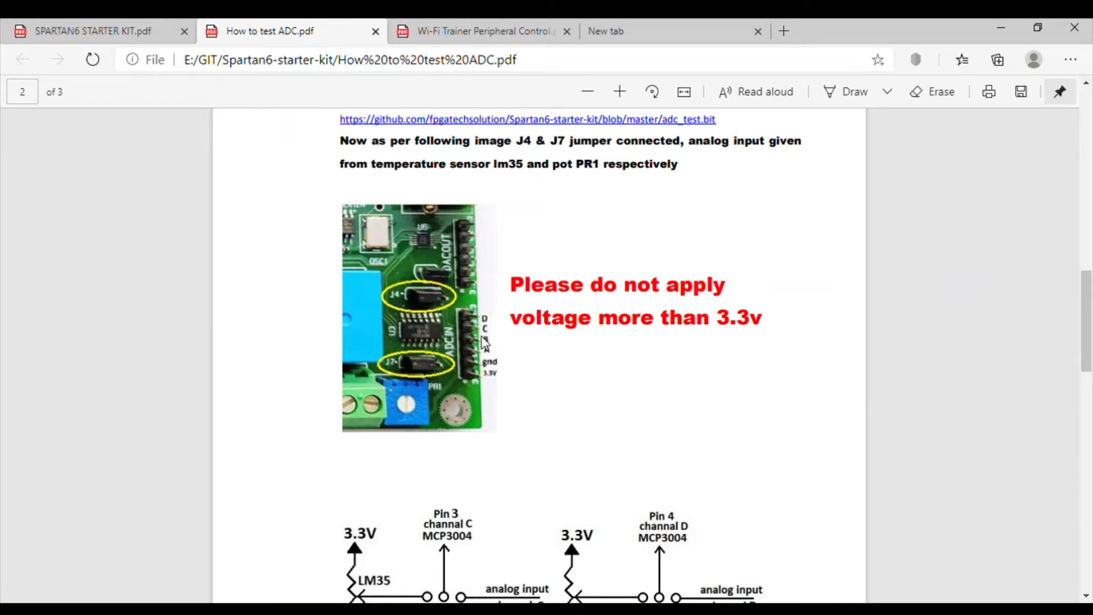
mouse_move(444, 290)
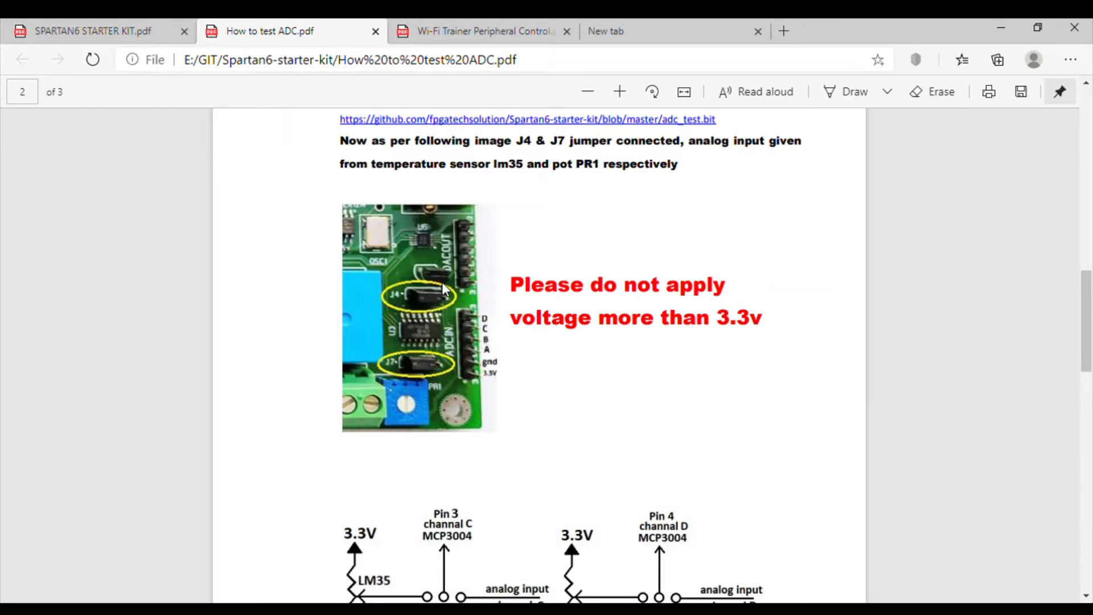
mouse_move(447, 287)
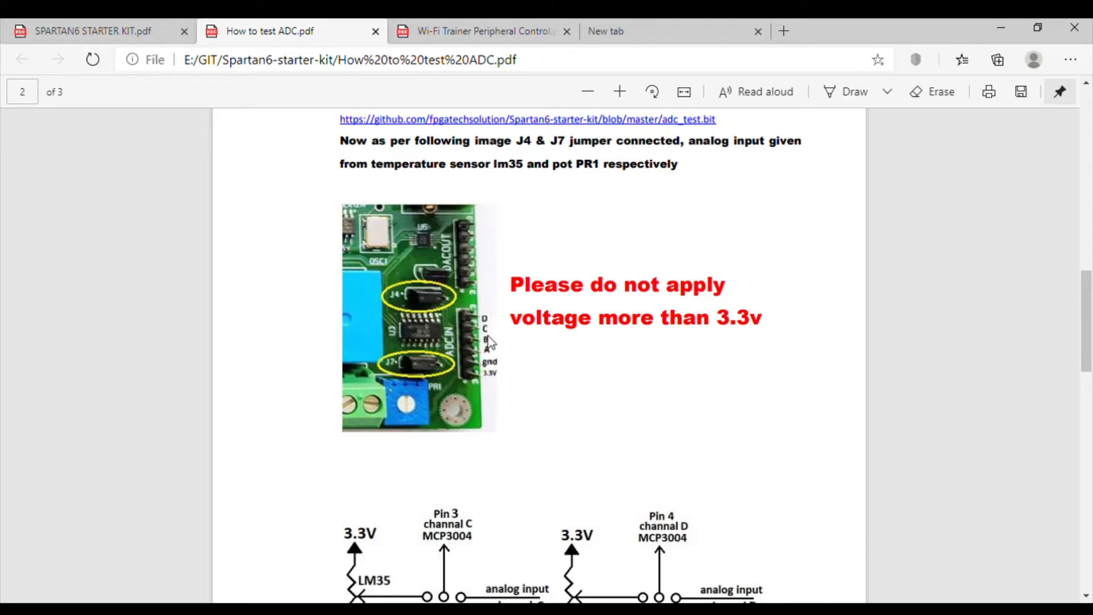
scroll("down", 3)
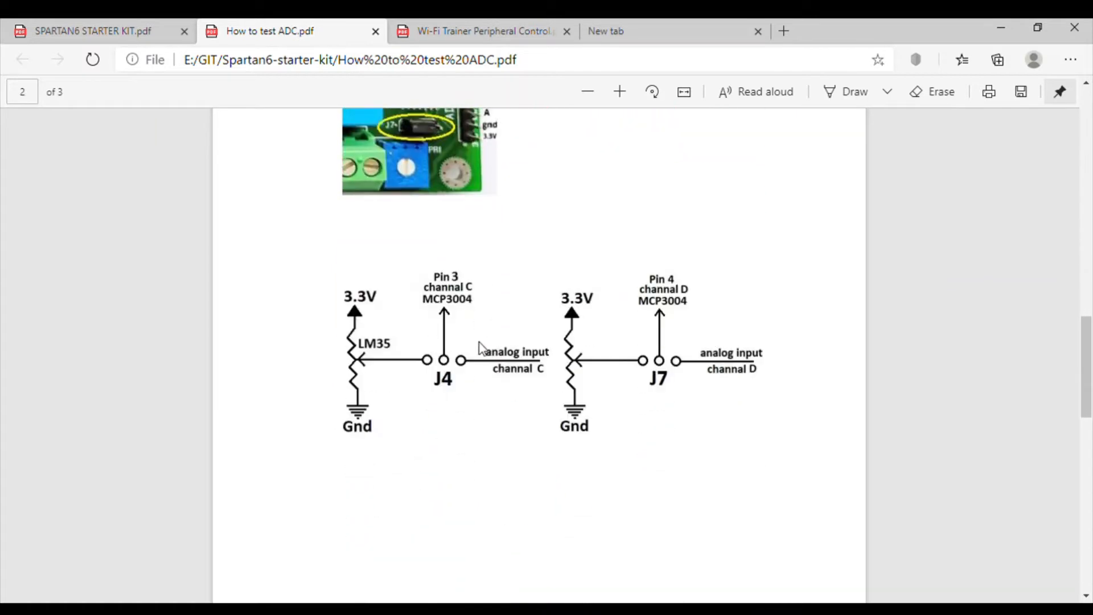
mouse_move(692, 392)
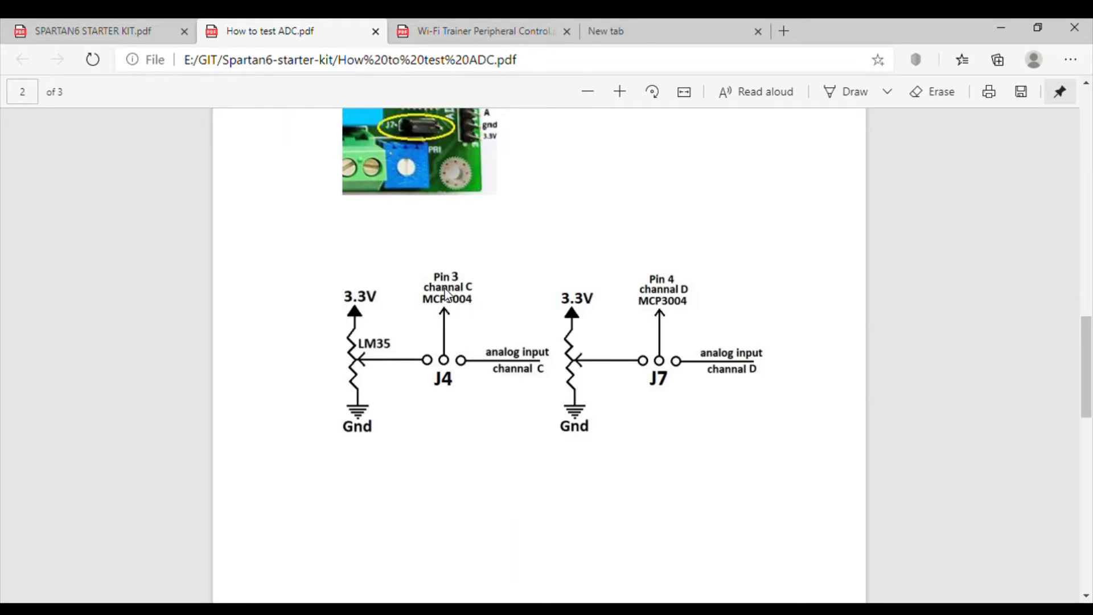
mouse_move(449, 314)
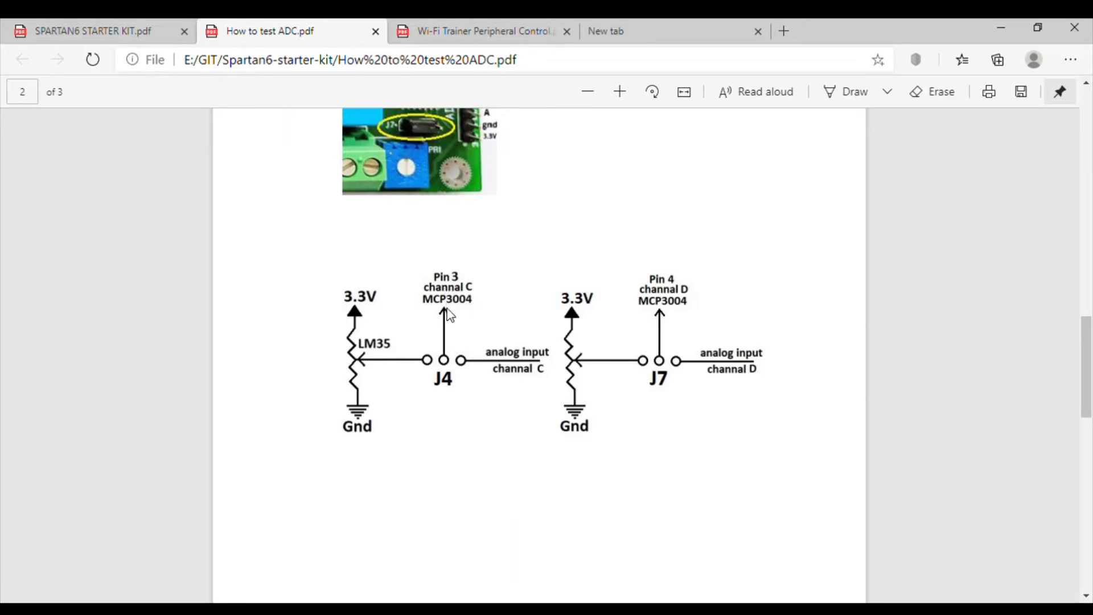
mouse_move(467, 316)
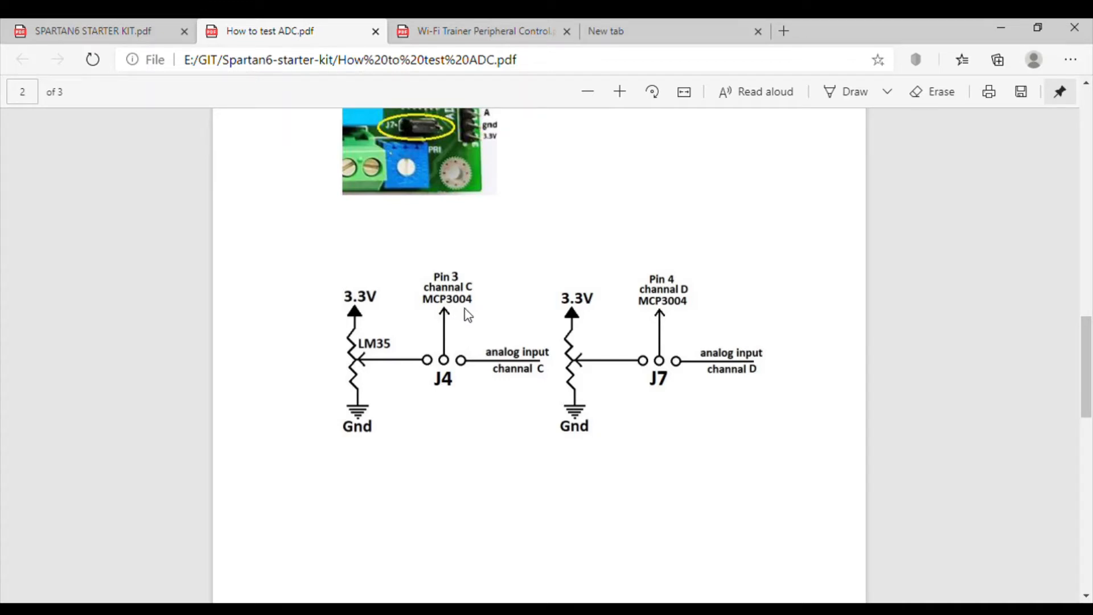
Review page 3's Vref/1023 ADC output calculation, then scroll back up to the LCD channel A–D readings image
scroll("down", 3)
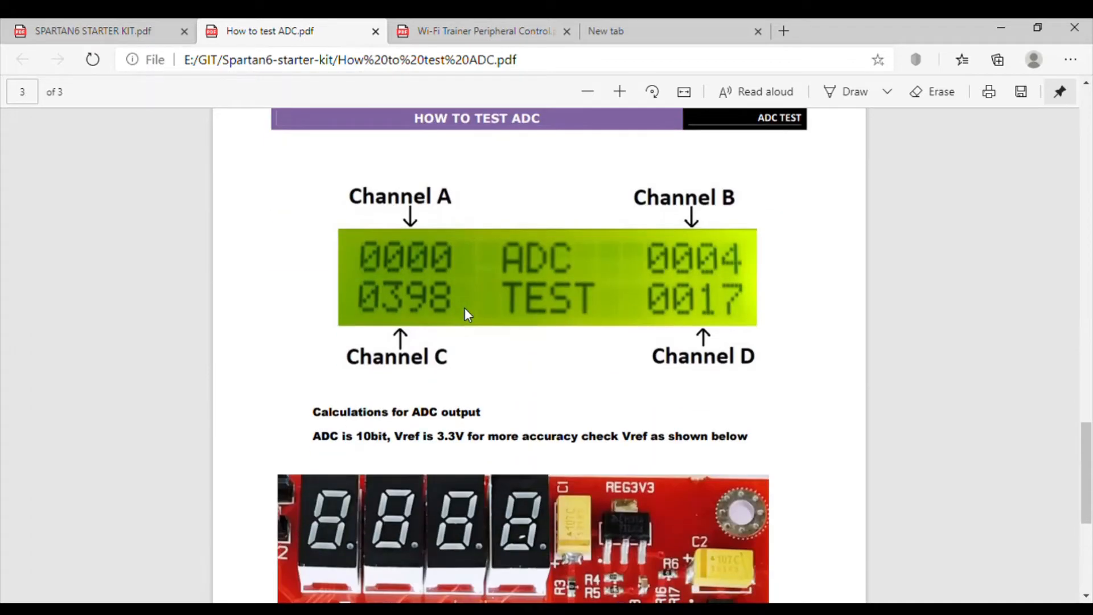
mouse_move(584, 298)
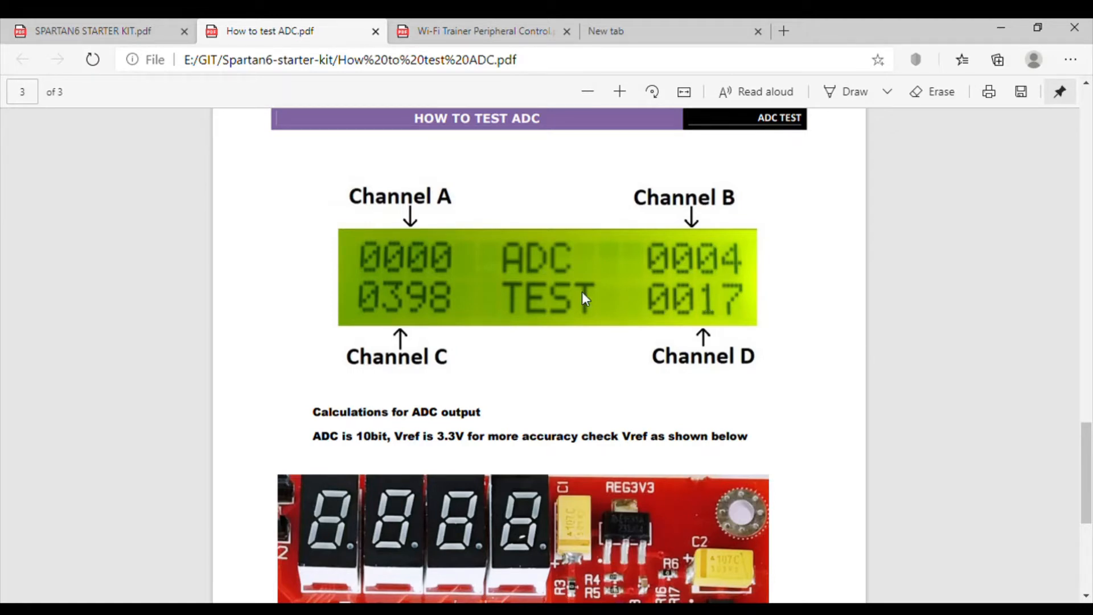
mouse_move(574, 300)
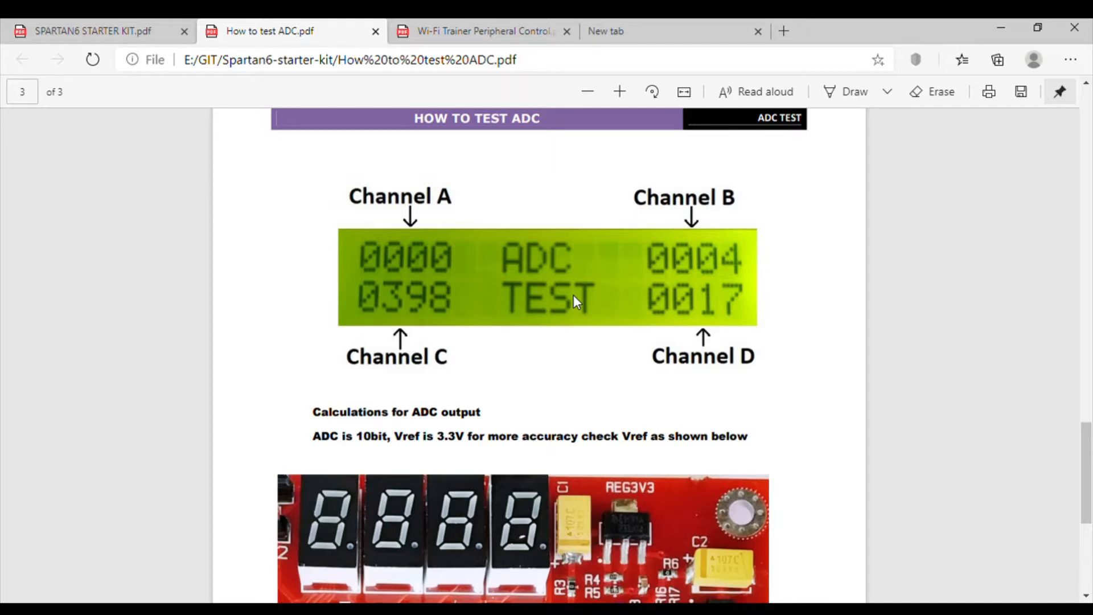
scroll("down", 3)
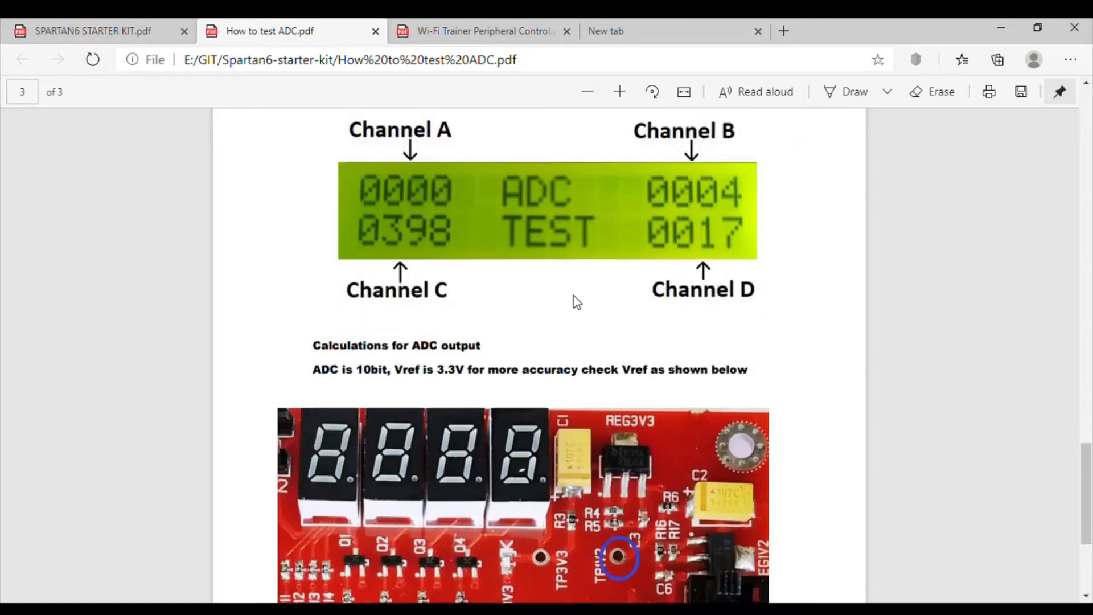
scroll("down", 3)
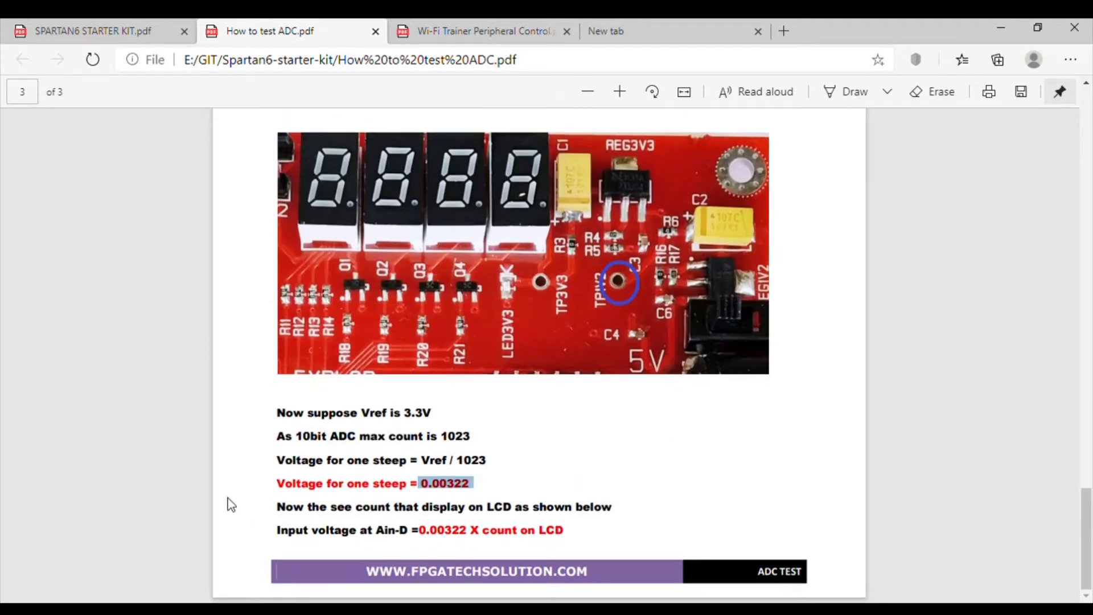
mouse_move(572, 465)
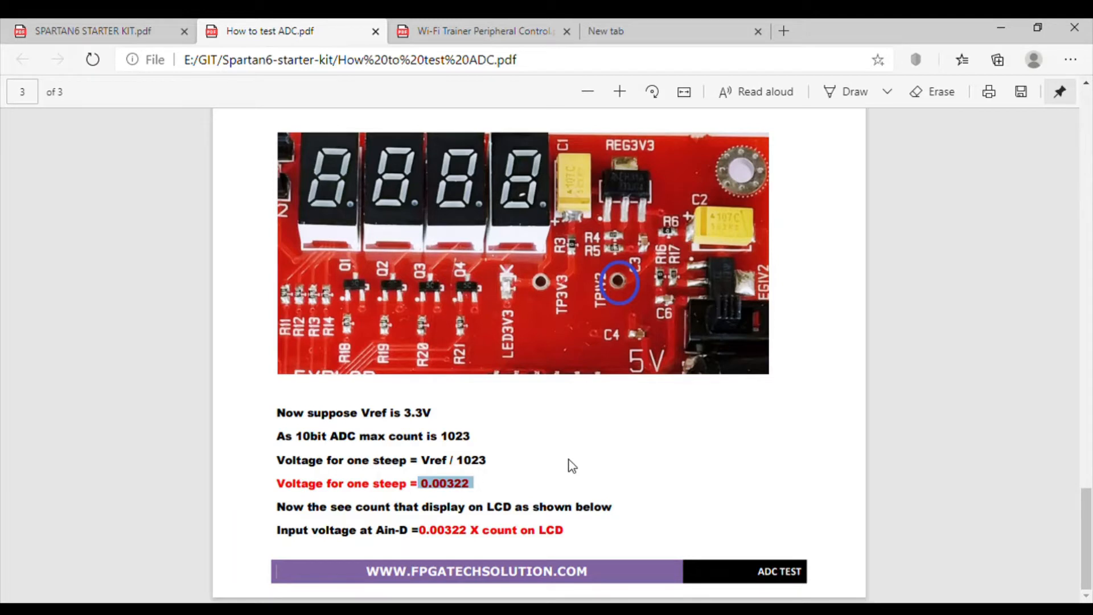
left_click(430, 516)
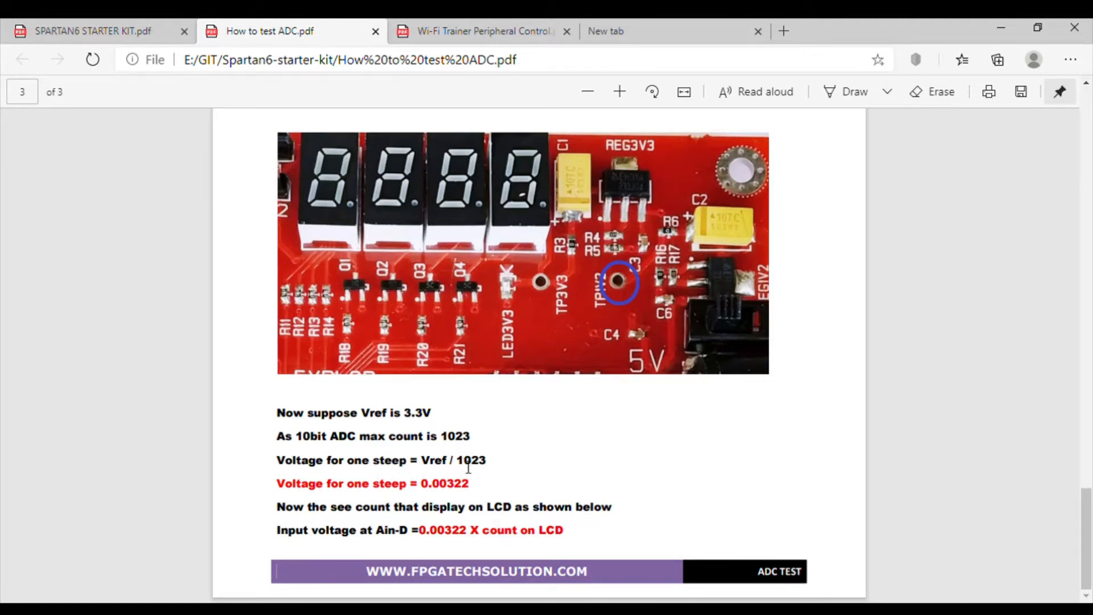
mouse_move(499, 478)
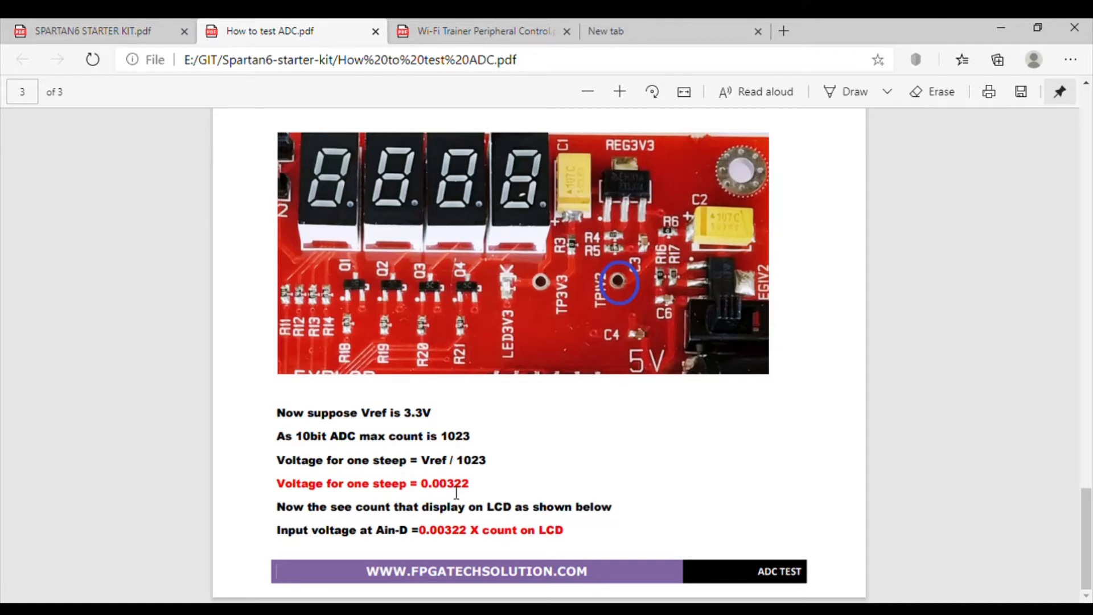
mouse_move(537, 548)
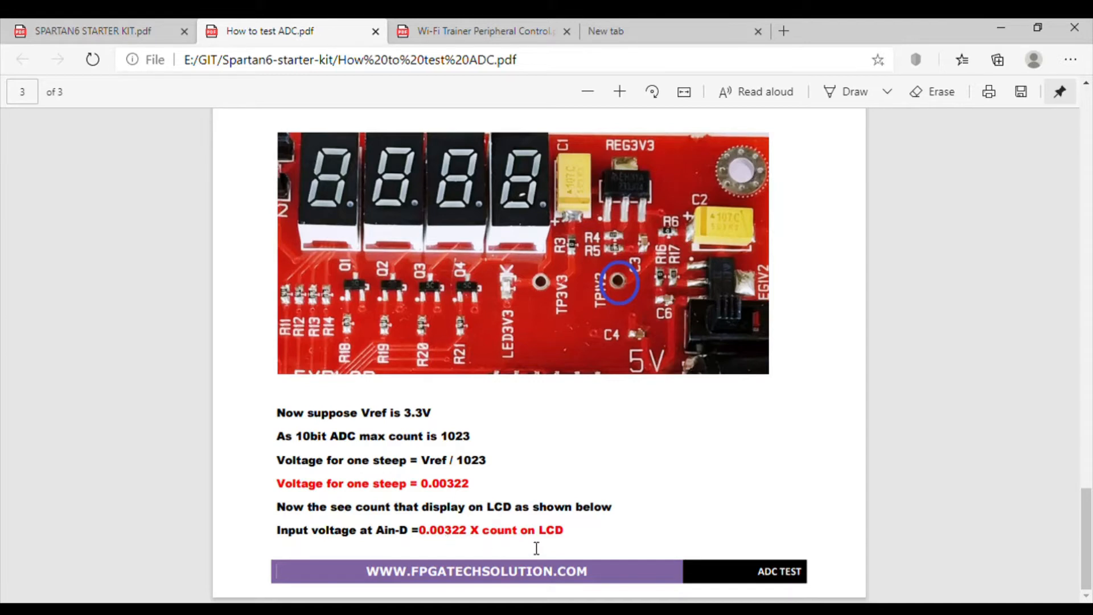
mouse_move(460, 545)
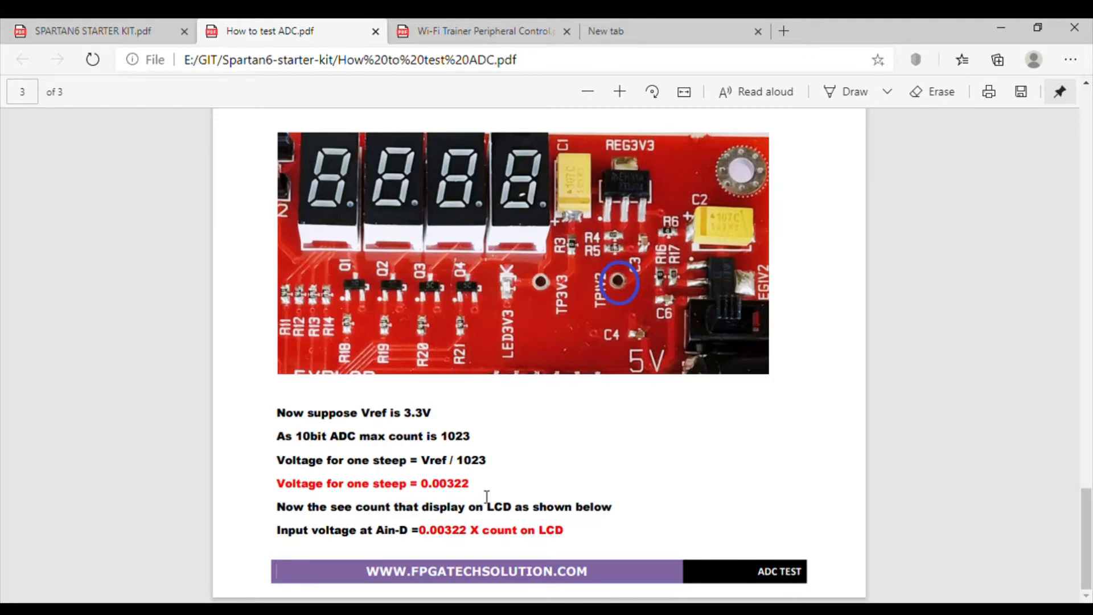
scroll("up", 3)
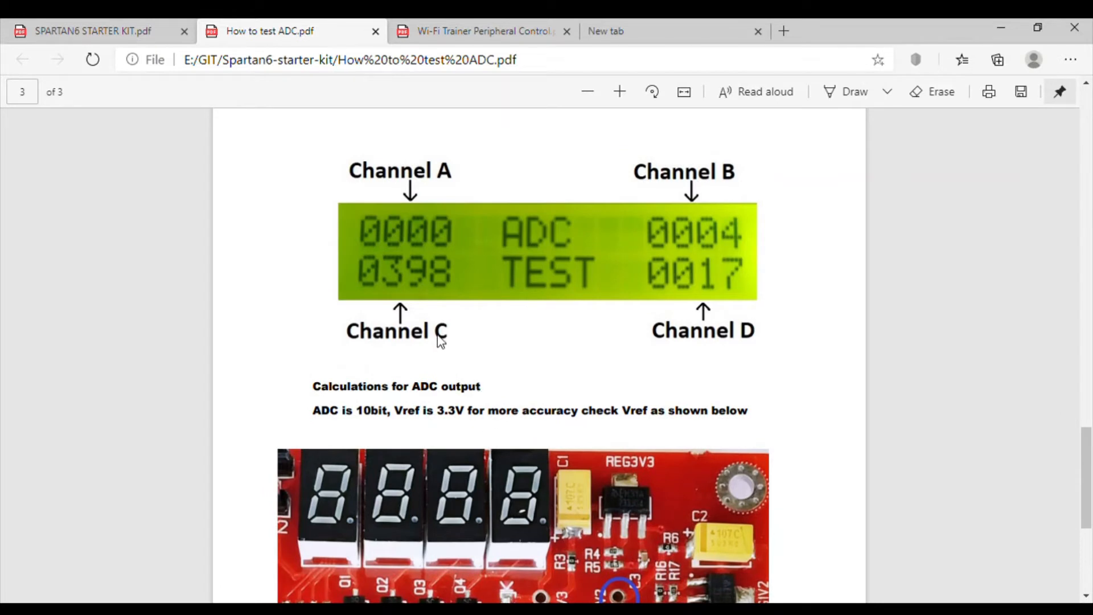
mouse_move(620, 360)
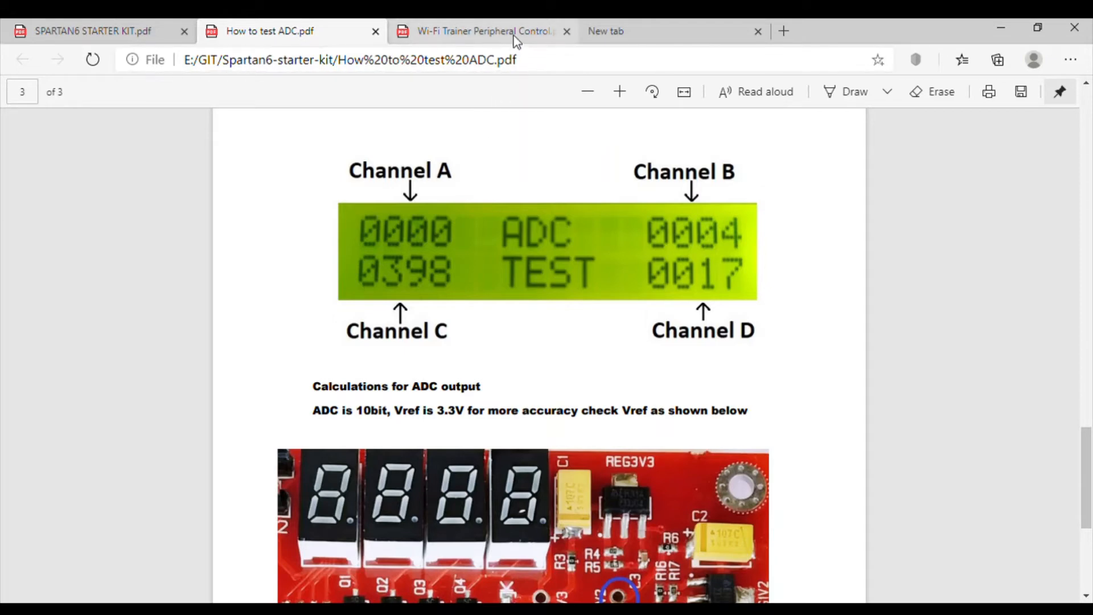
Switch to the Wi-Fi Trainer Peripheral Control PDF and scroll to page 3's ESP8266 AT commands for joining WiFi and checking IP
left_click(480, 31)
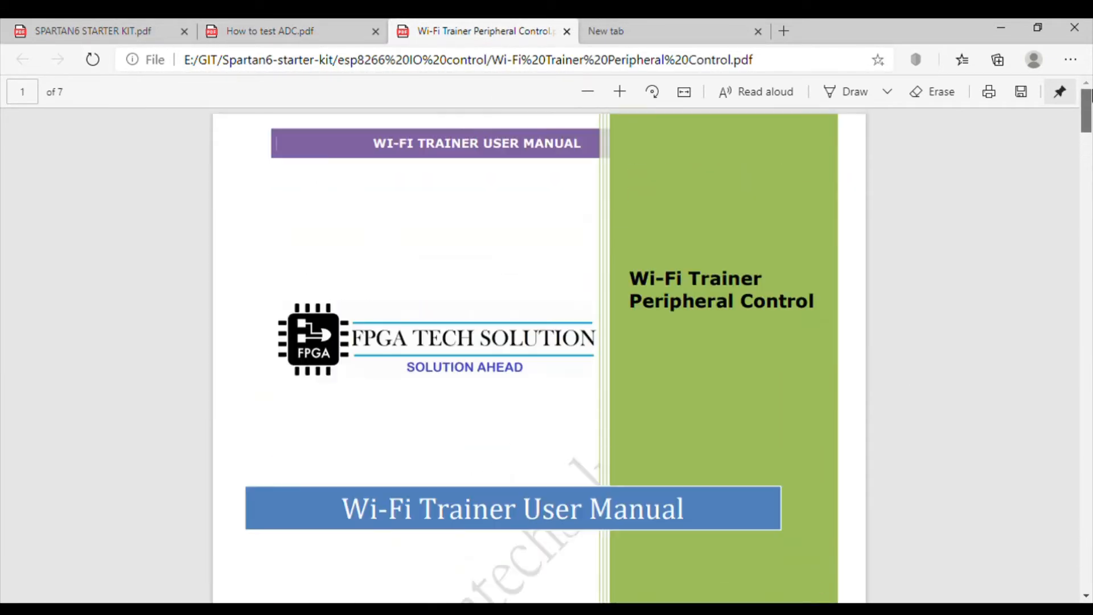
scroll("down", 3)
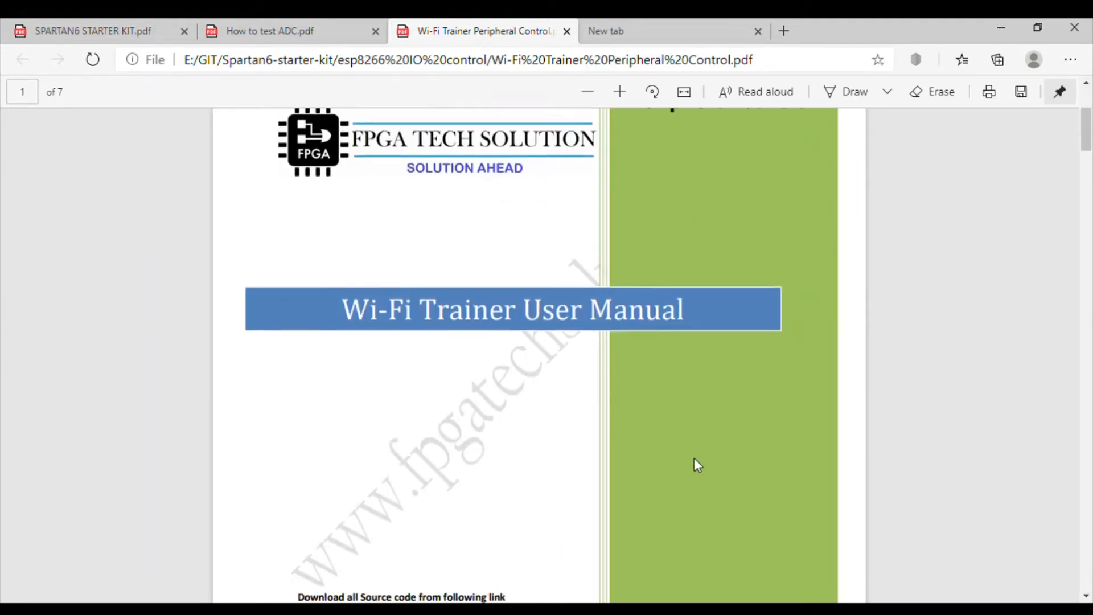
scroll("down", 3)
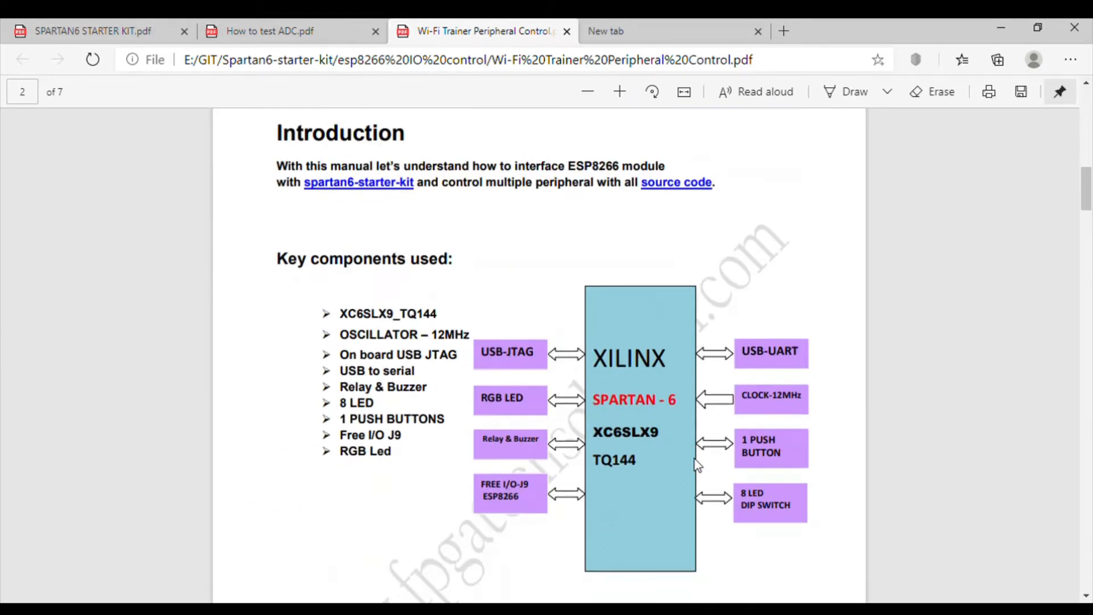
scroll("down", 3)
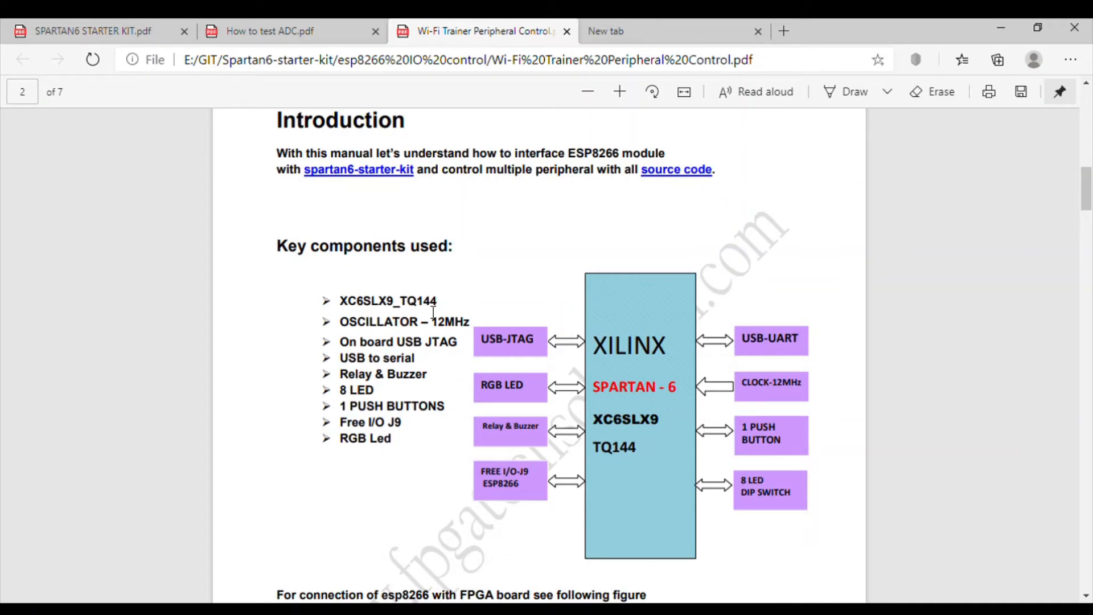
mouse_move(385, 260)
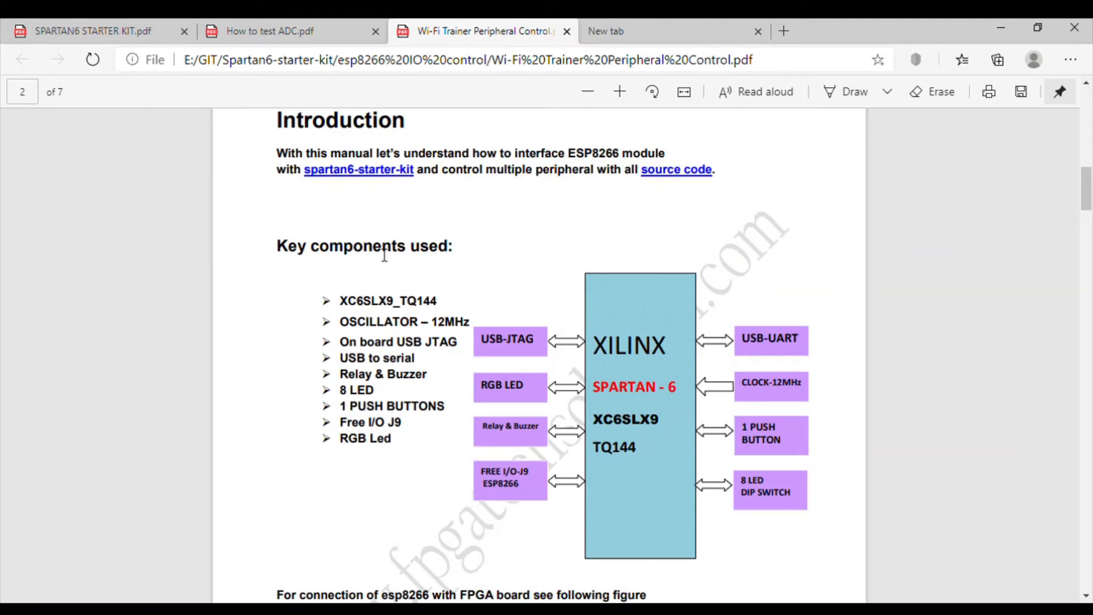
scroll("down", 3)
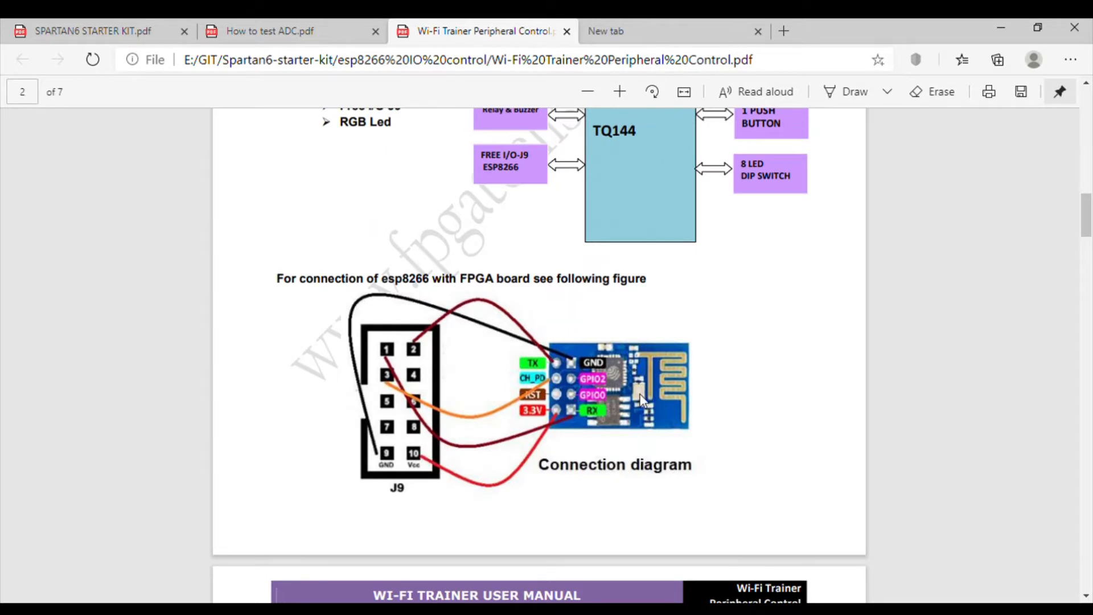
mouse_move(547, 426)
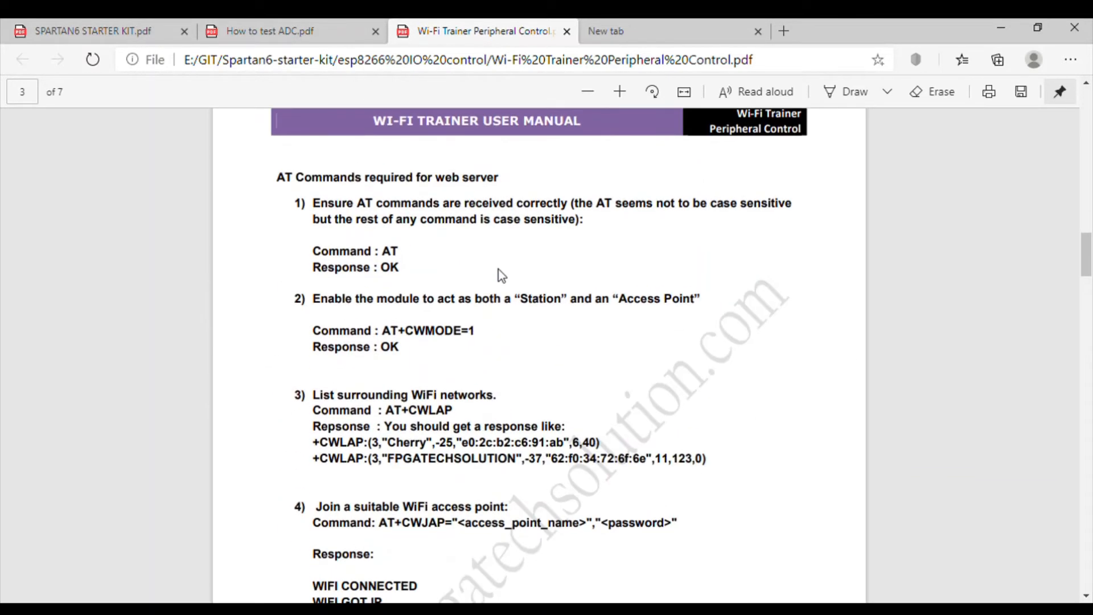
scroll("down", 3)
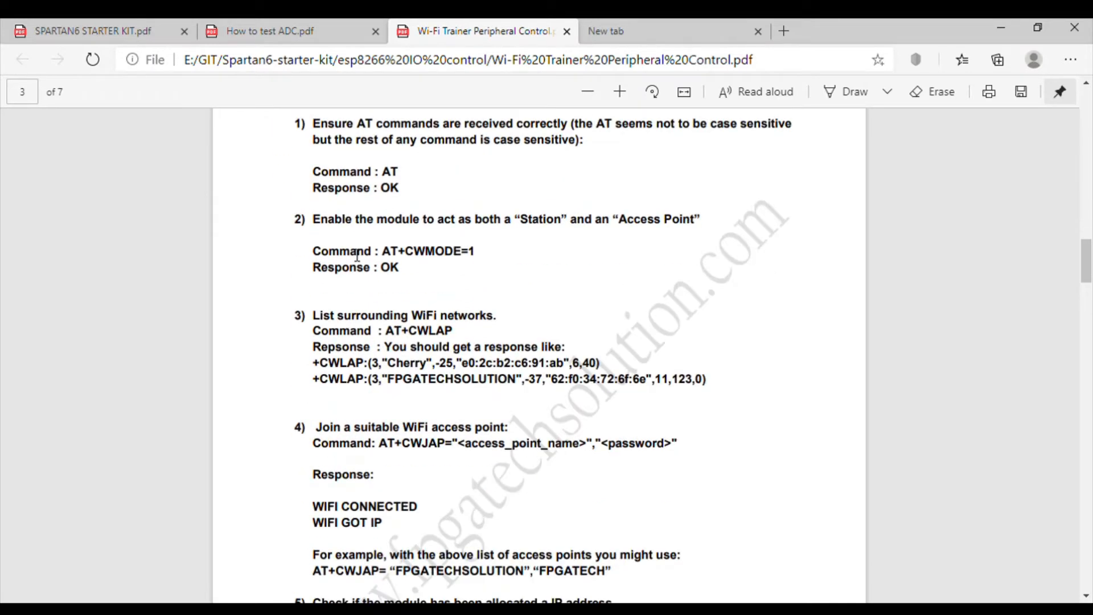
scroll("down", 3)
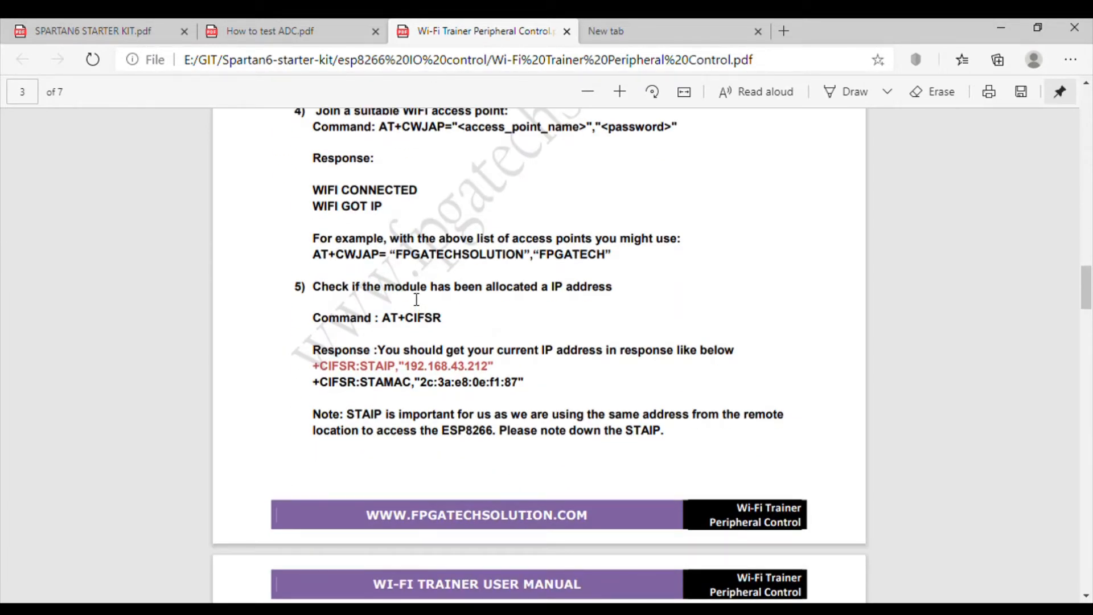
Scroll to page 4's peripheral control web page with LED, relay, buzzer and RGB toggles, then back to page 1
scroll("down", 3)
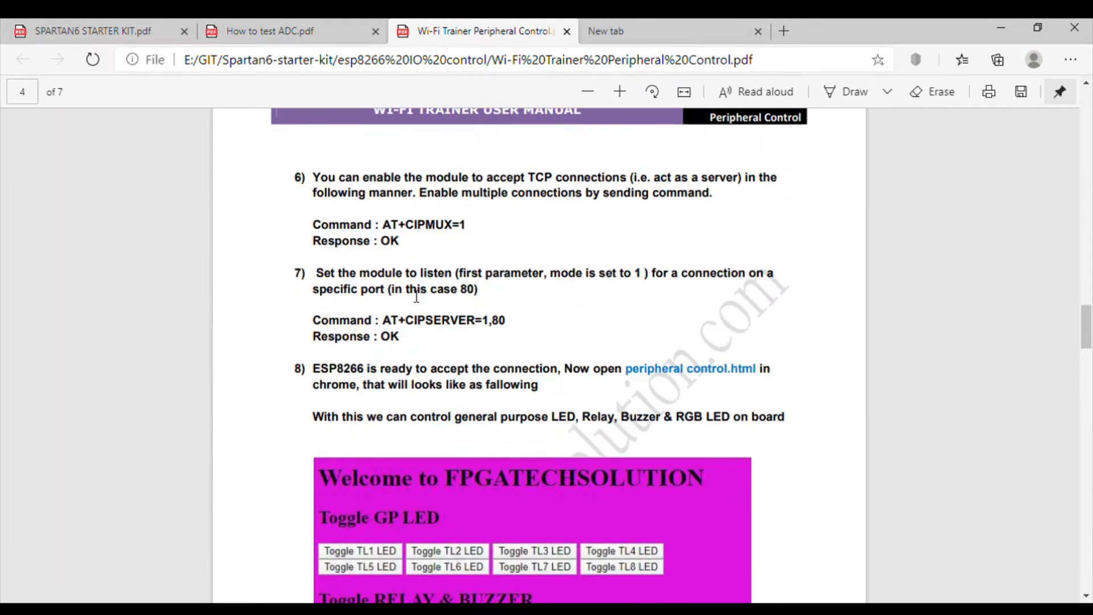
scroll("down", 3)
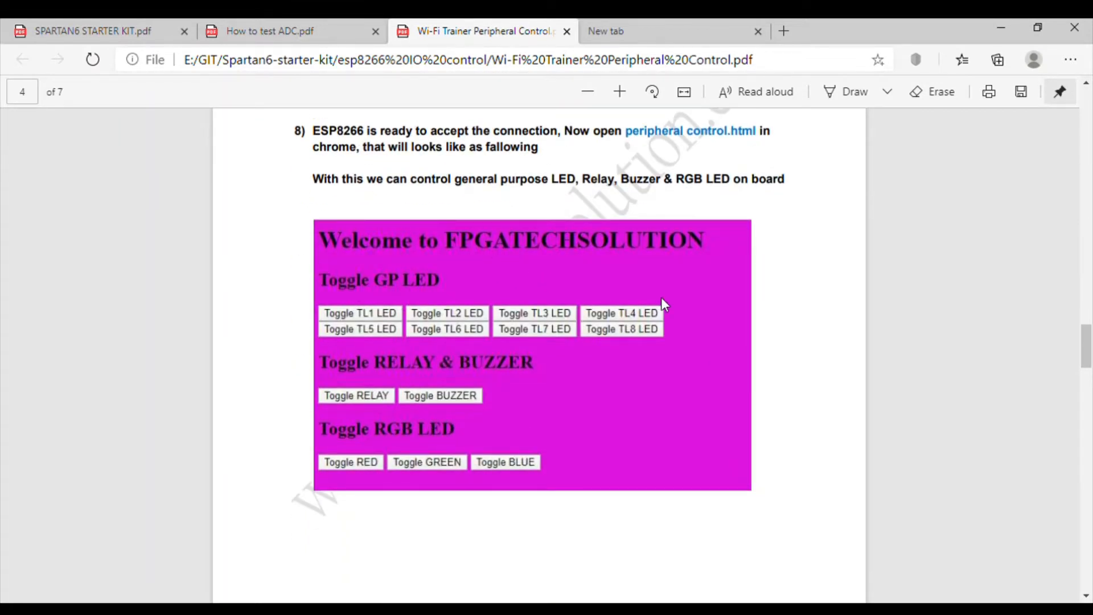
mouse_move(635, 422)
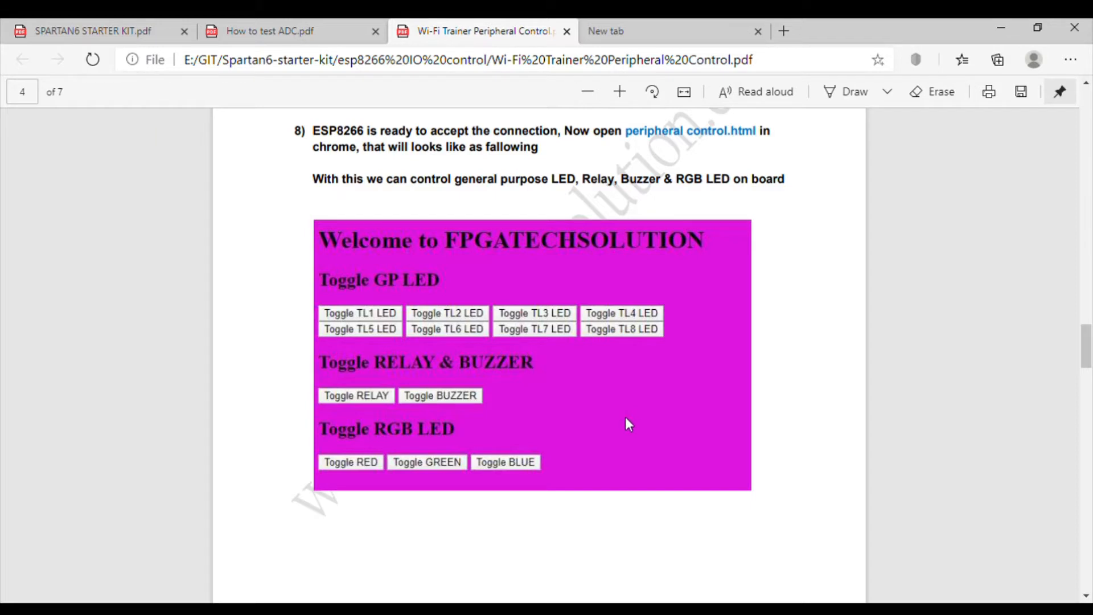
mouse_move(448, 356)
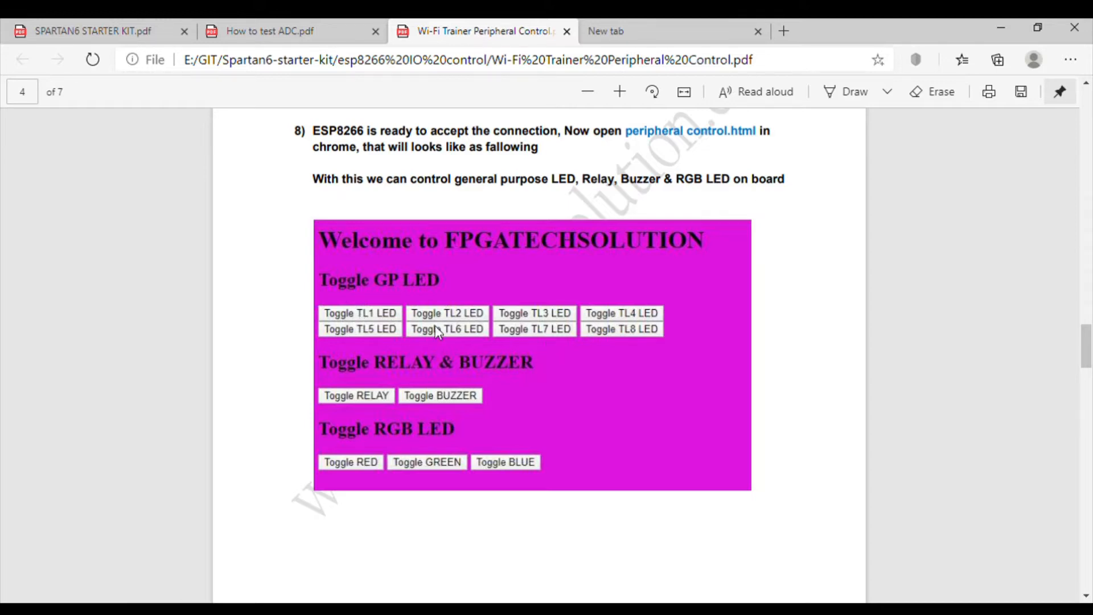
mouse_move(398, 395)
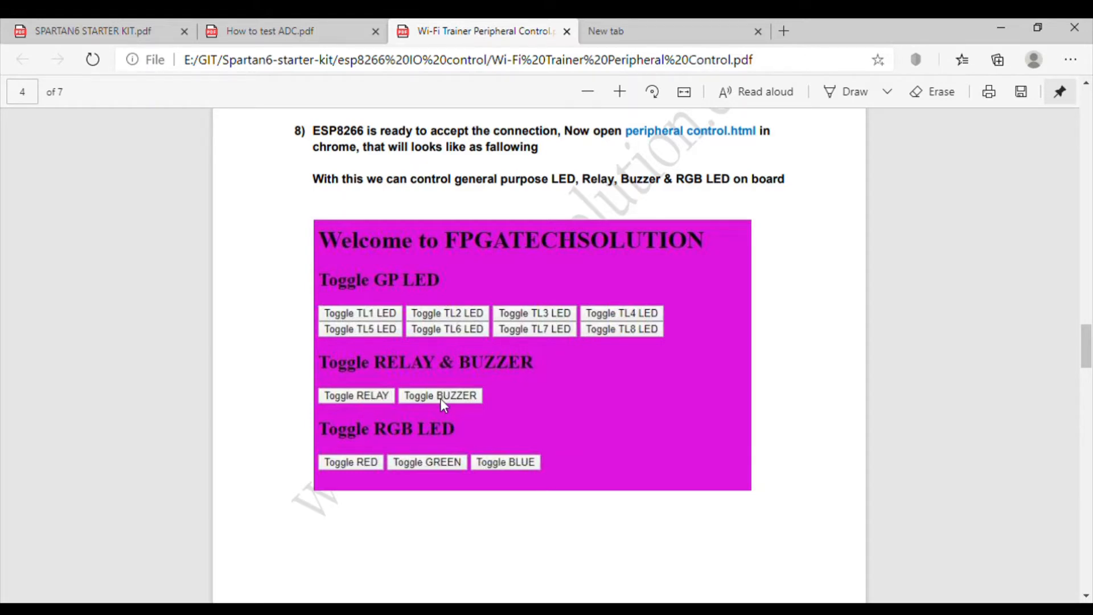
mouse_move(512, 473)
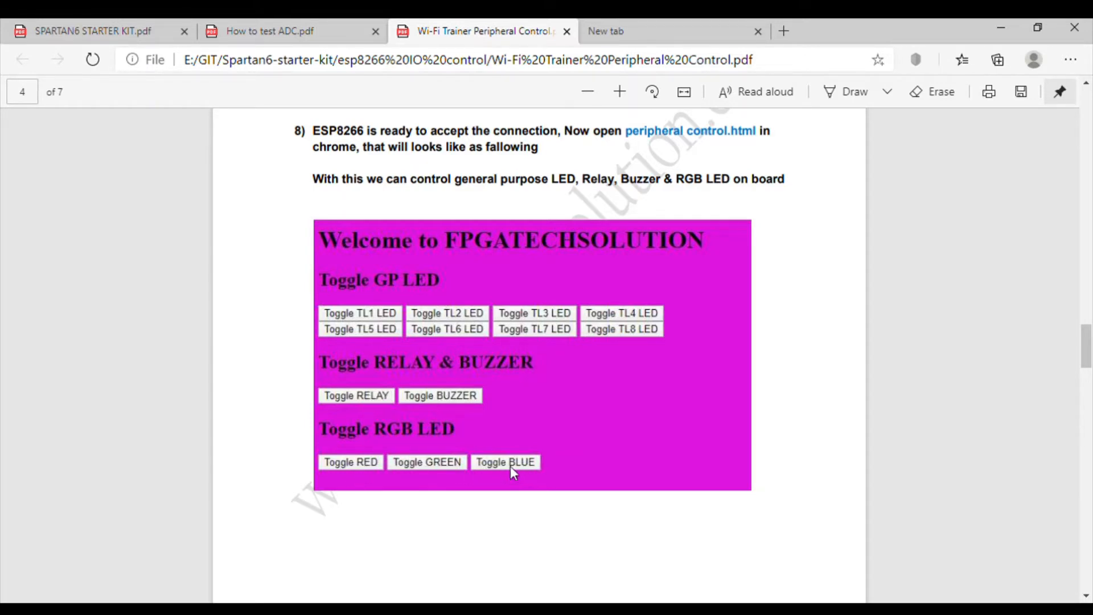
mouse_move(699, 588)
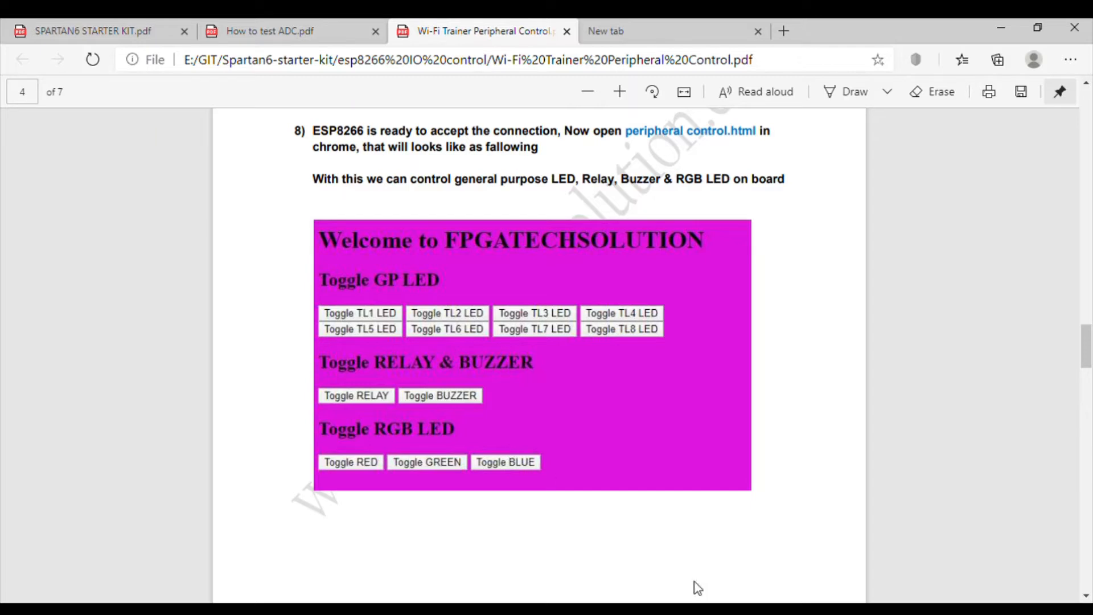
mouse_move(622, 439)
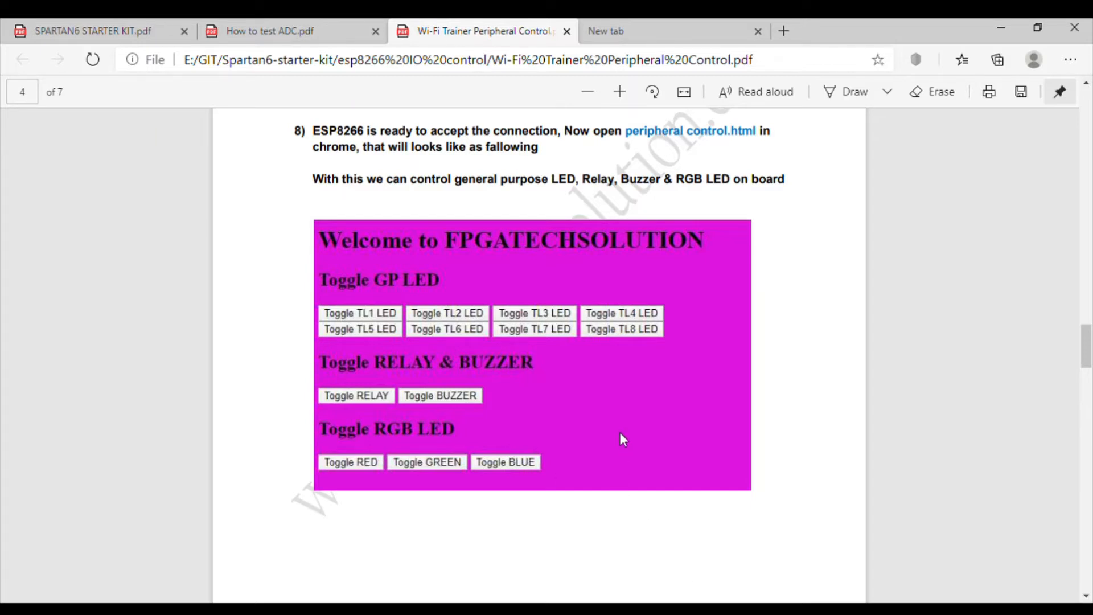
scroll("down", 3)
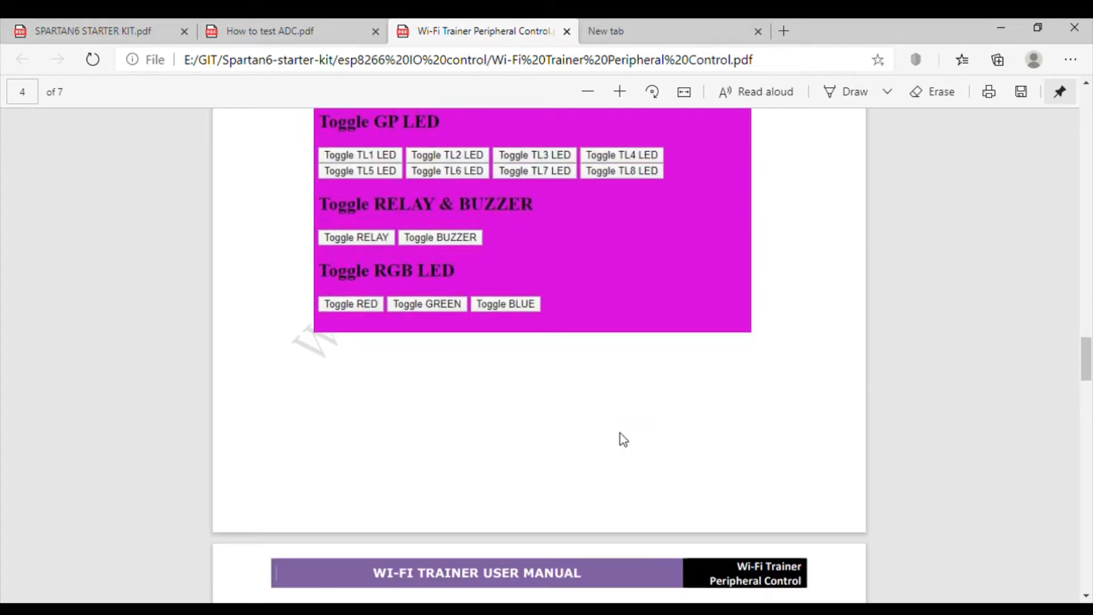
mouse_move(621, 454)
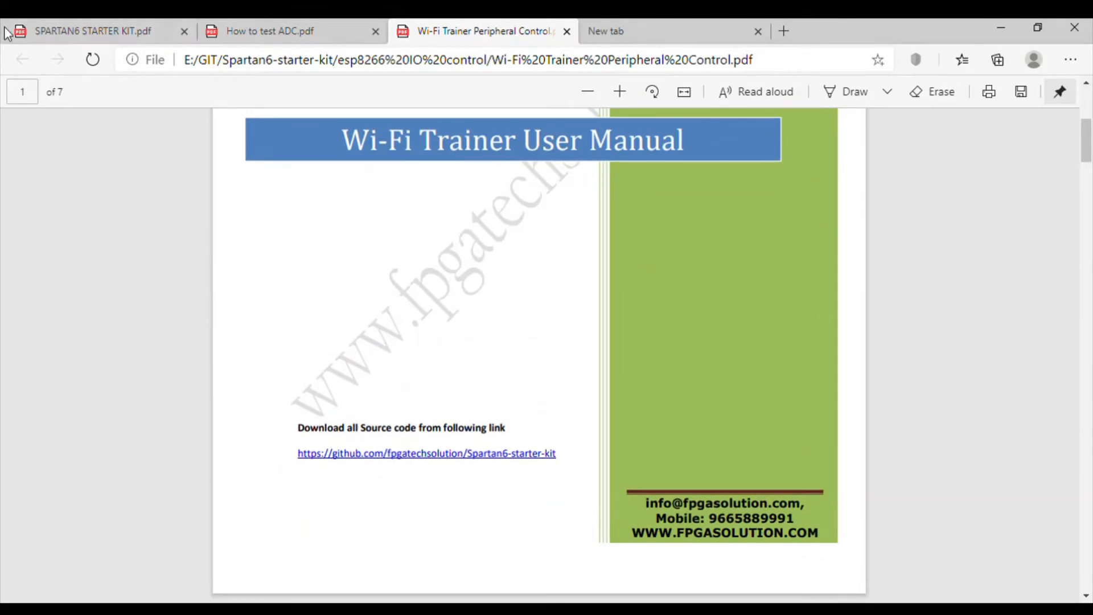
Return to the SPARTAN6 STARTER KIT.pdf manual and view the board photo on page 1
left_click(91, 32)
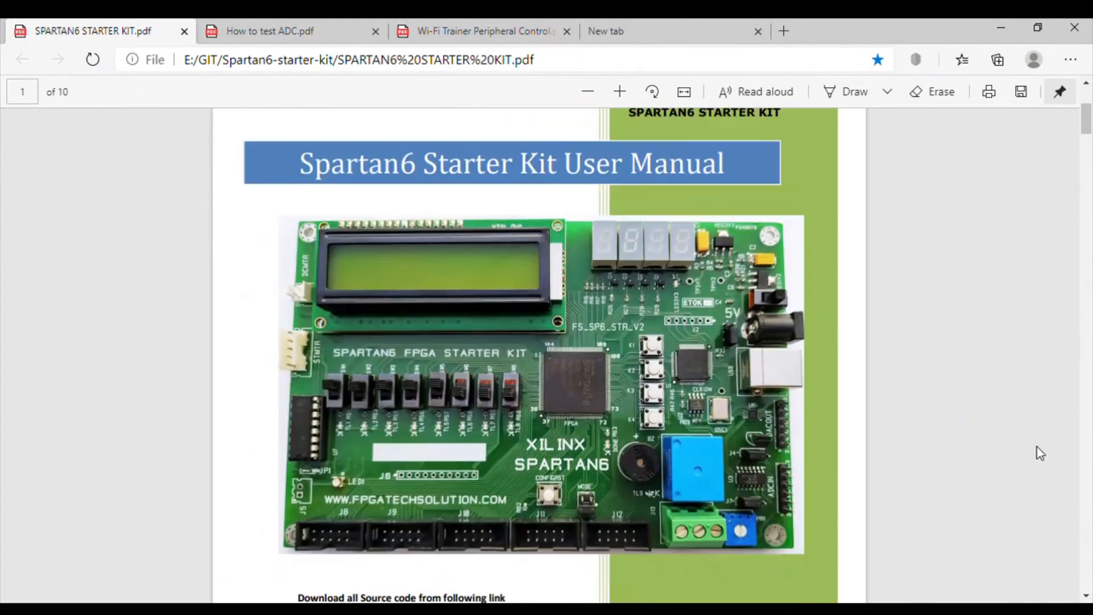
scroll("down", 3)
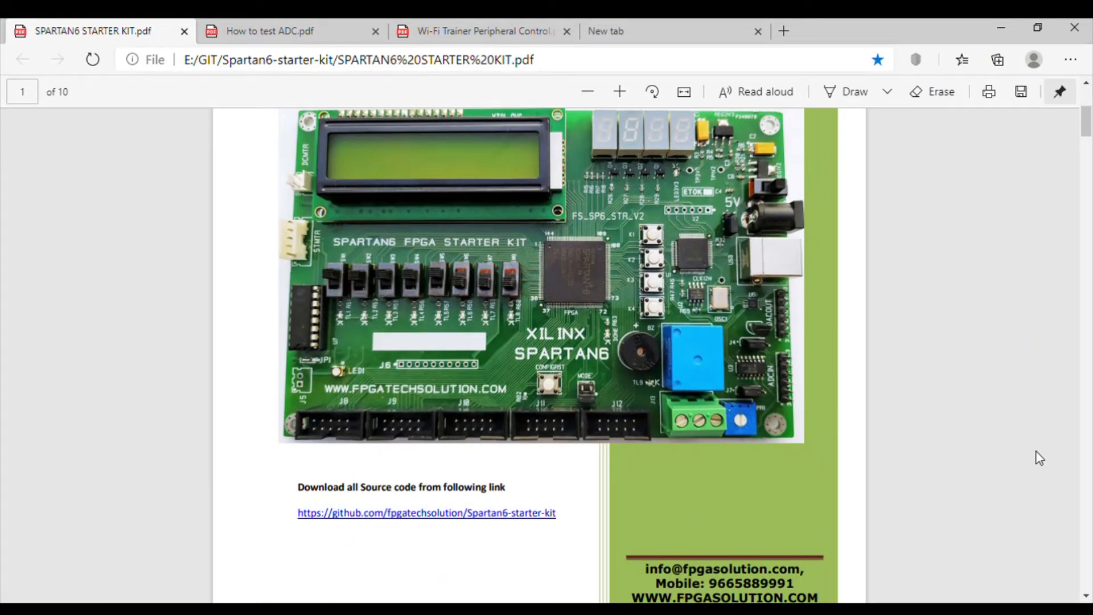
mouse_move(1016, 128)
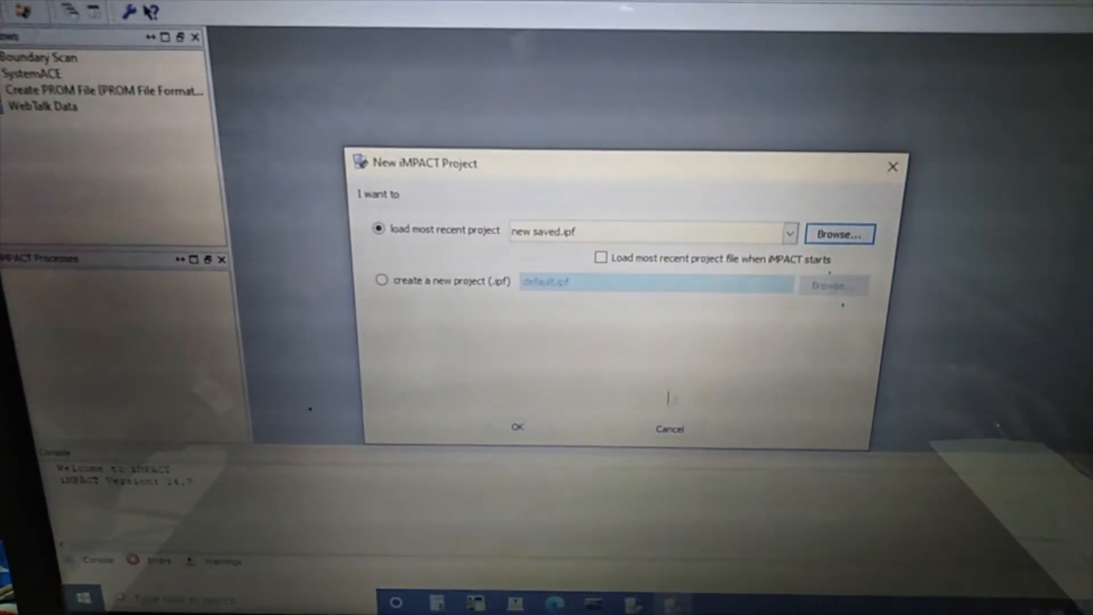
Dismiss the new project prompt and initialize the JTAG chain to detect the xc6slx9
left_click(517, 427)
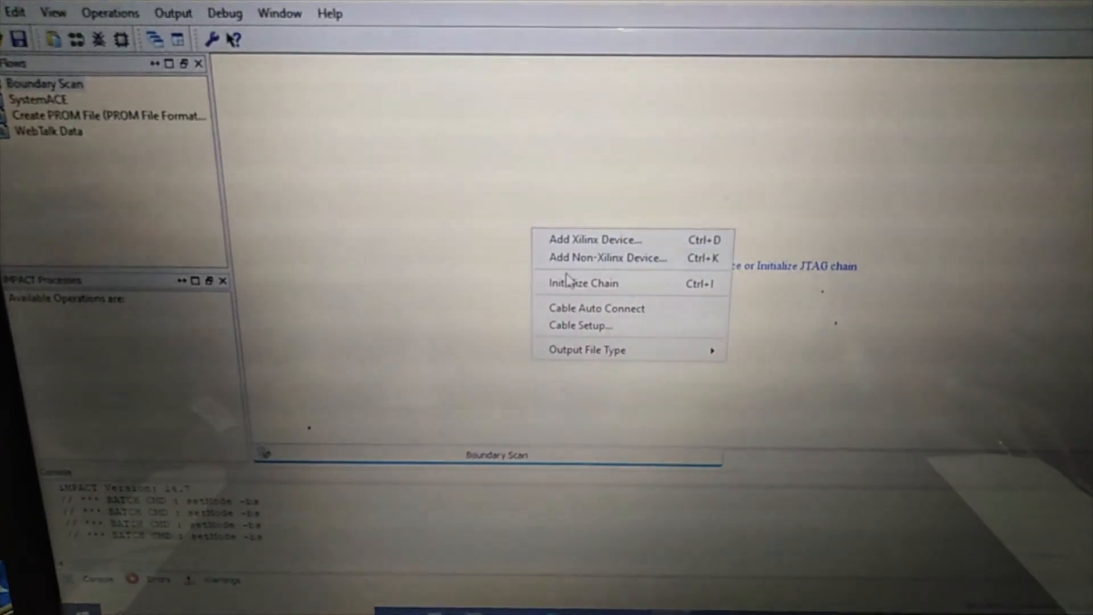
left_click(582, 283)
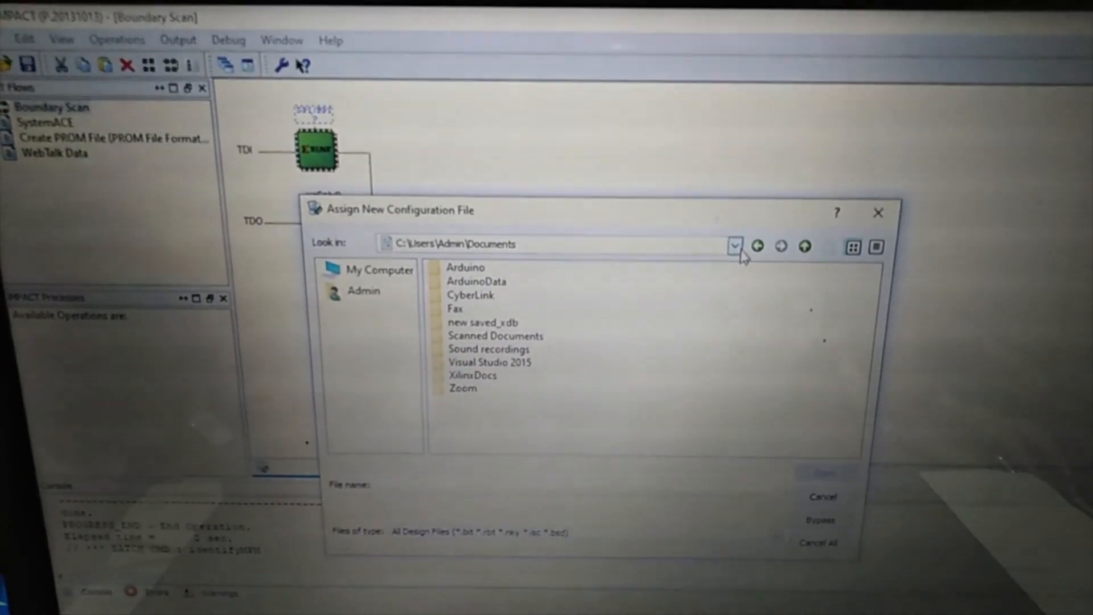
Assign adc_test.bit to the xc6slx9 and decline attaching an SPI/BPI flash PROM
left_click(733, 244)
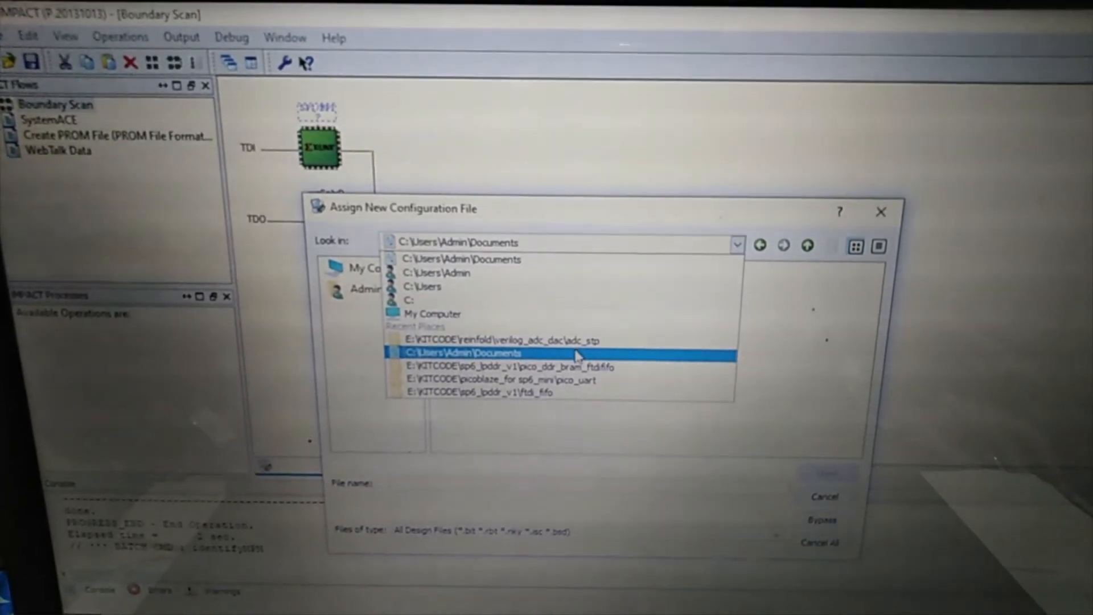
left_click(462, 353)
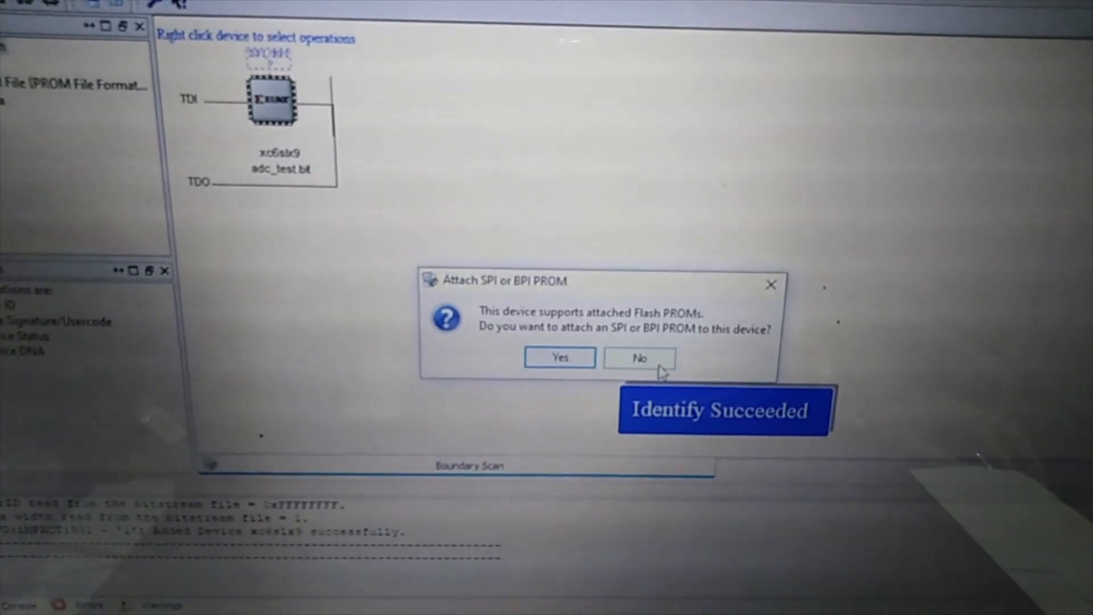
left_click(639, 358)
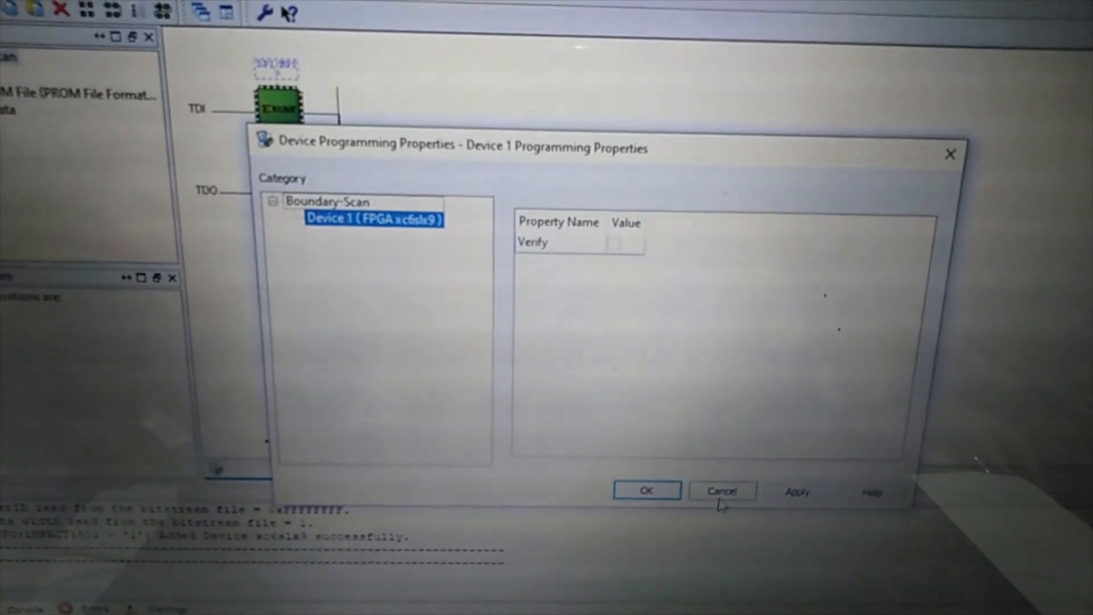